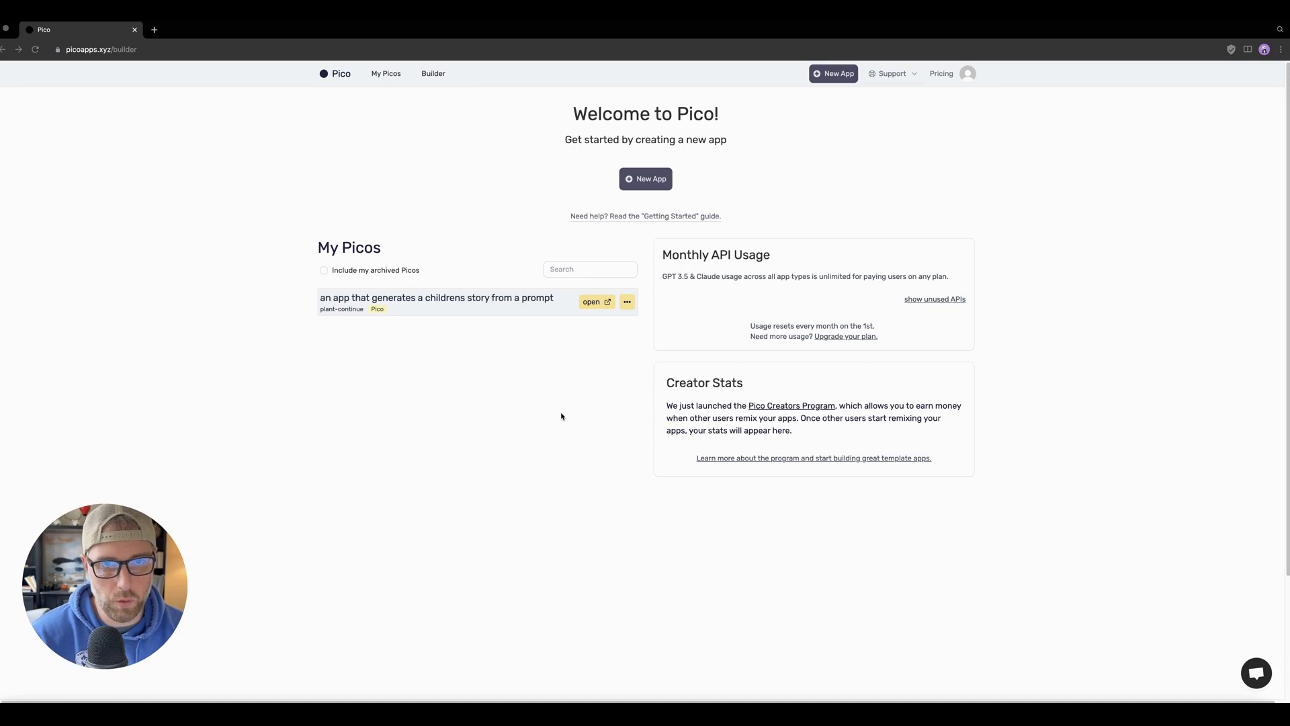
pyautogui.moveTo(925, 118)
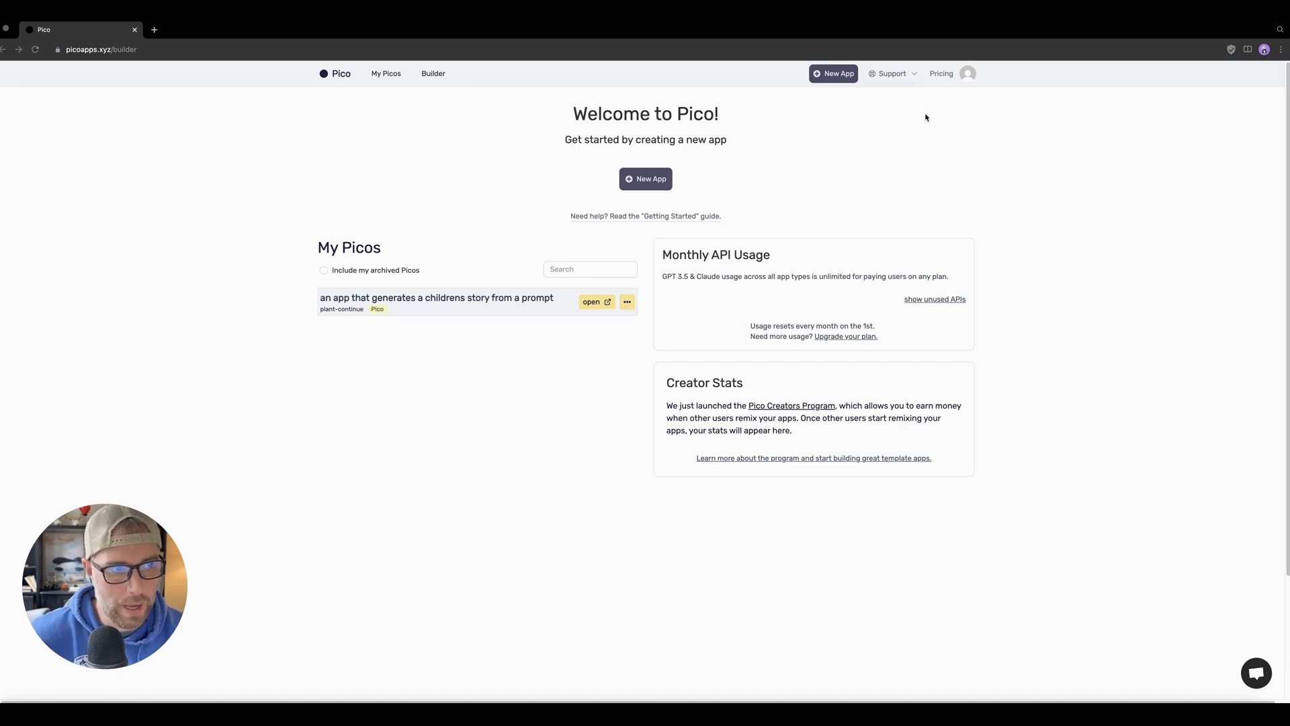
# Step: View Pico's pricing page listing the Try, Pro, Premium and Business plans
pyautogui.click(940, 72)
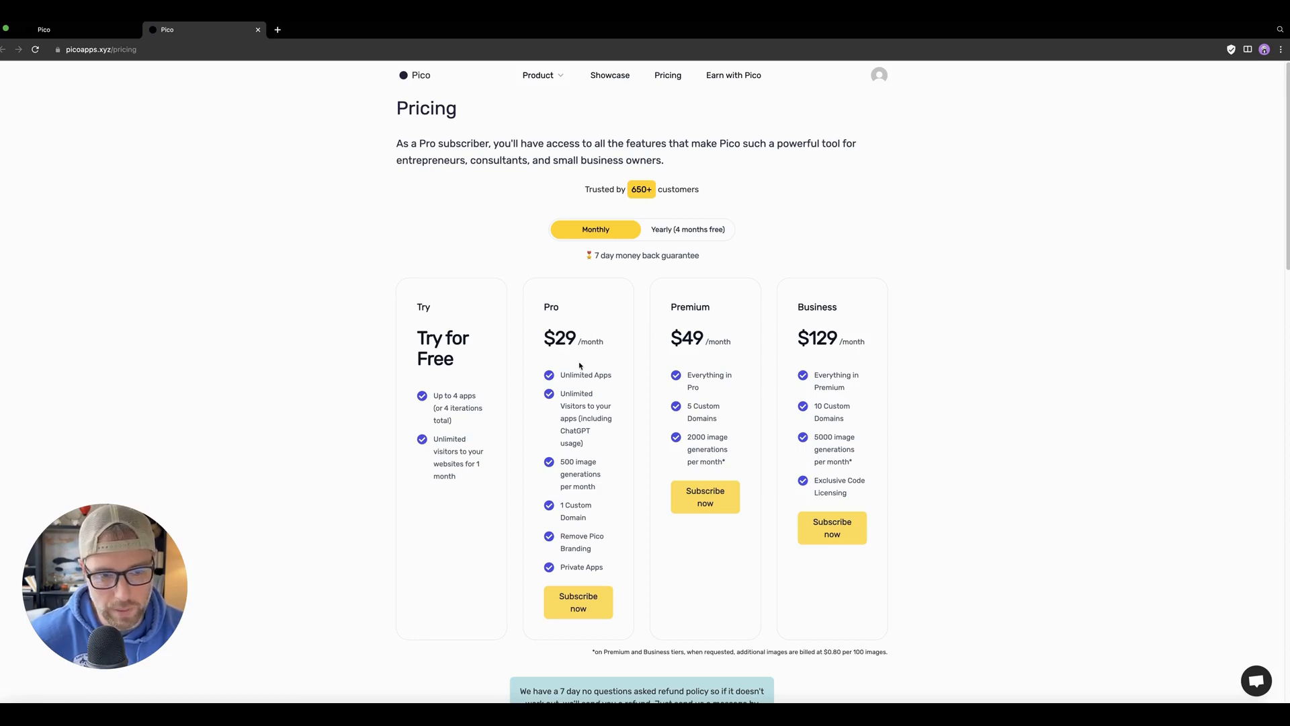
pyautogui.moveTo(591, 431)
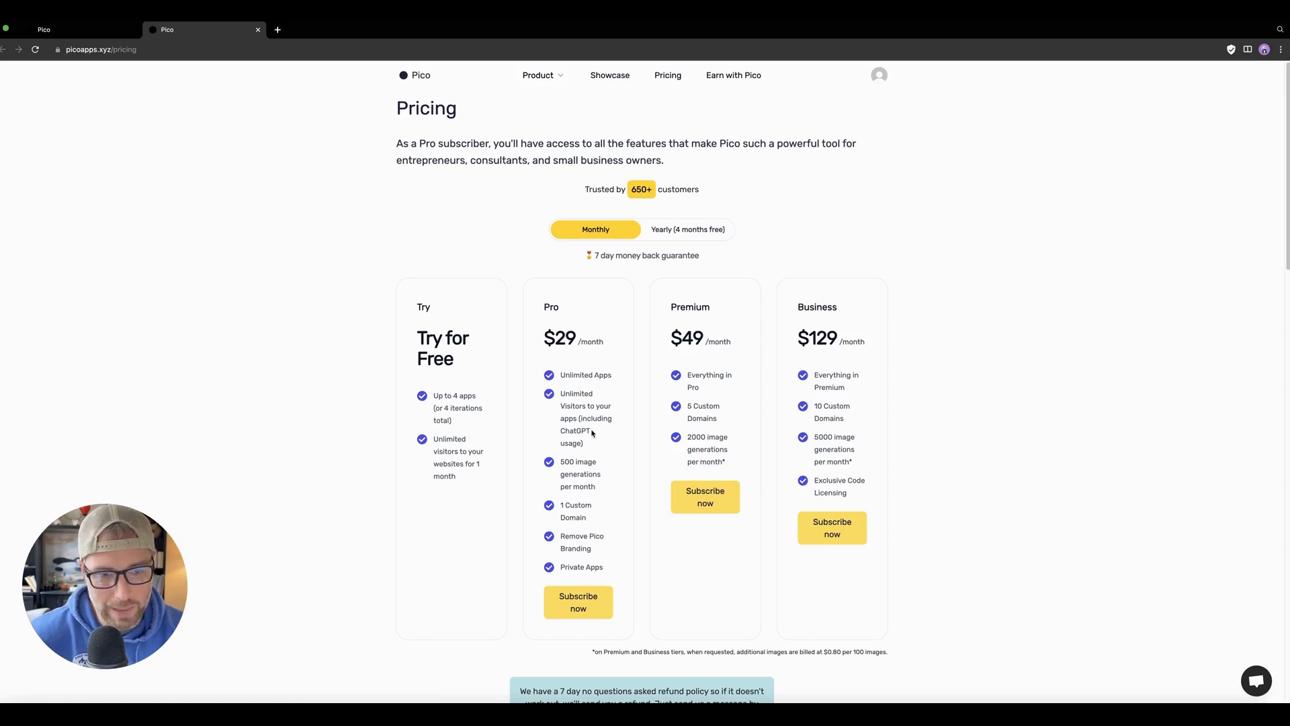
pyautogui.moveTo(567, 496)
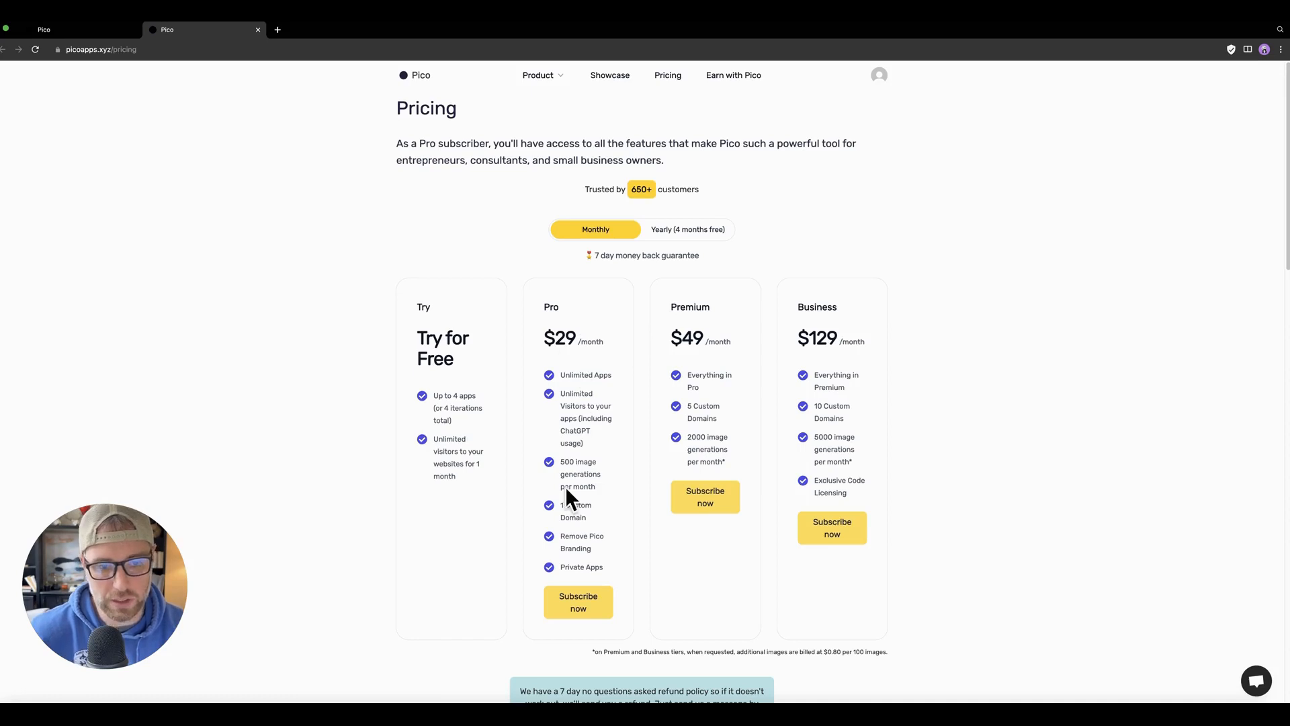
pyautogui.moveTo(613, 556)
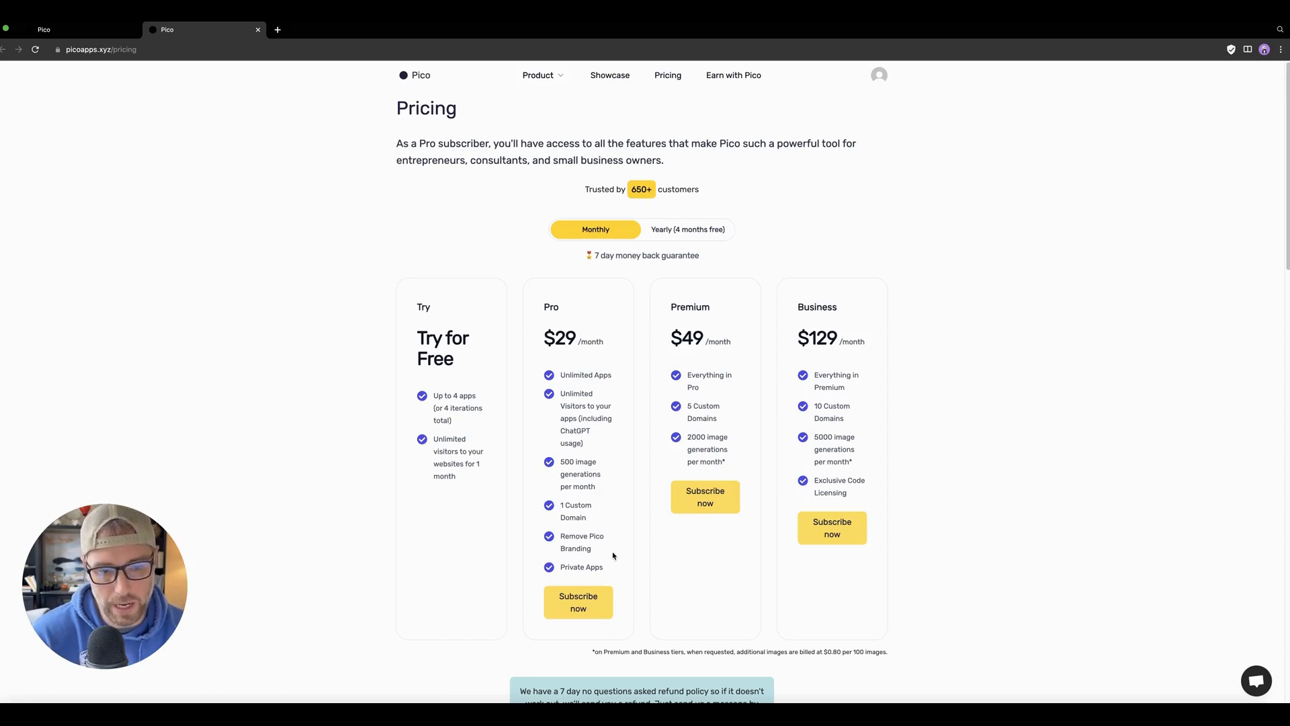
pyautogui.moveTo(512, 479)
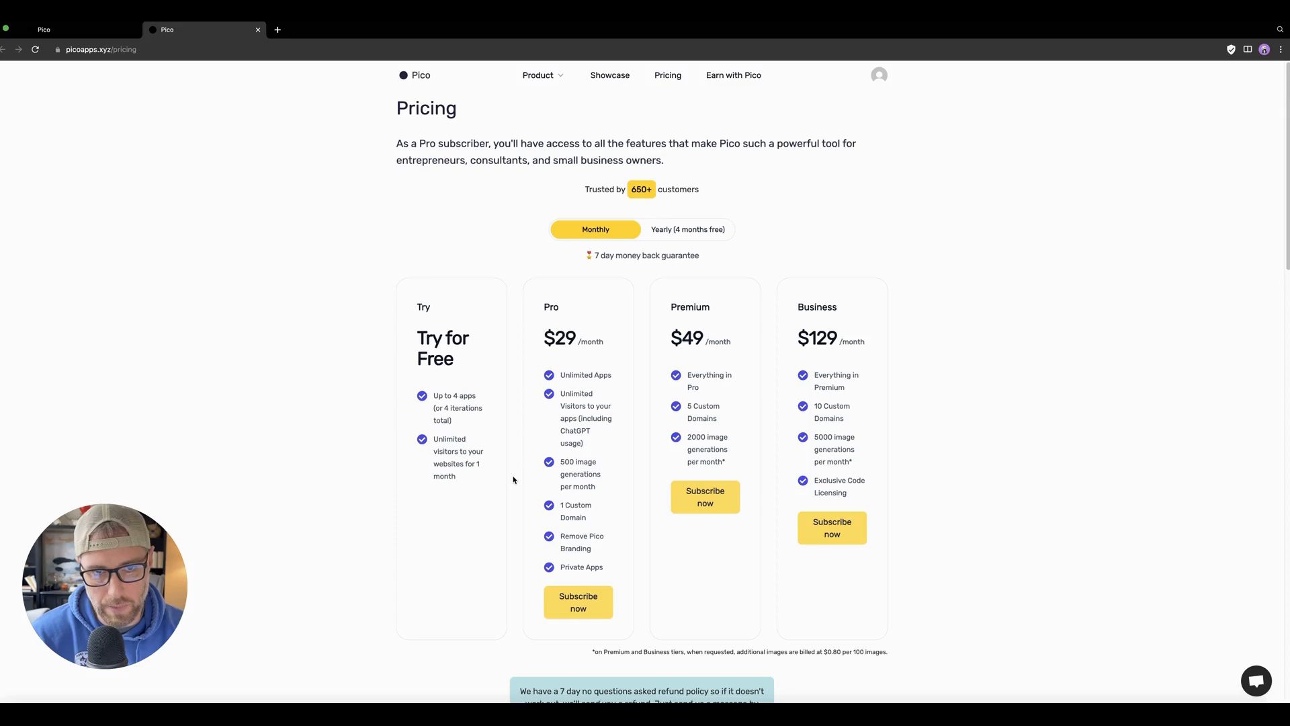
# Step: Switch back to the Pico builder dashboard showing the existing children's story app
pyautogui.click(43, 29)
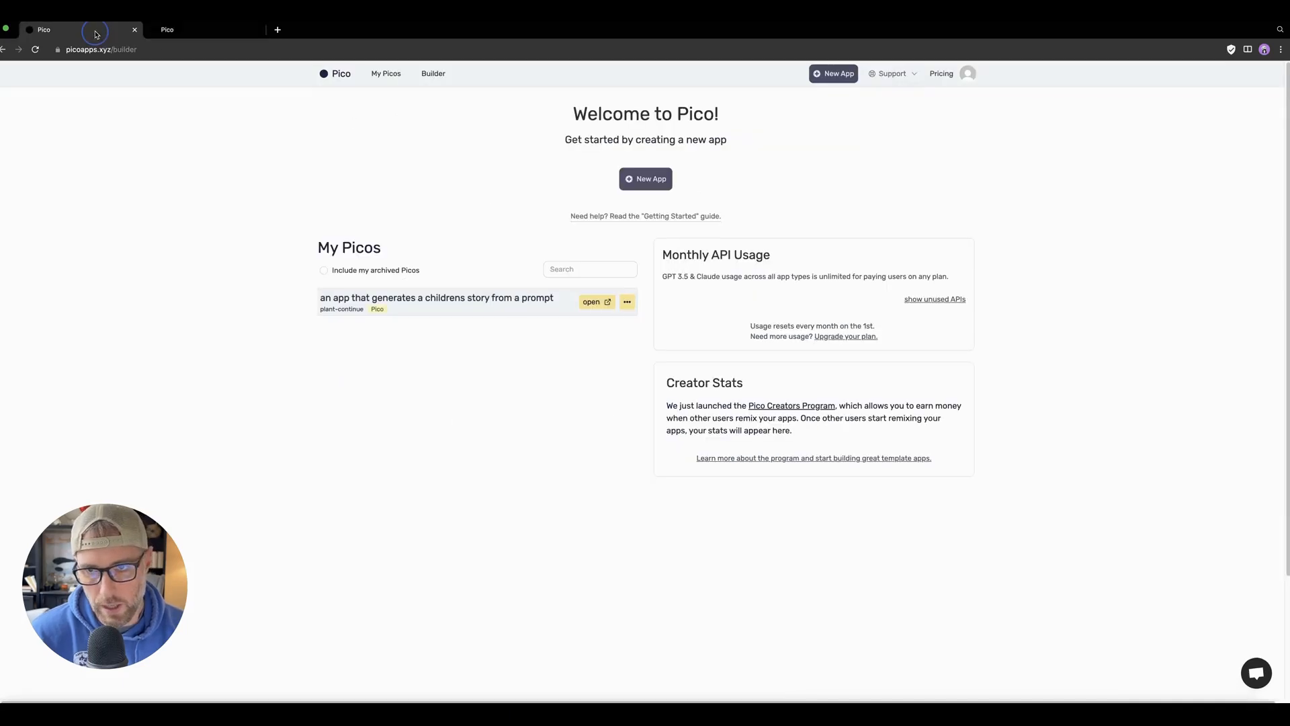
pyautogui.moveTo(603, 185)
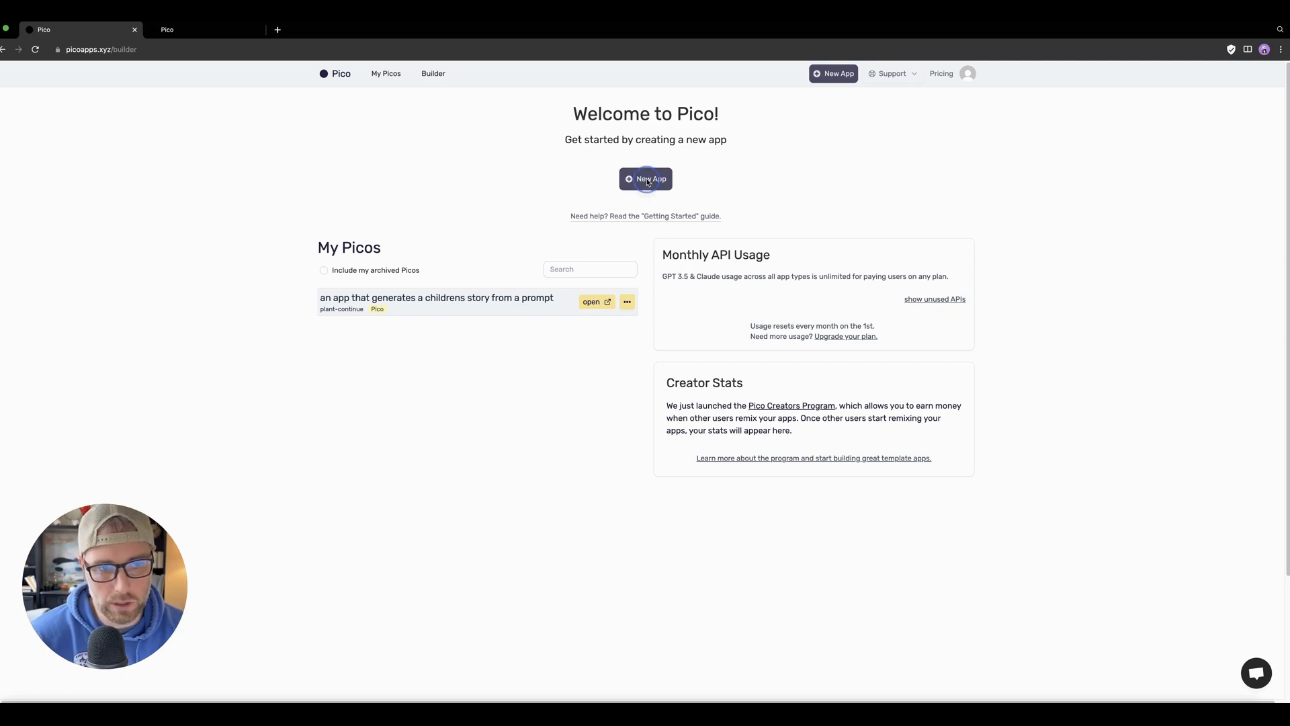
# Step: Start a new app, showing the empty app-idea prompt and remixable templates
pyautogui.click(645, 178)
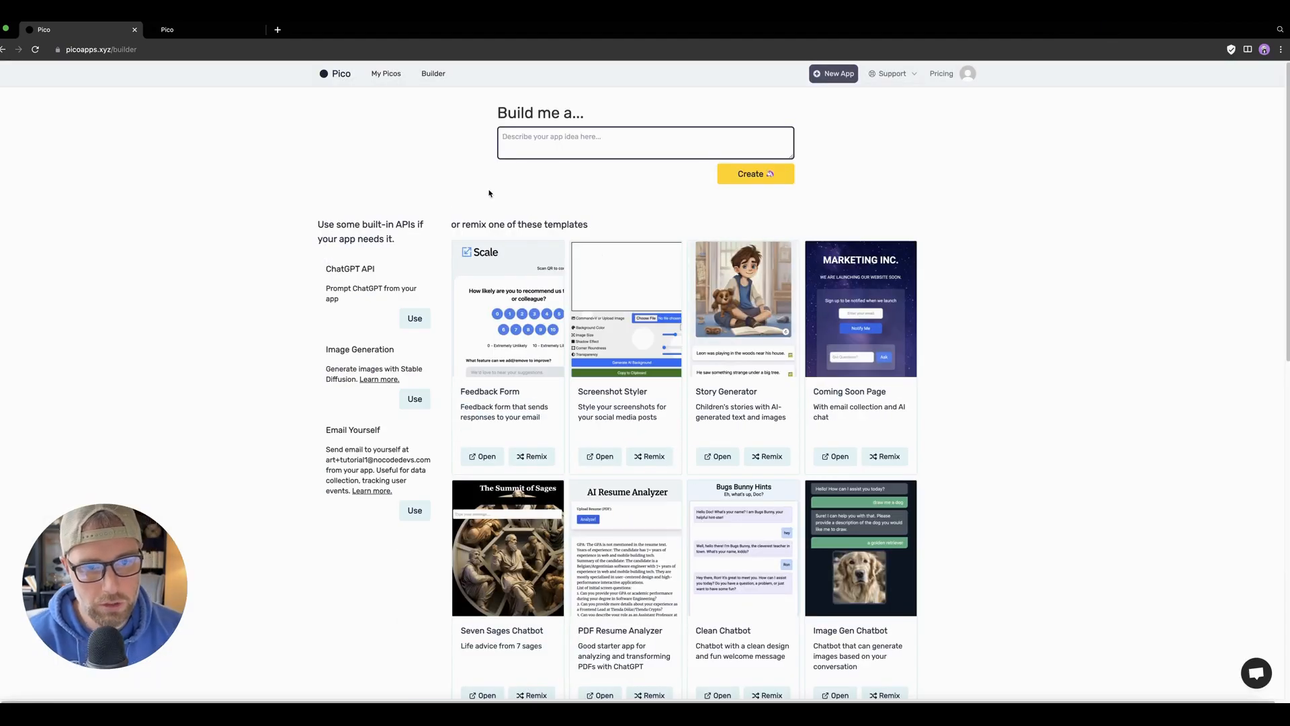
pyautogui.moveTo(550, 360)
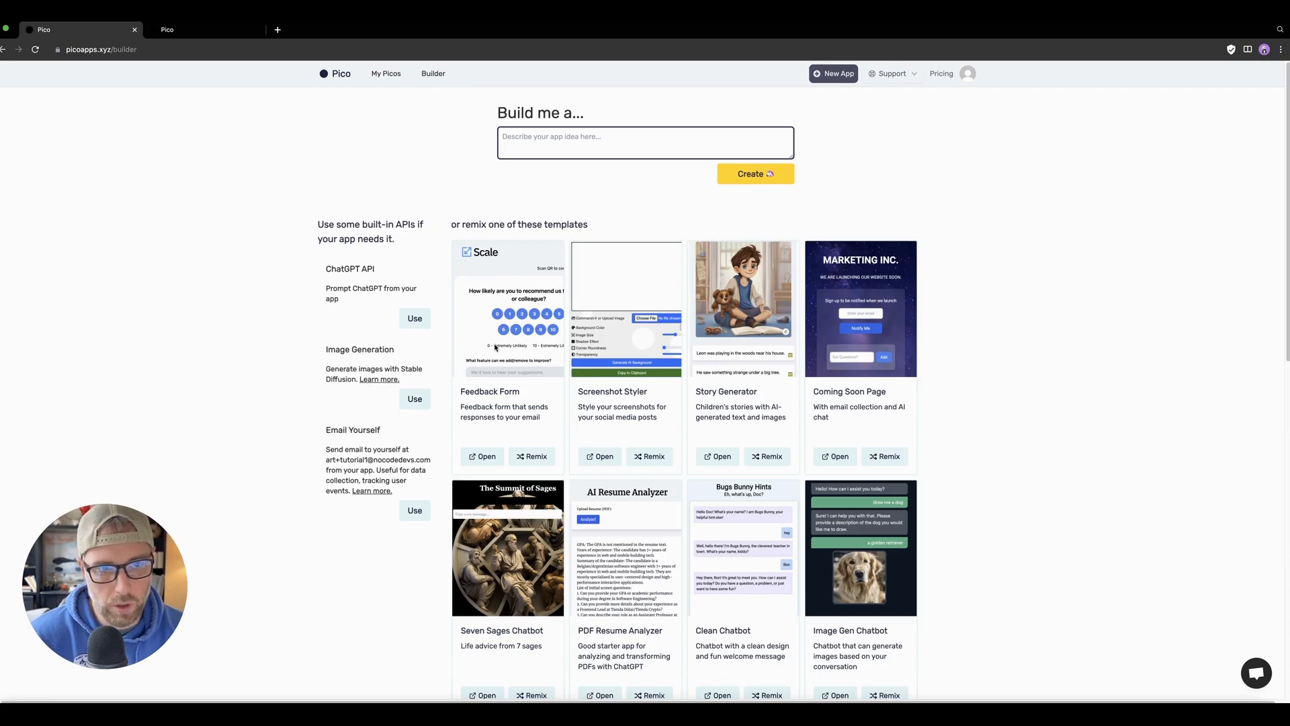
pyautogui.moveTo(618, 126)
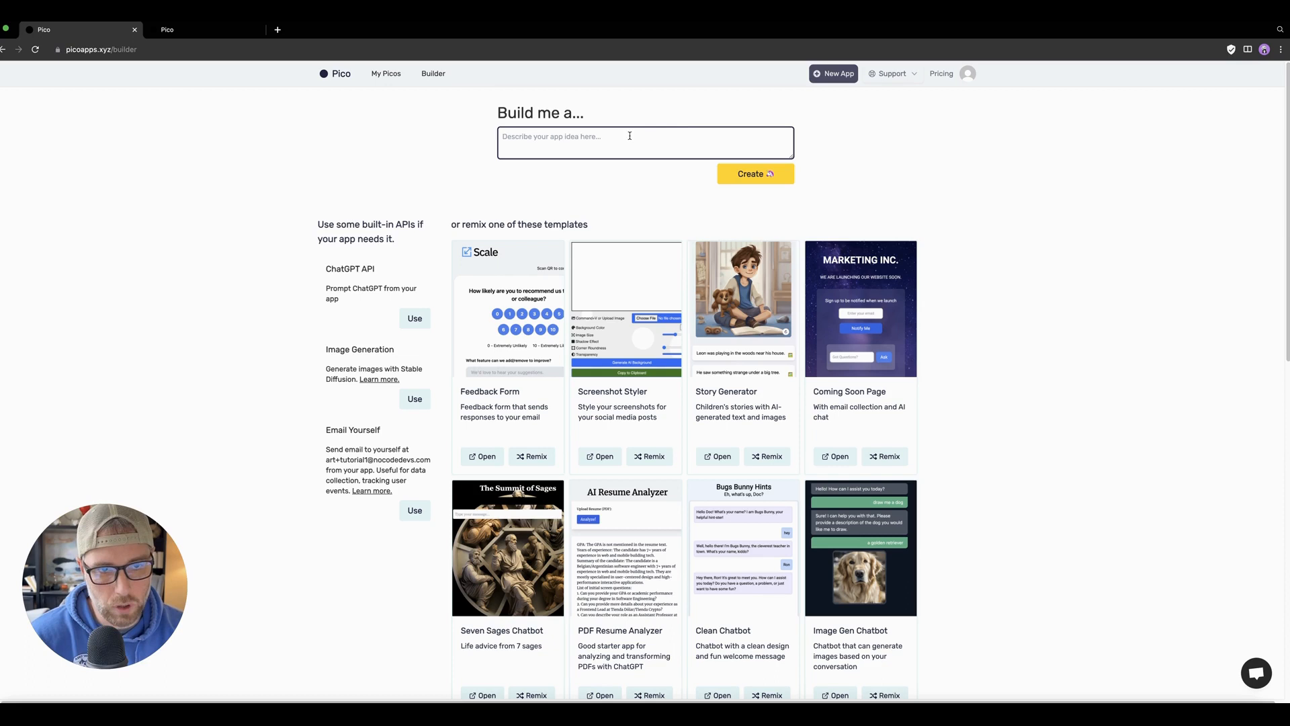
pyautogui.moveTo(658, 211)
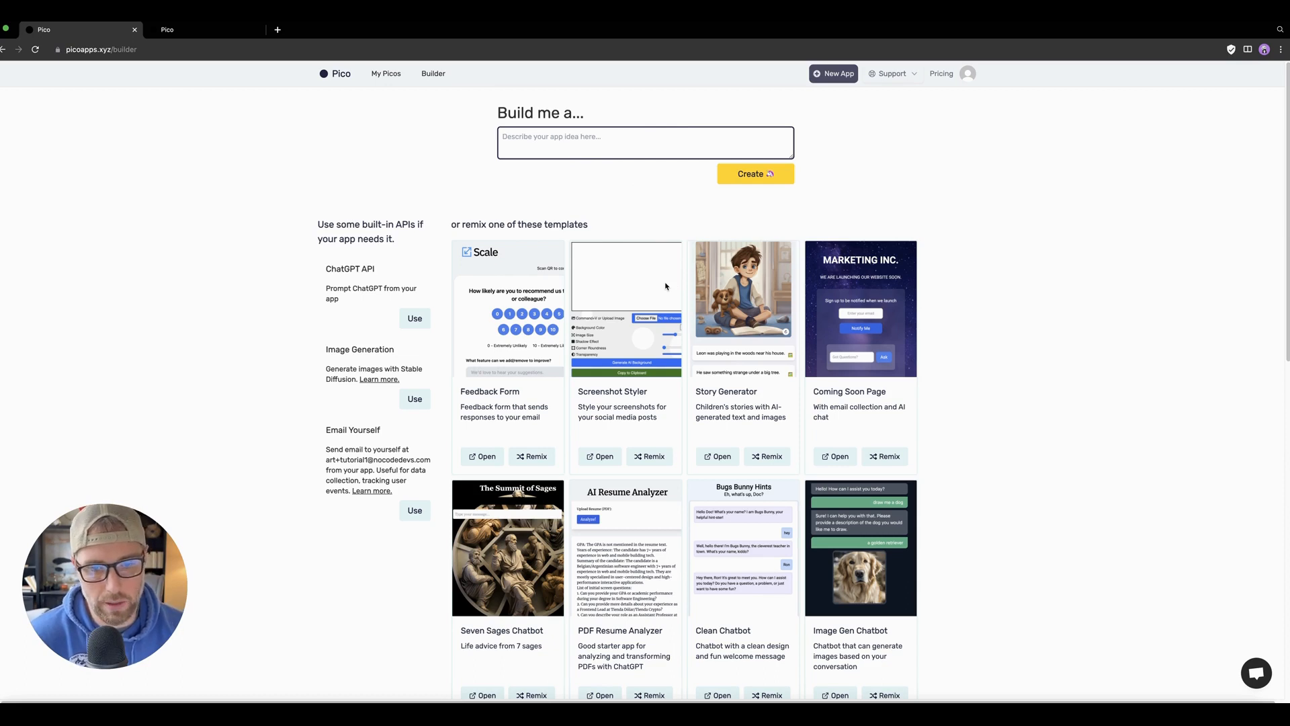
pyautogui.moveTo(379, 298)
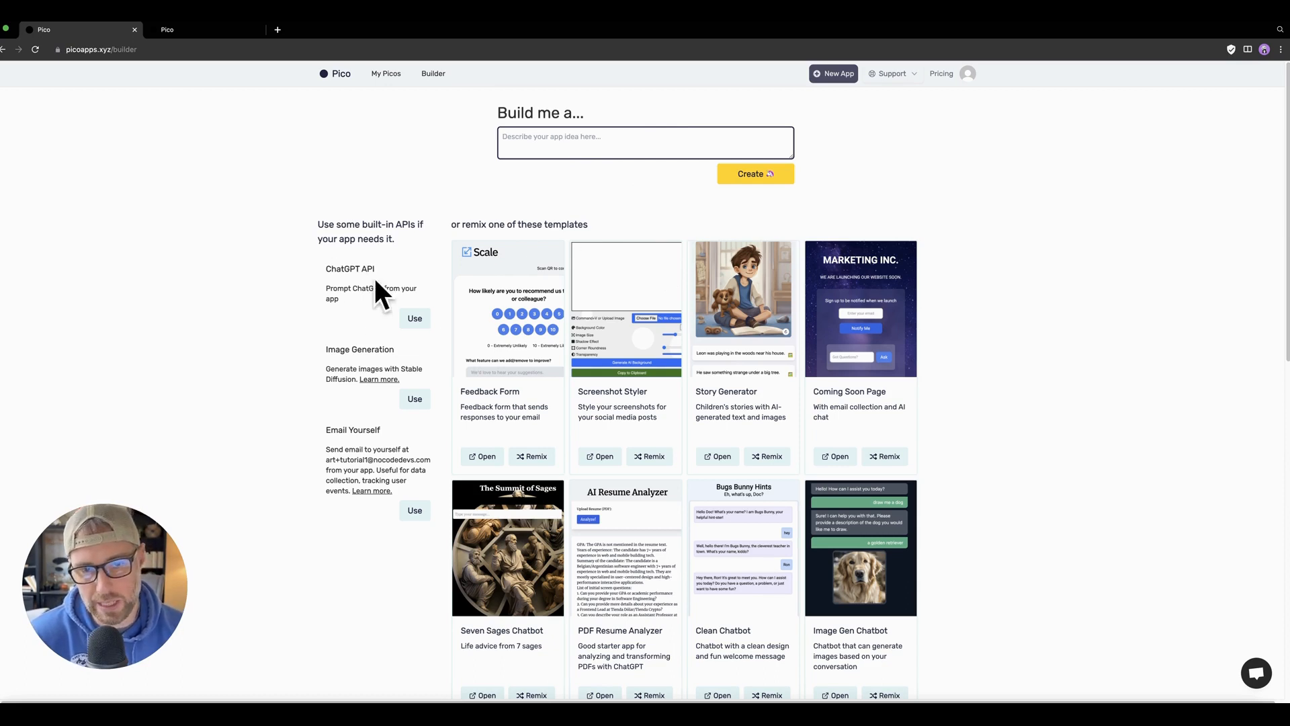
pyautogui.moveTo(354, 379)
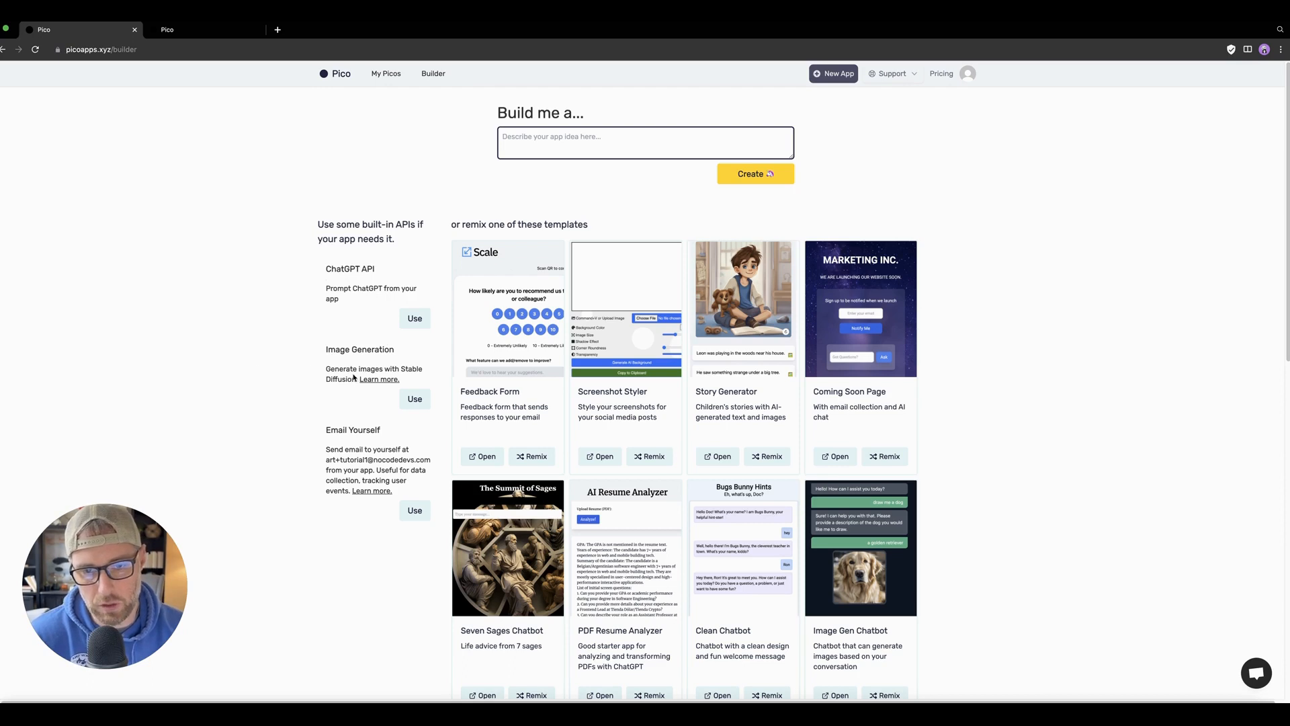
pyautogui.moveTo(354, 422)
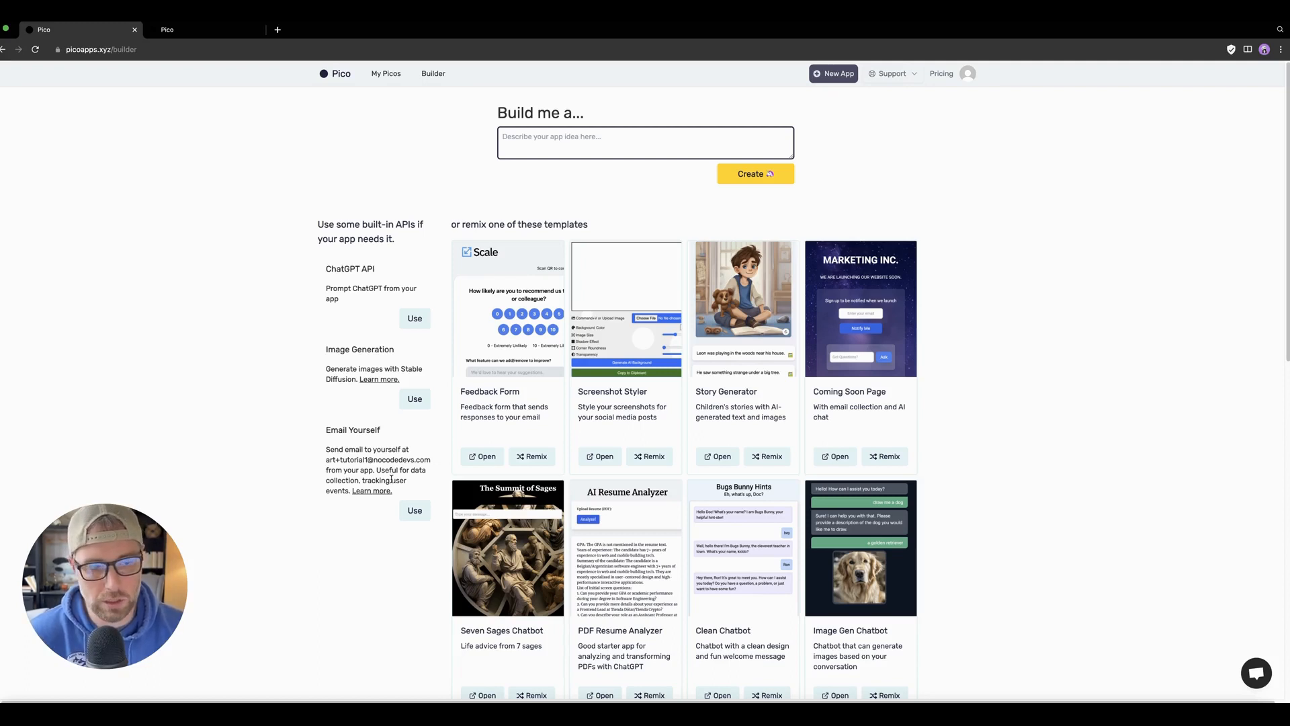
pyautogui.moveTo(694, 310)
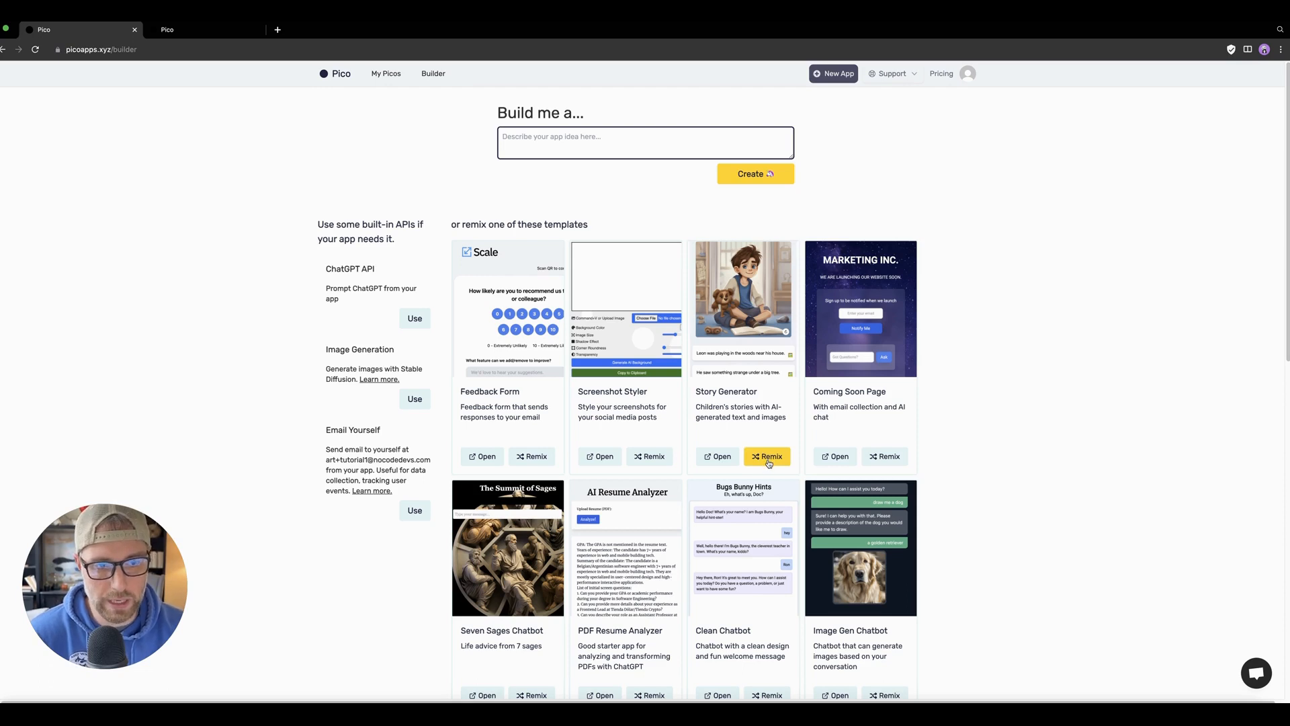
# Step: Remix the Story Generator template, inspect its source code, then view its version history
pyautogui.click(766, 455)
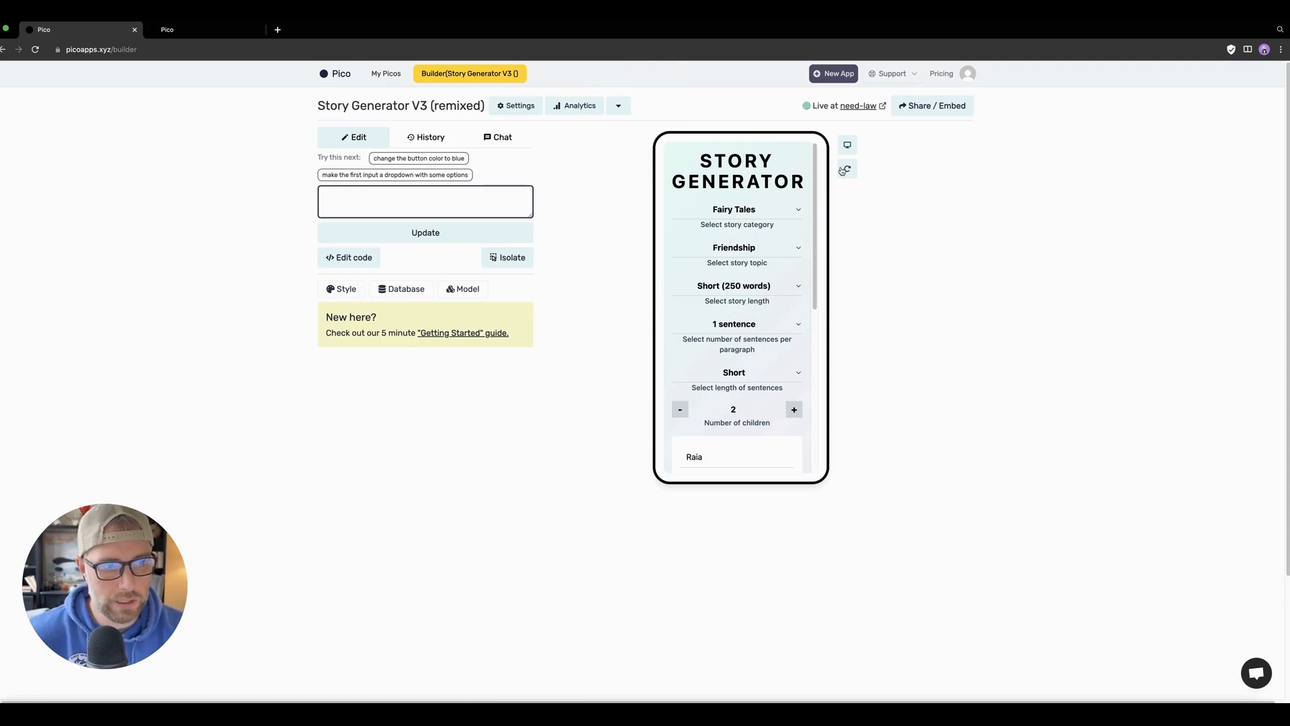
pyautogui.scroll(-3)
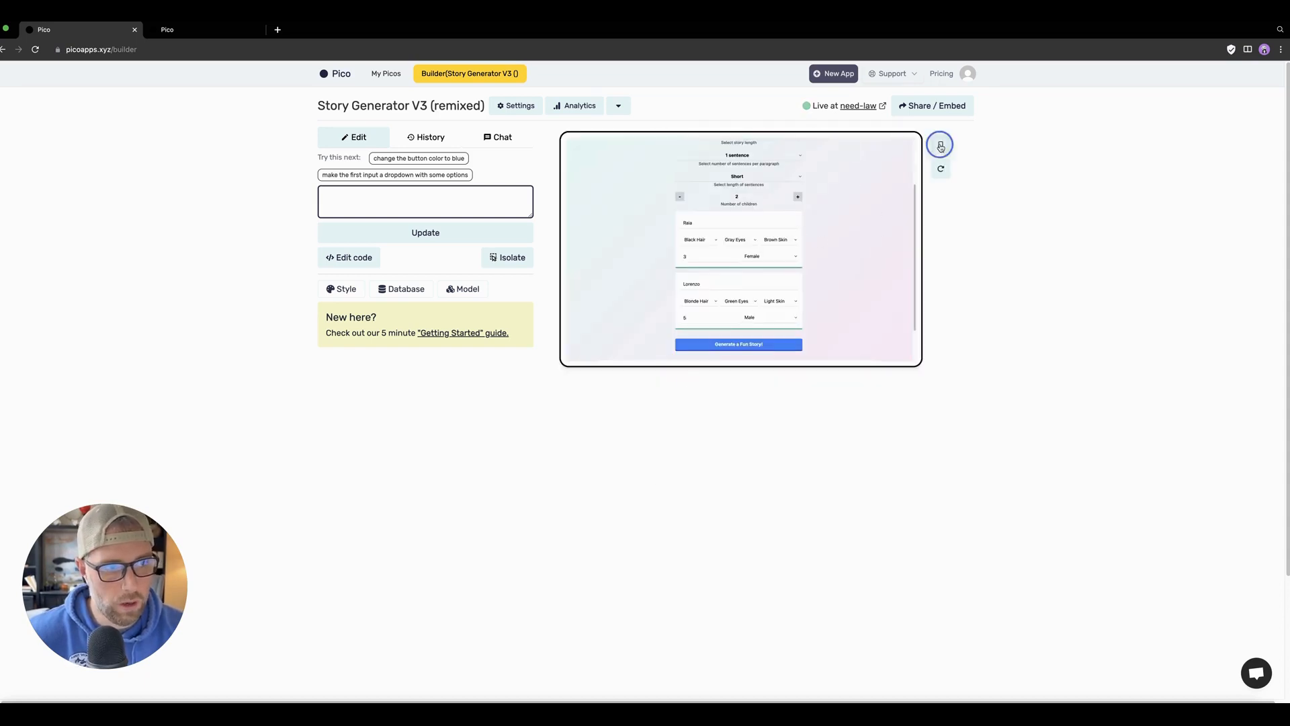
pyautogui.click(350, 257)
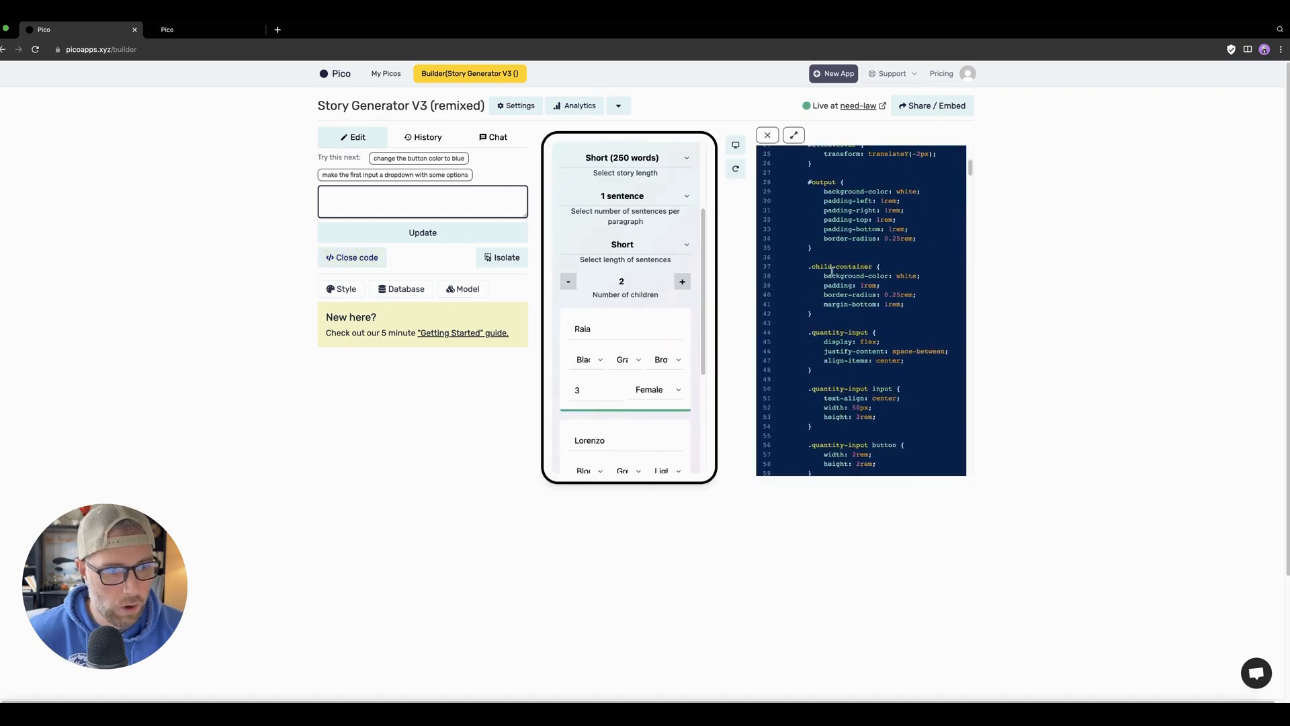
pyautogui.scroll(-3)
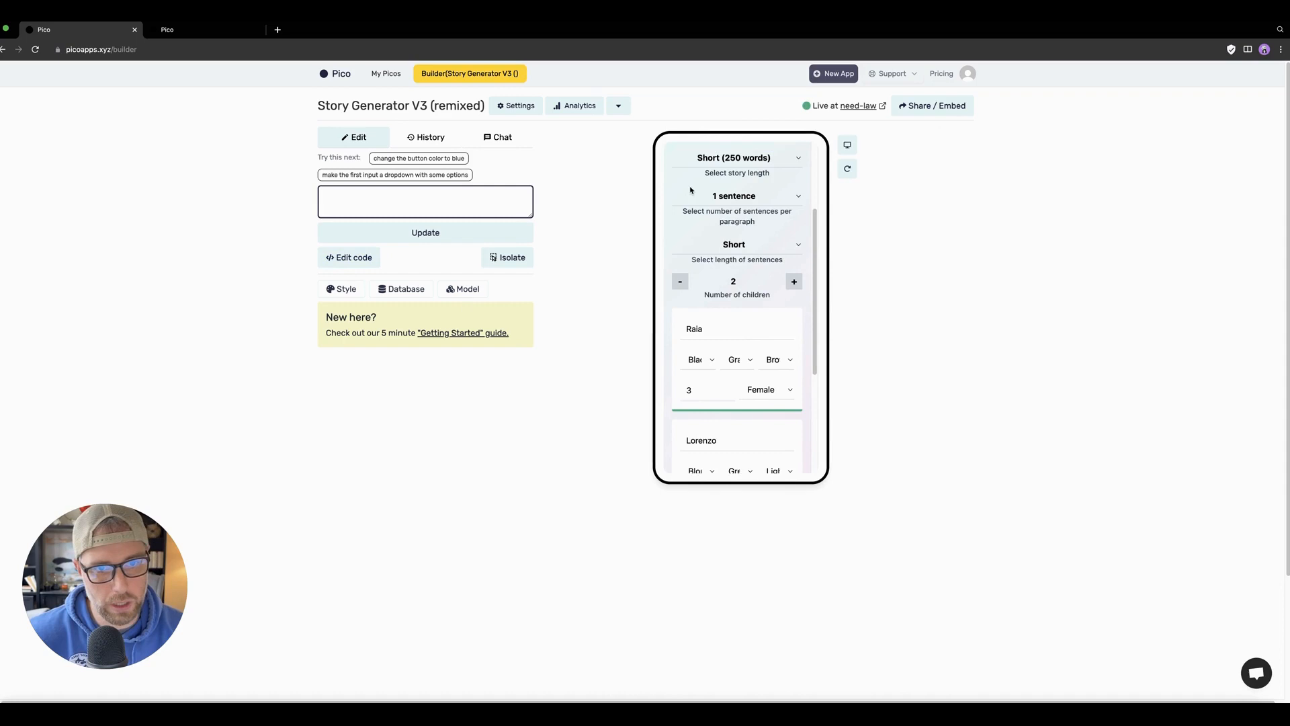
pyautogui.click(426, 137)
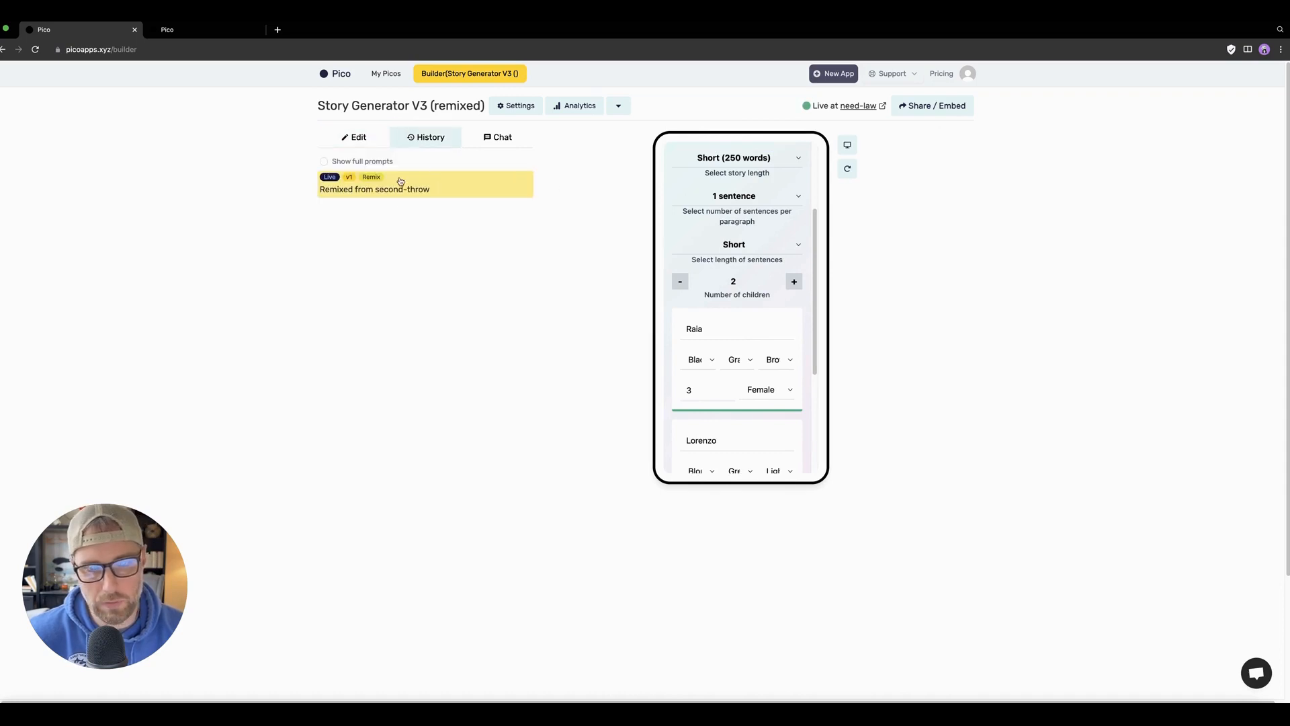
pyautogui.moveTo(361, 205)
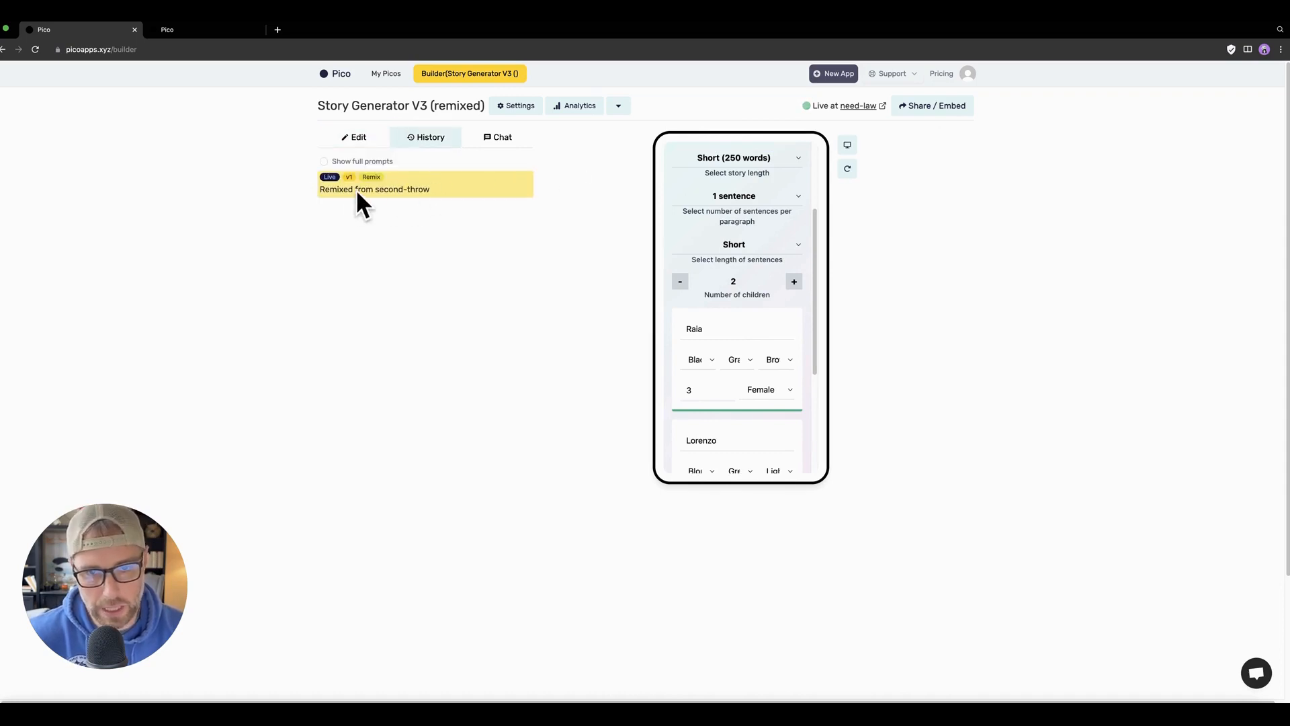
pyautogui.moveTo(397, 170)
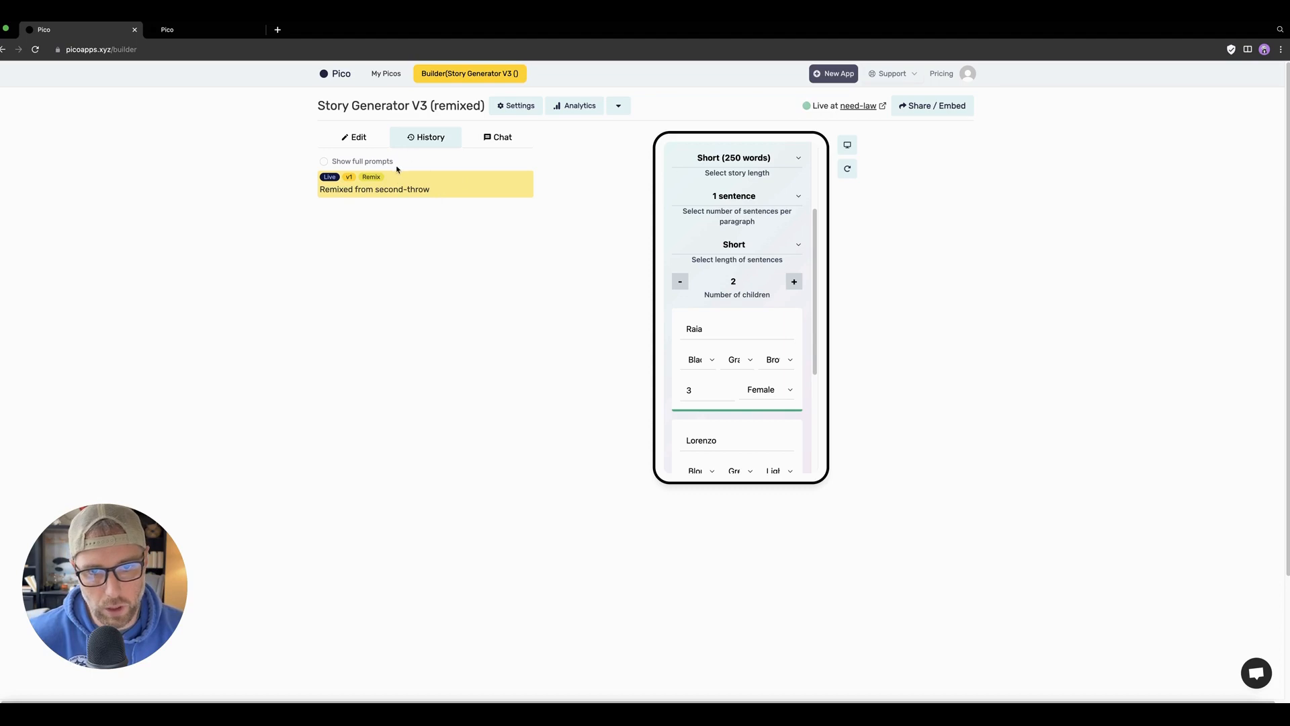
pyautogui.moveTo(427, 203)
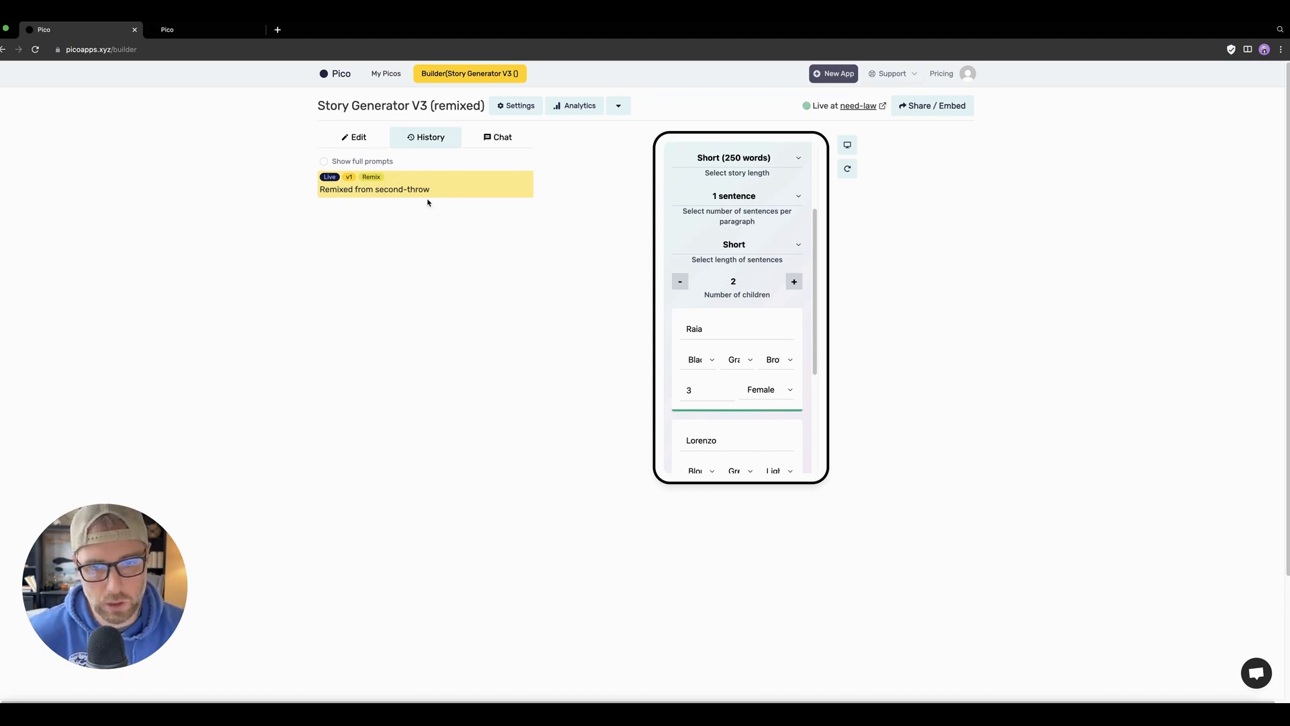
pyautogui.moveTo(380, 171)
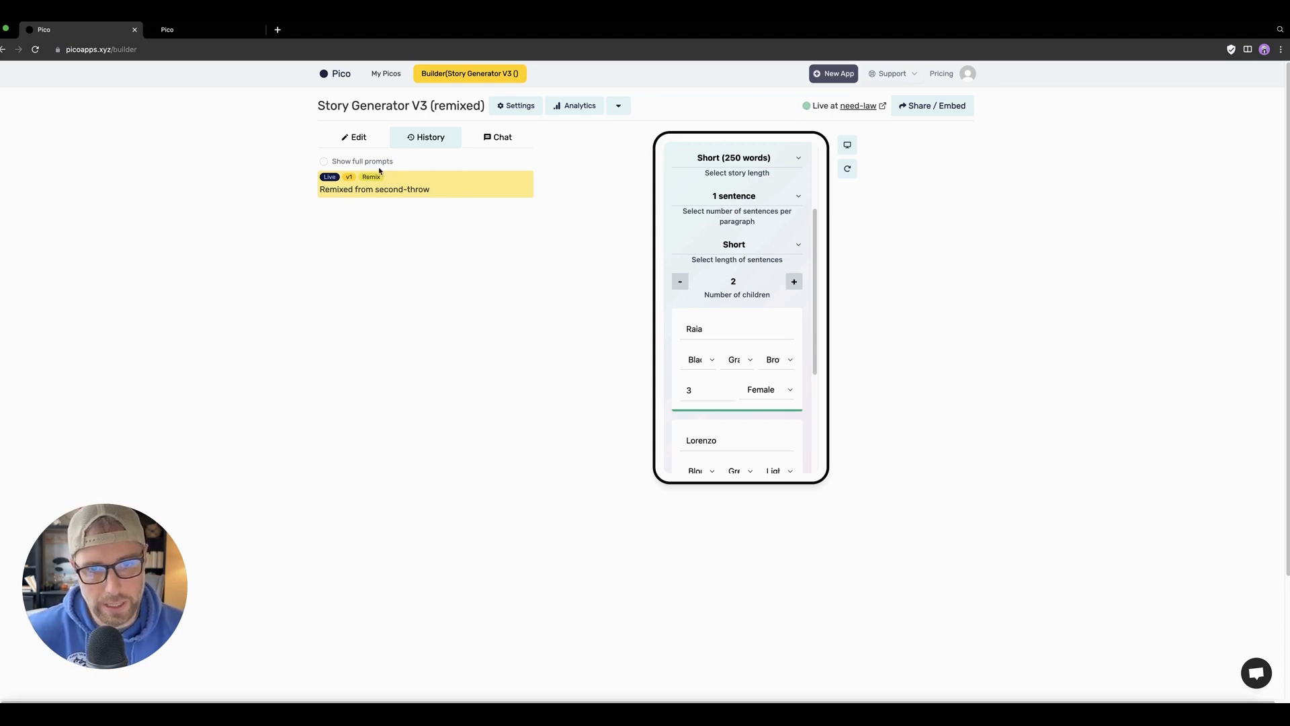
# Step: Return to the Edit panel with the empty change-request prompt
pyautogui.click(354, 137)
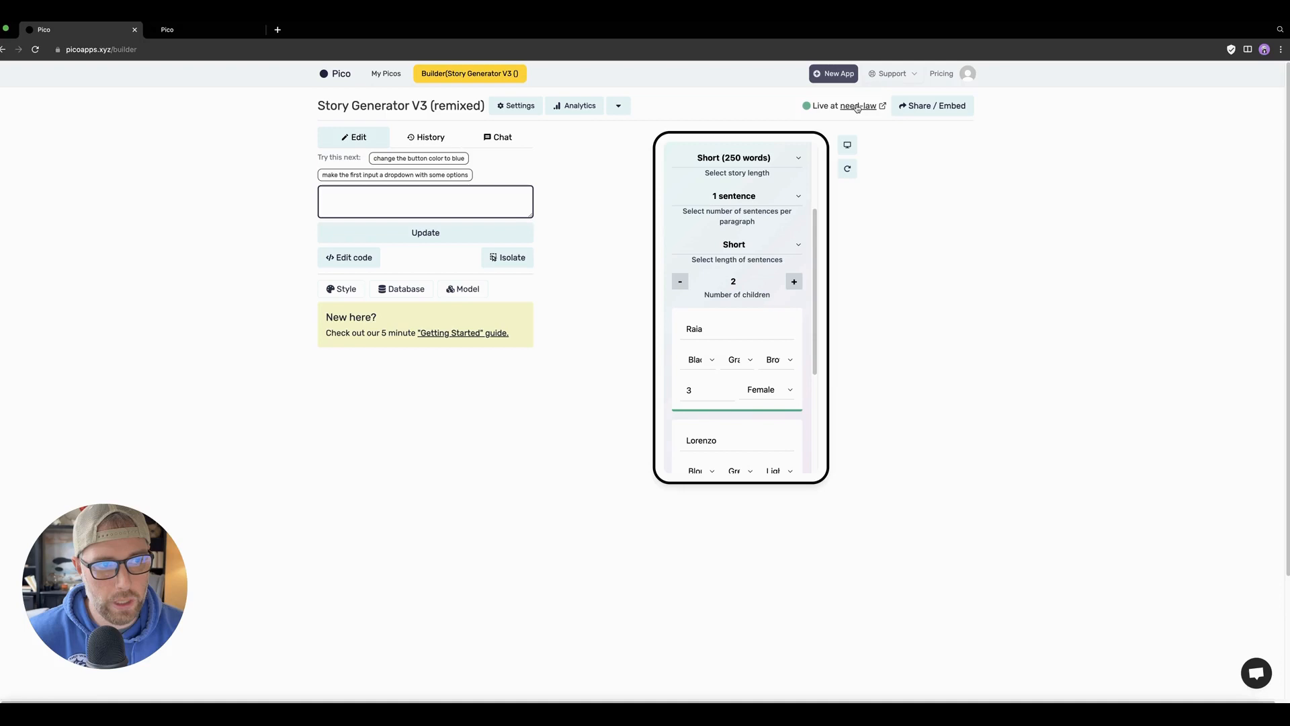
# Step: Visit the published Story Generator at its live link, then come back to the editor
pyautogui.click(858, 105)
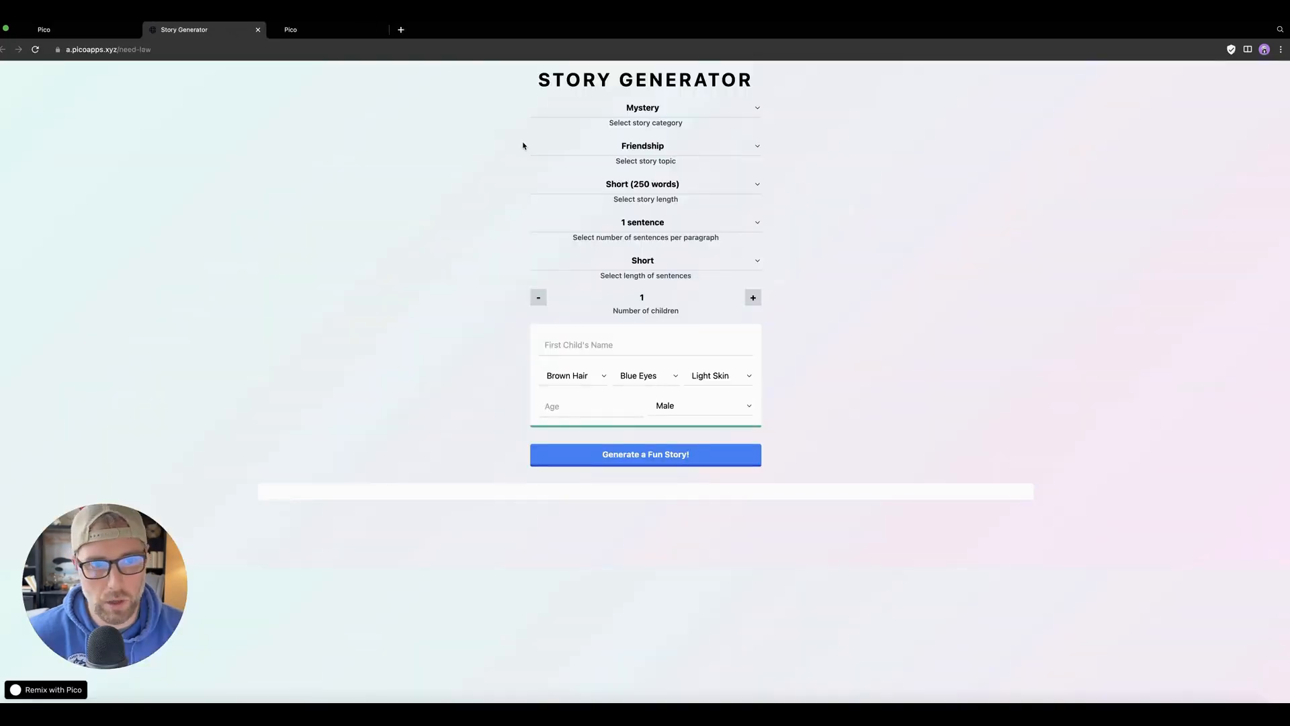
pyautogui.moveTo(777, 366)
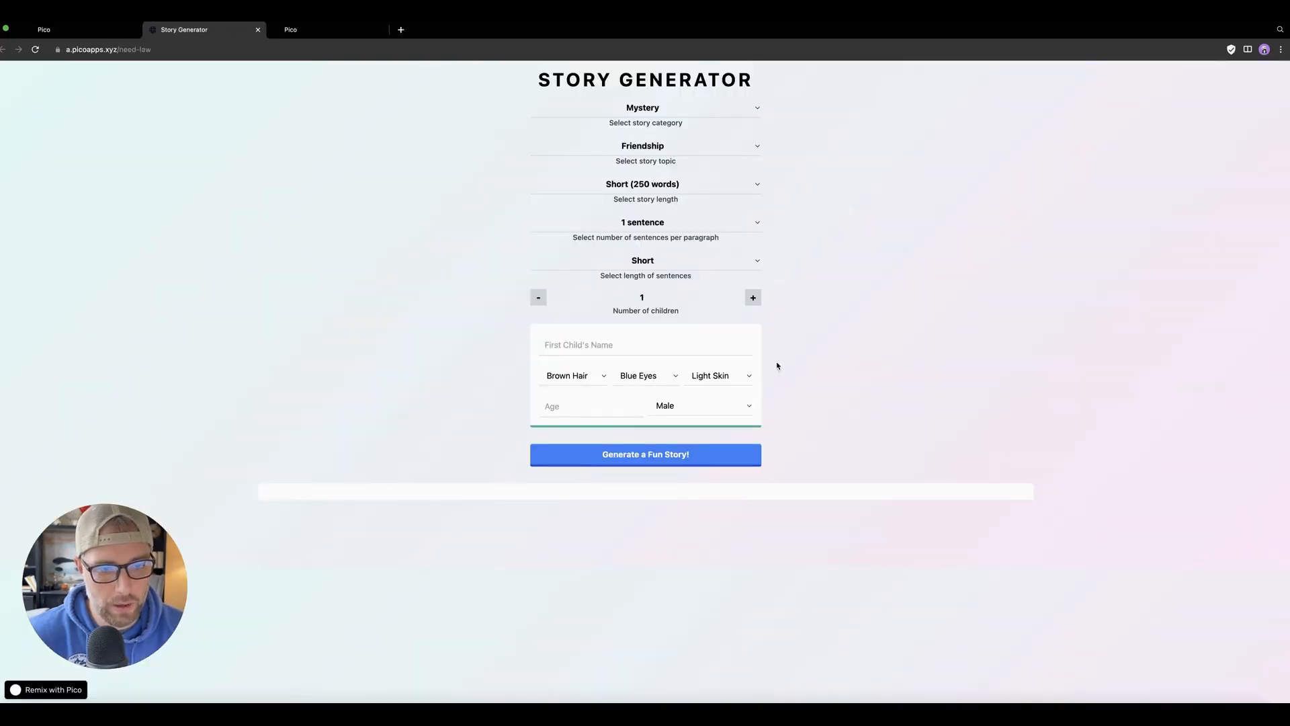
pyautogui.moveTo(720, 153)
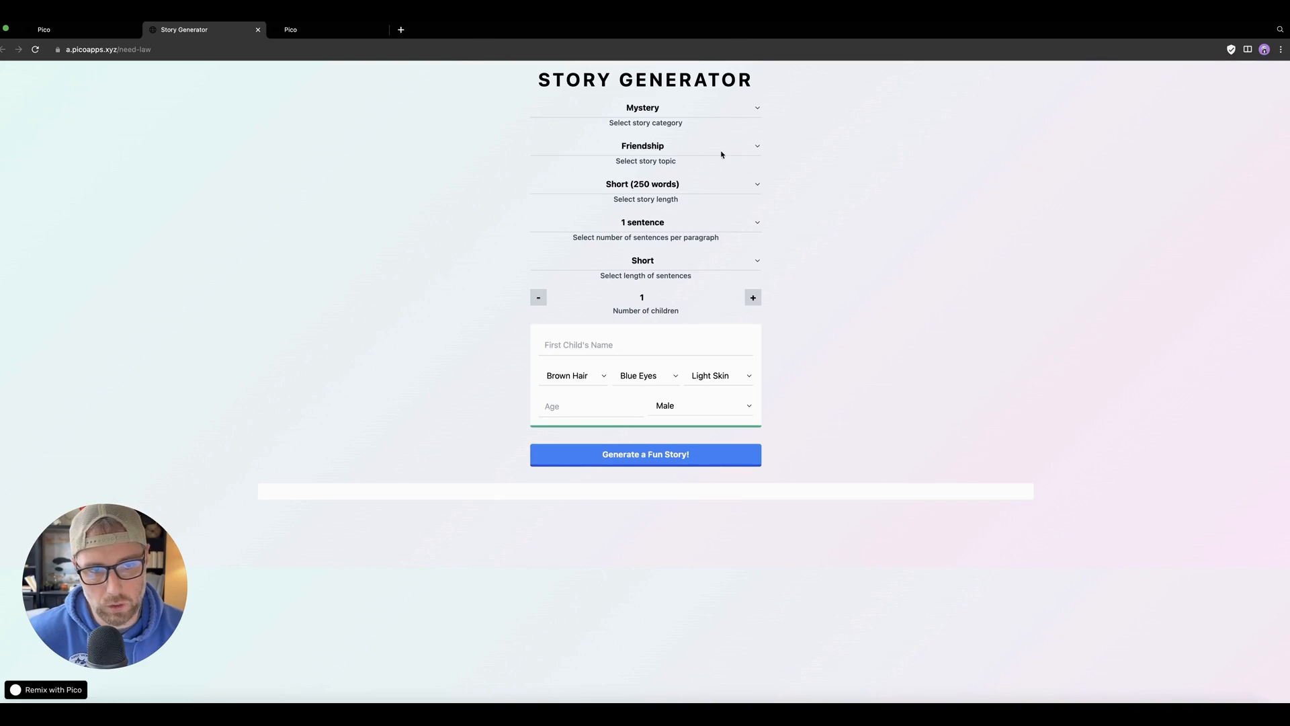
pyautogui.moveTo(633, 169)
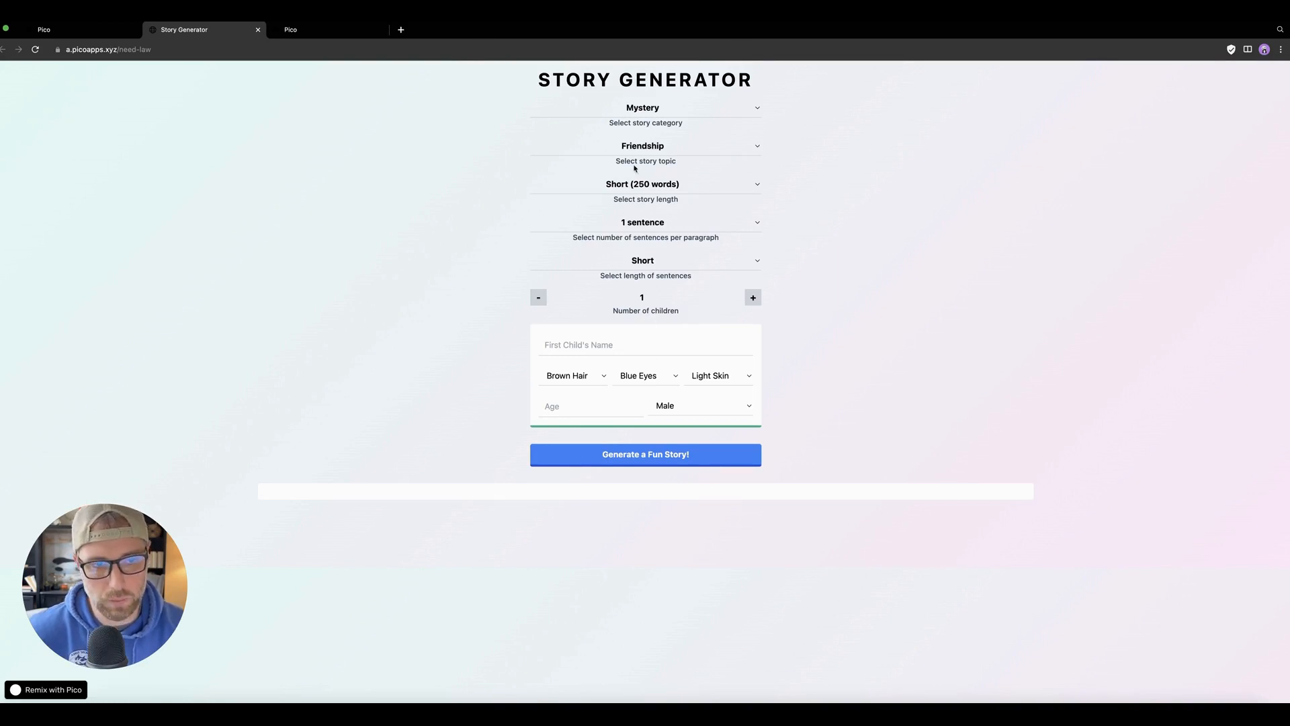
pyautogui.moveTo(599, 124)
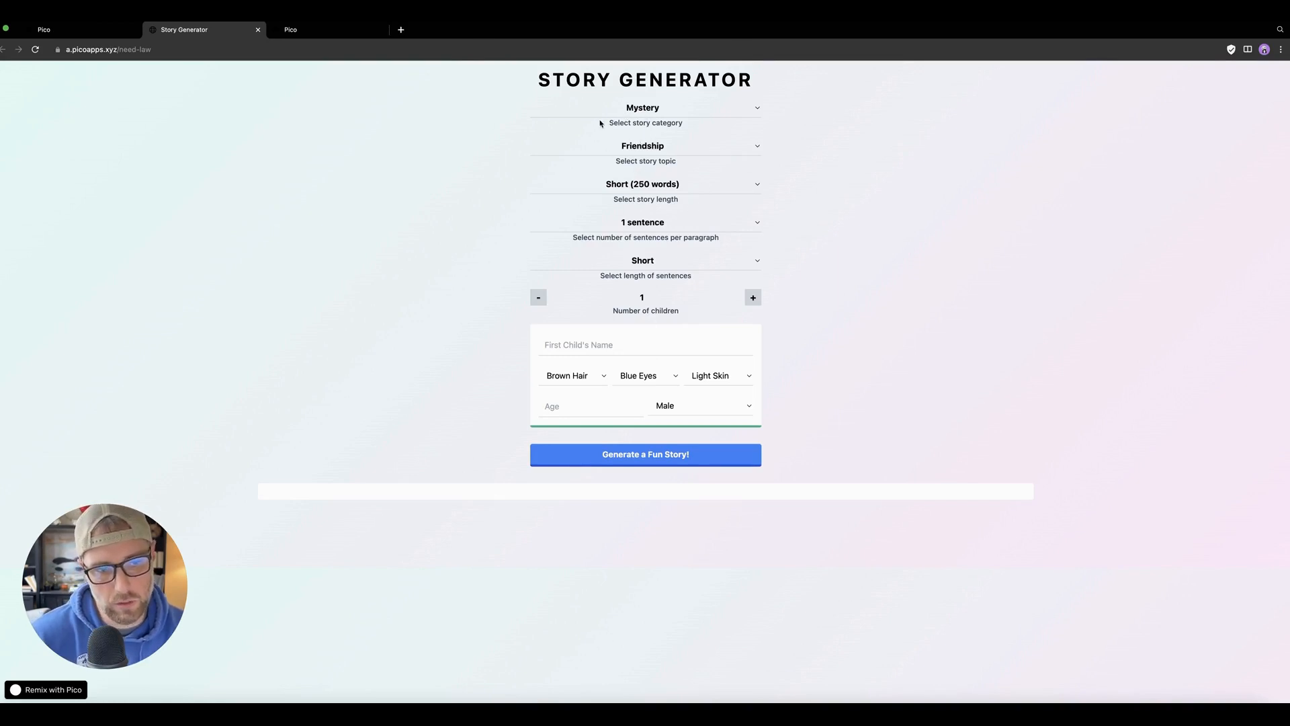
pyautogui.click(43, 30)
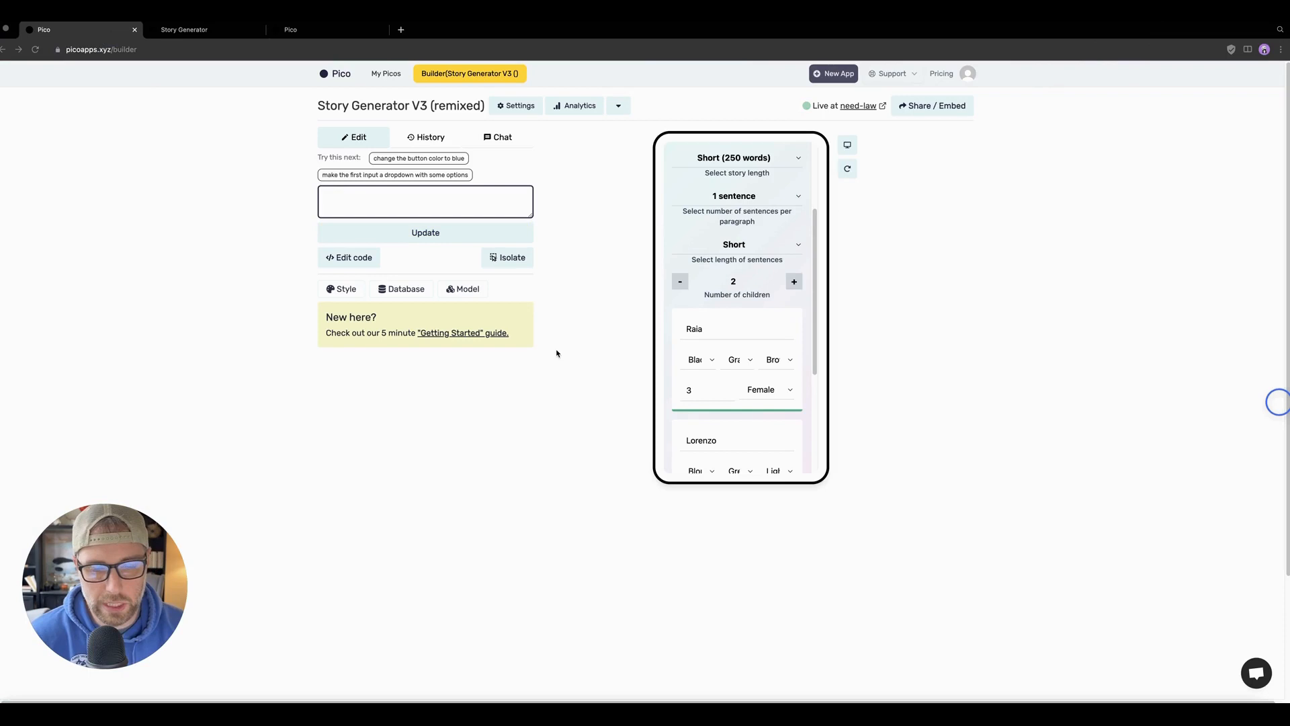
pyautogui.moveTo(446, 318)
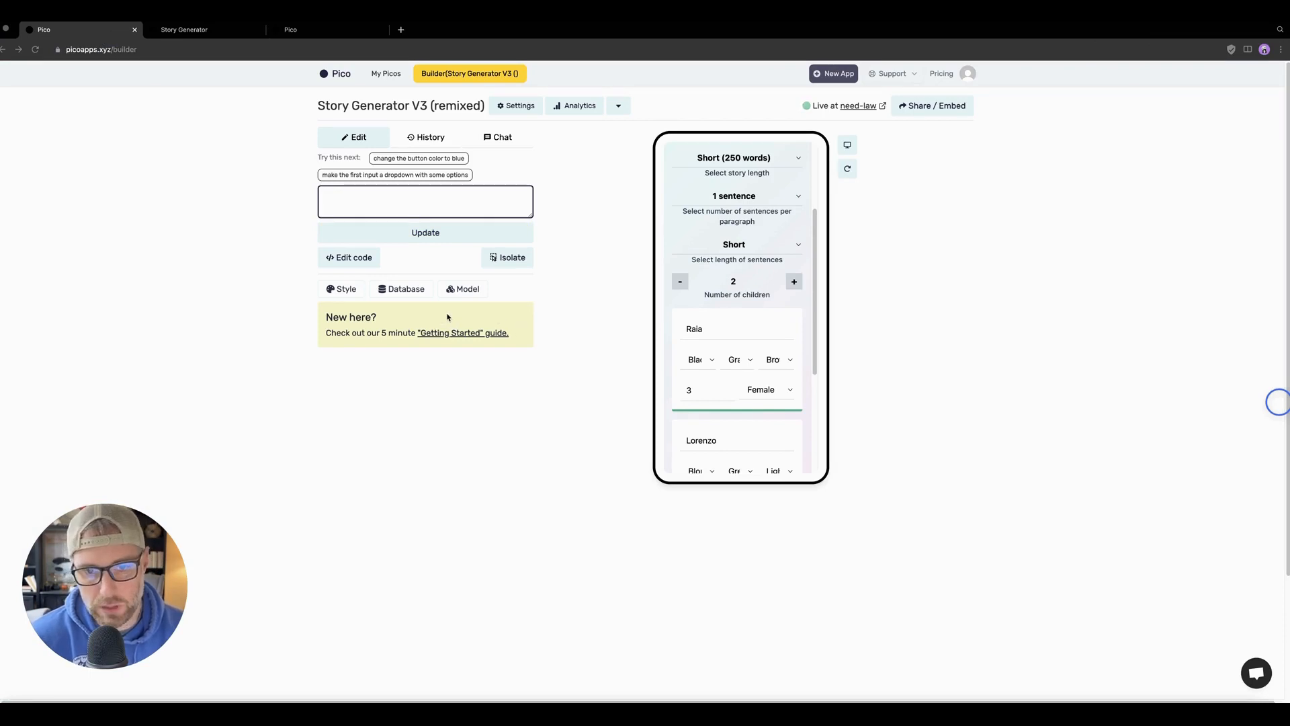
# Step: Apply the pink, yellow and blue palette from the Style options via Pico AI
pyautogui.click(344, 288)
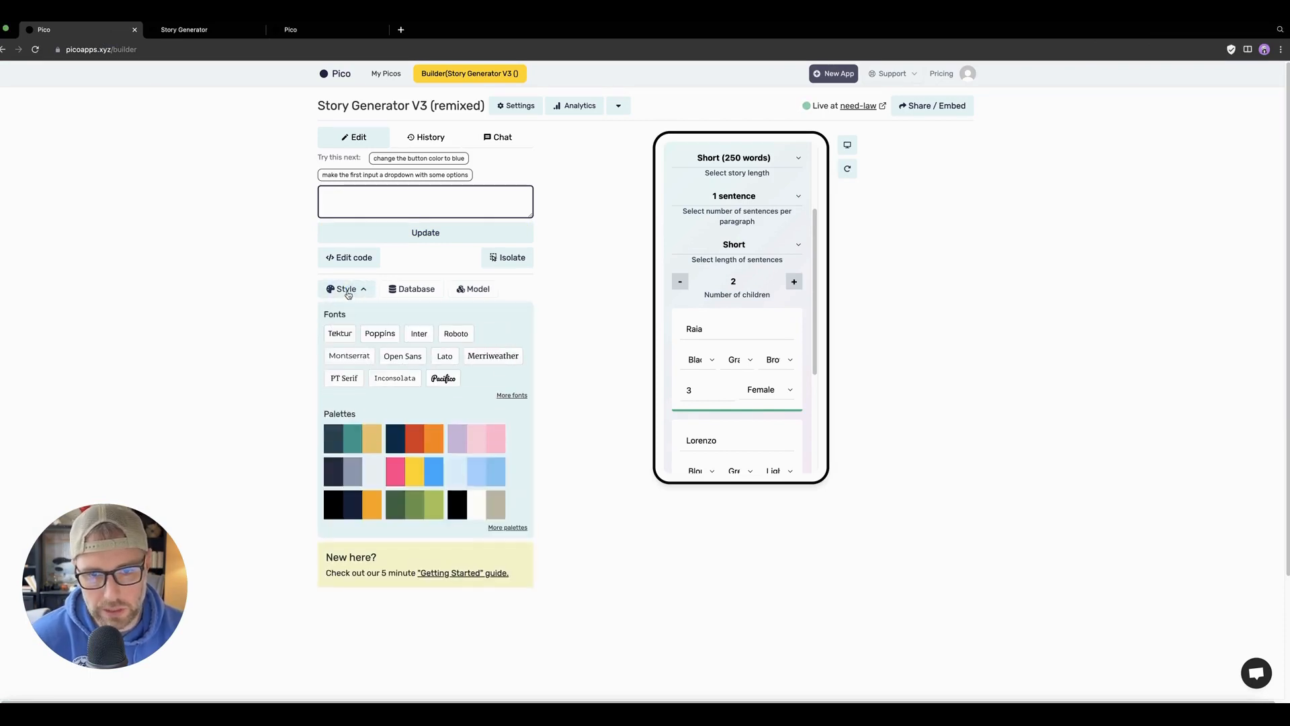
pyautogui.click(350, 355)
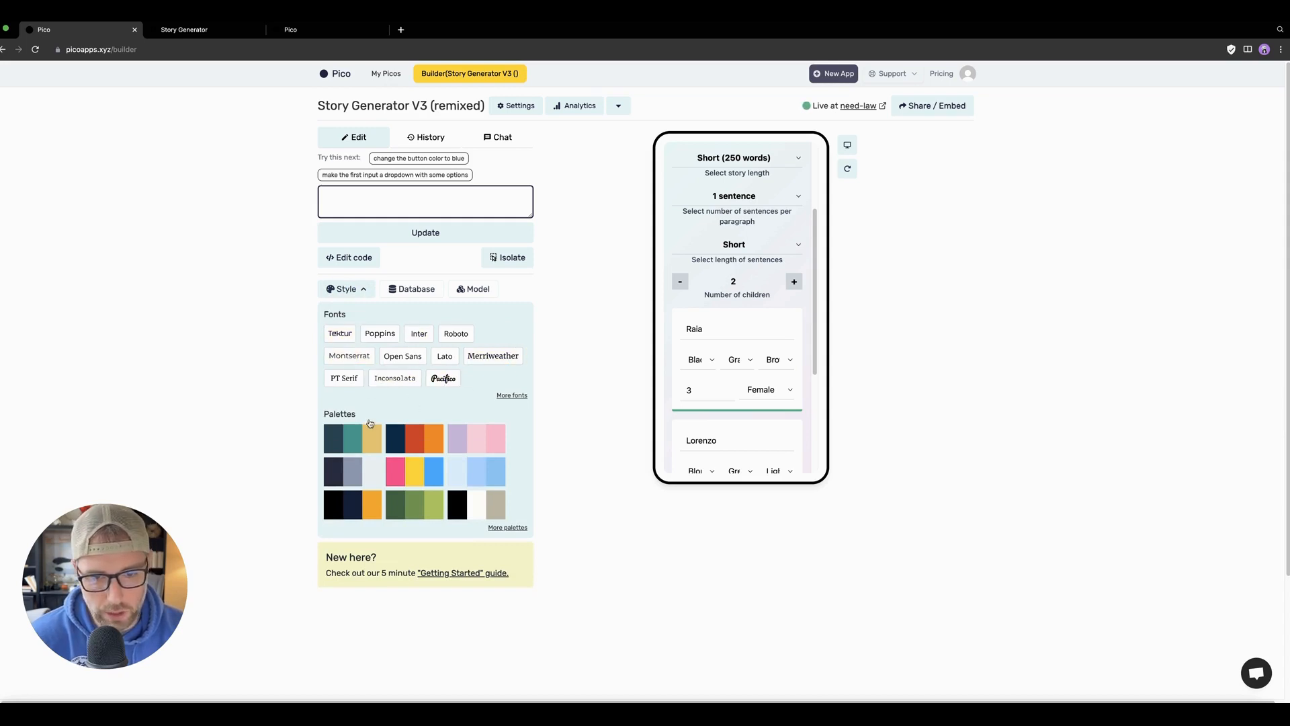
pyautogui.moveTo(426, 478)
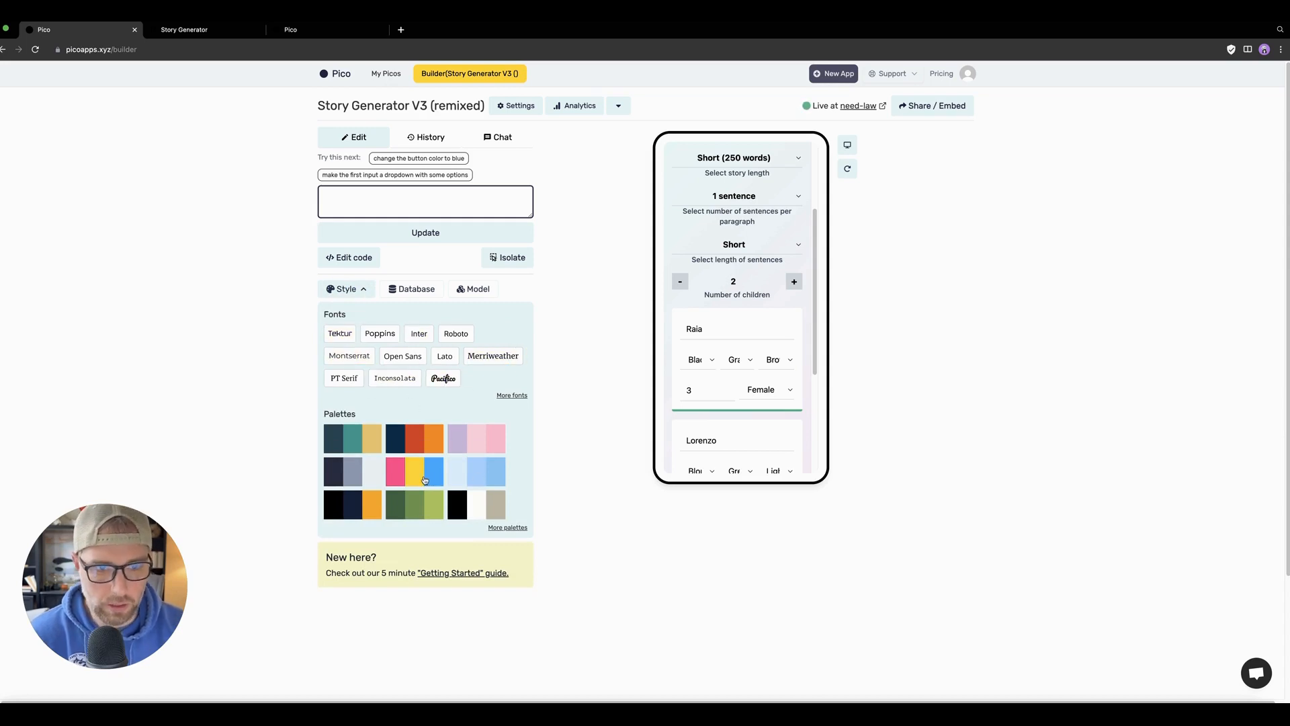
pyautogui.click(426, 233)
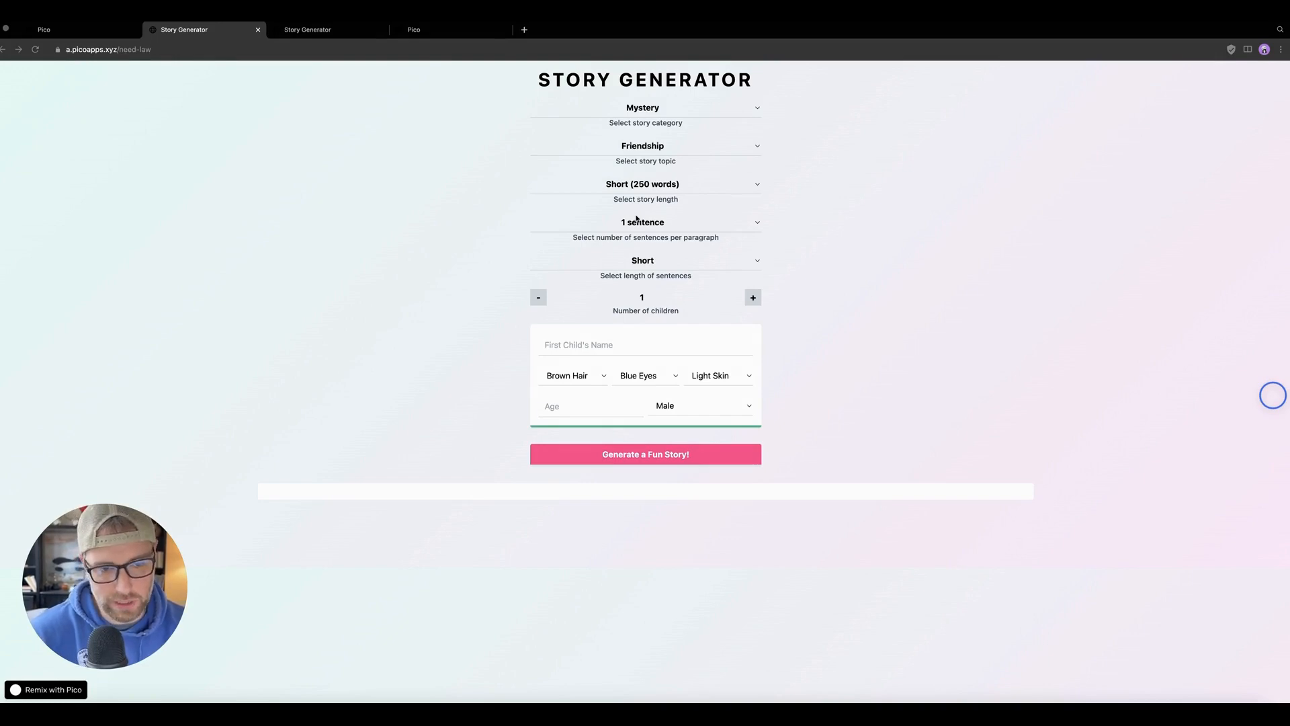
pyautogui.moveTo(372, 126)
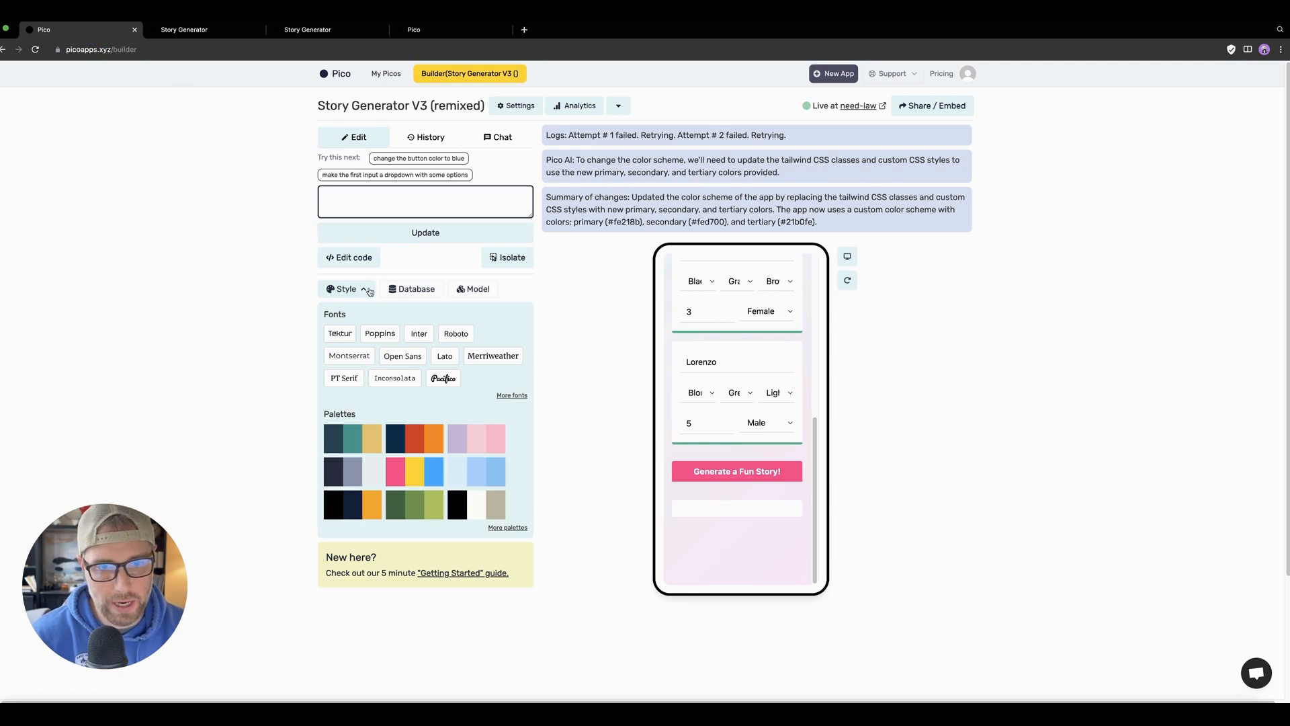
pyautogui.click(431, 137)
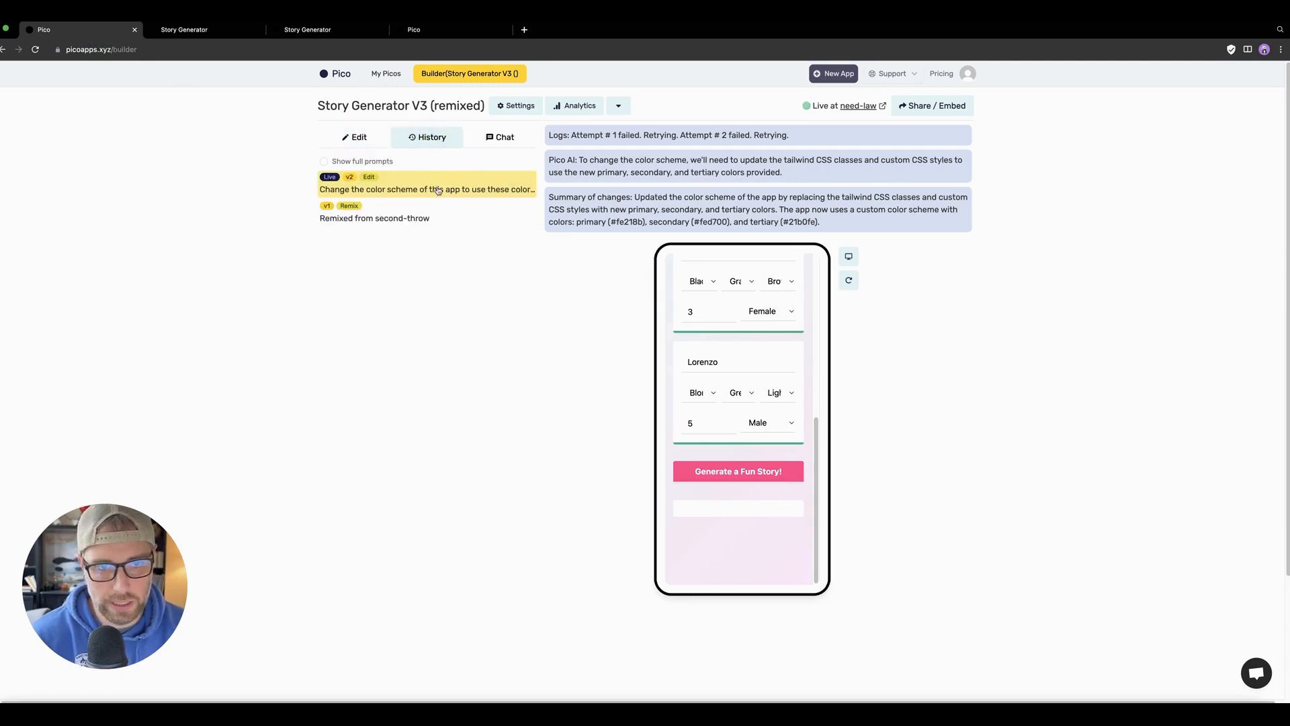
pyautogui.click(518, 105)
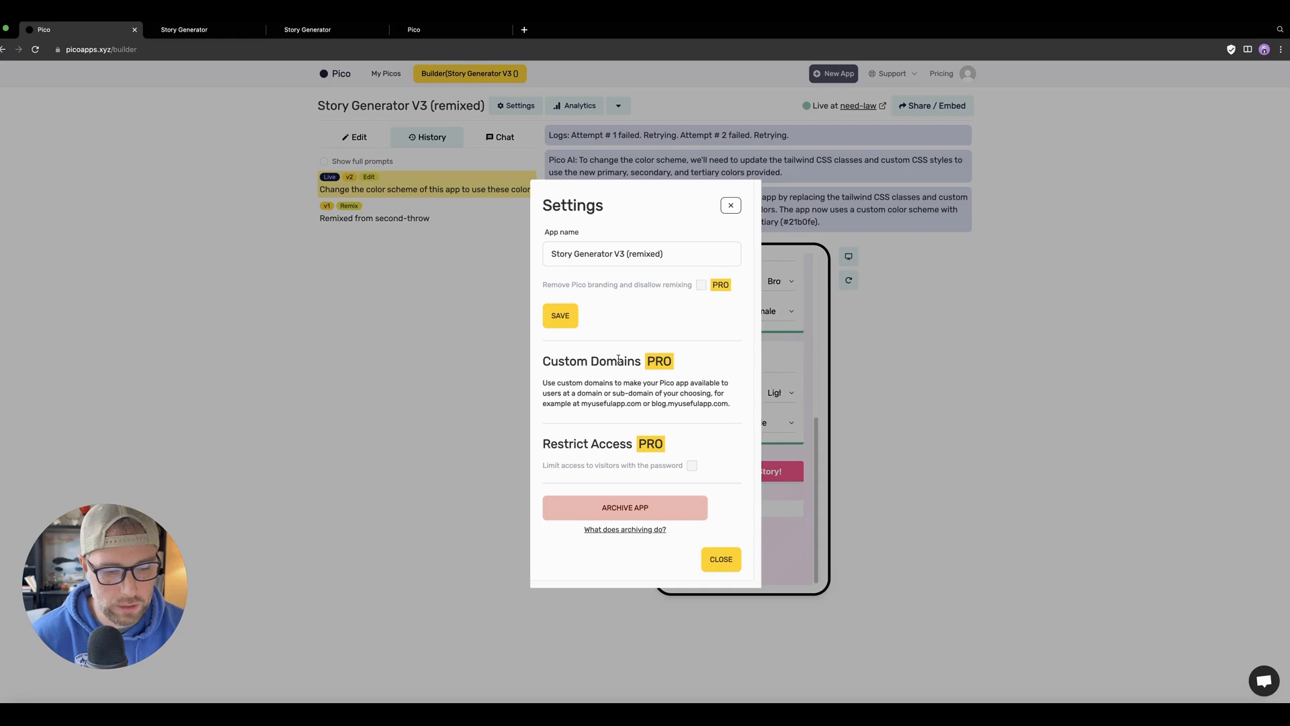
pyautogui.click(719, 559)
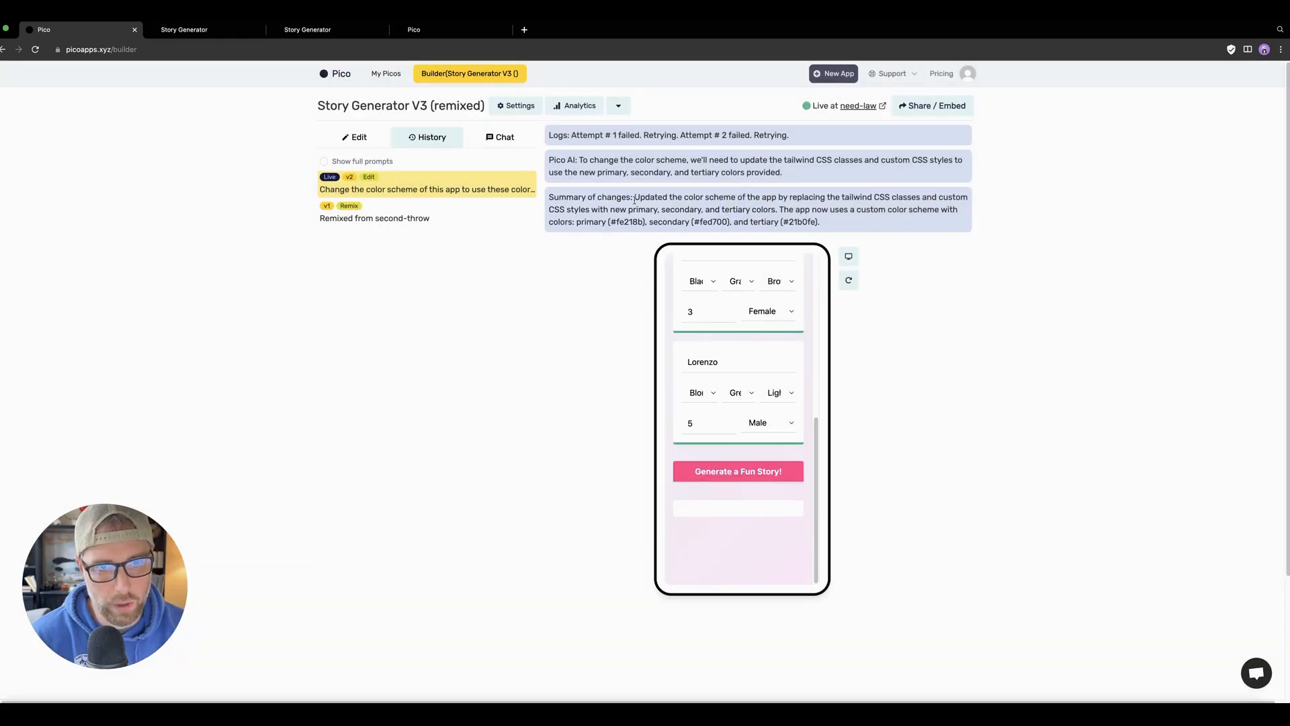
pyautogui.click(578, 104)
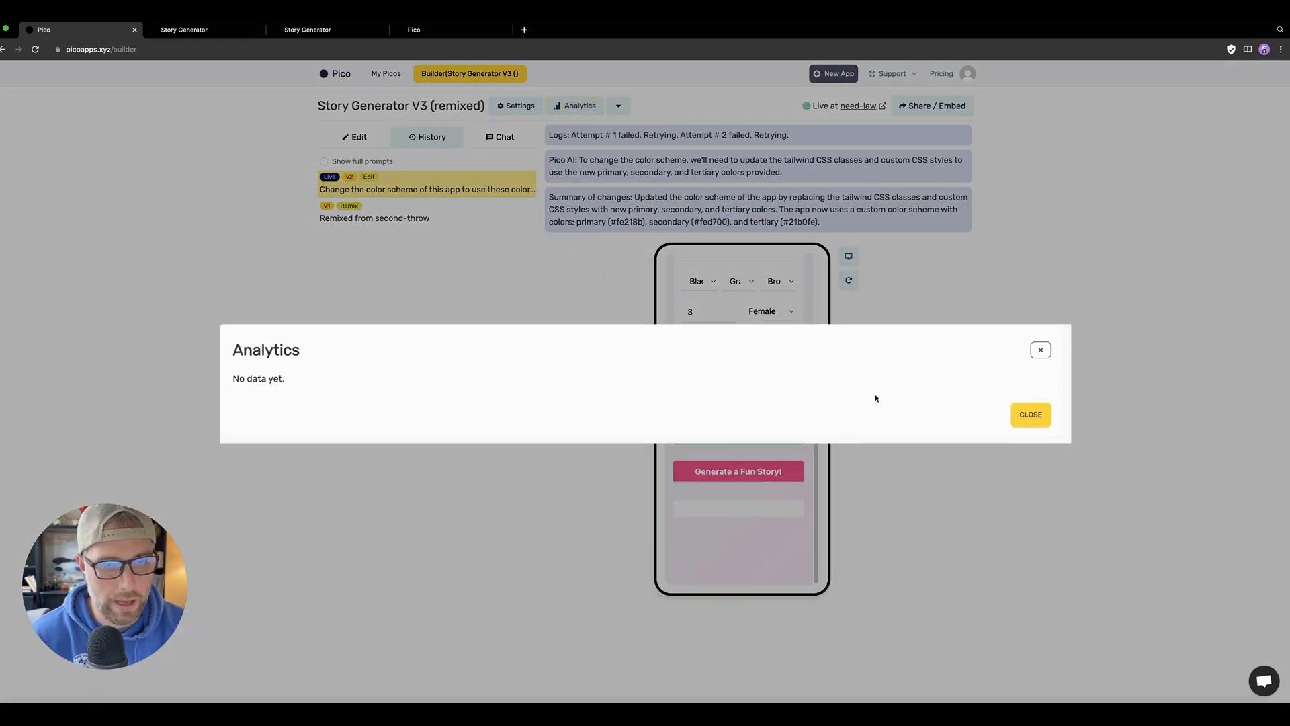
pyautogui.click(1031, 414)
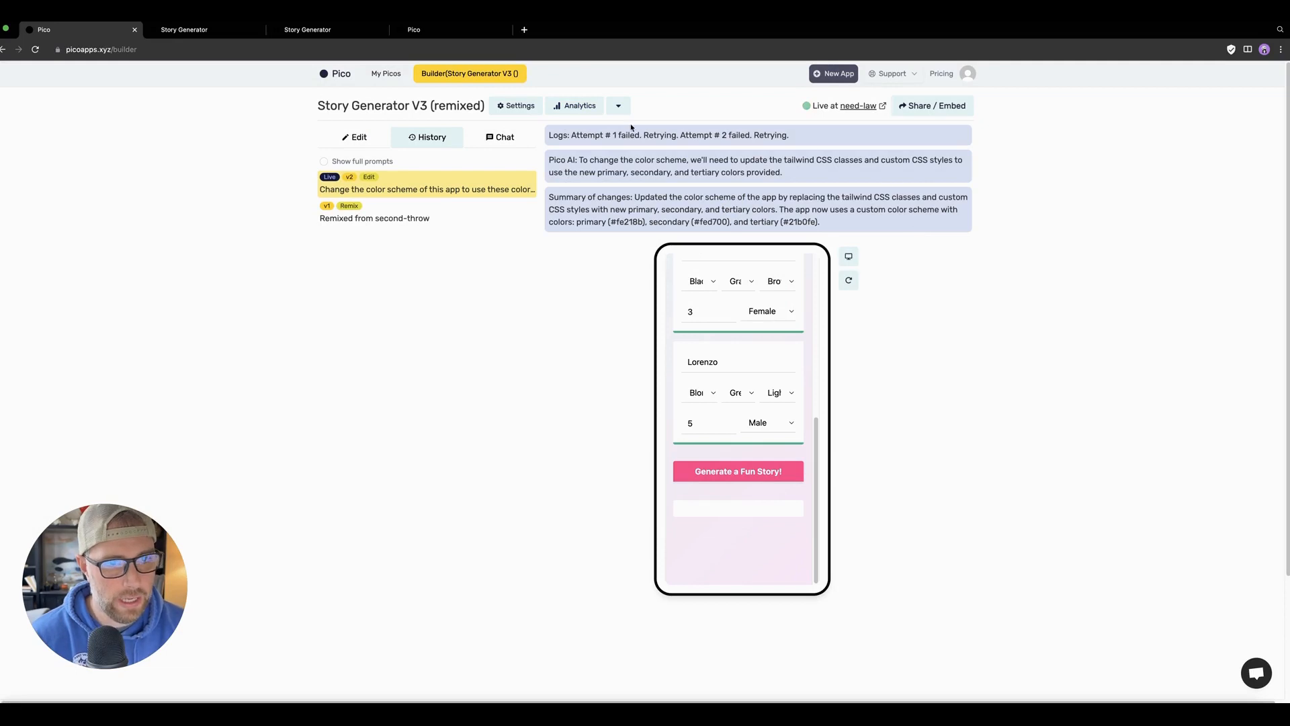
pyautogui.click(618, 105)
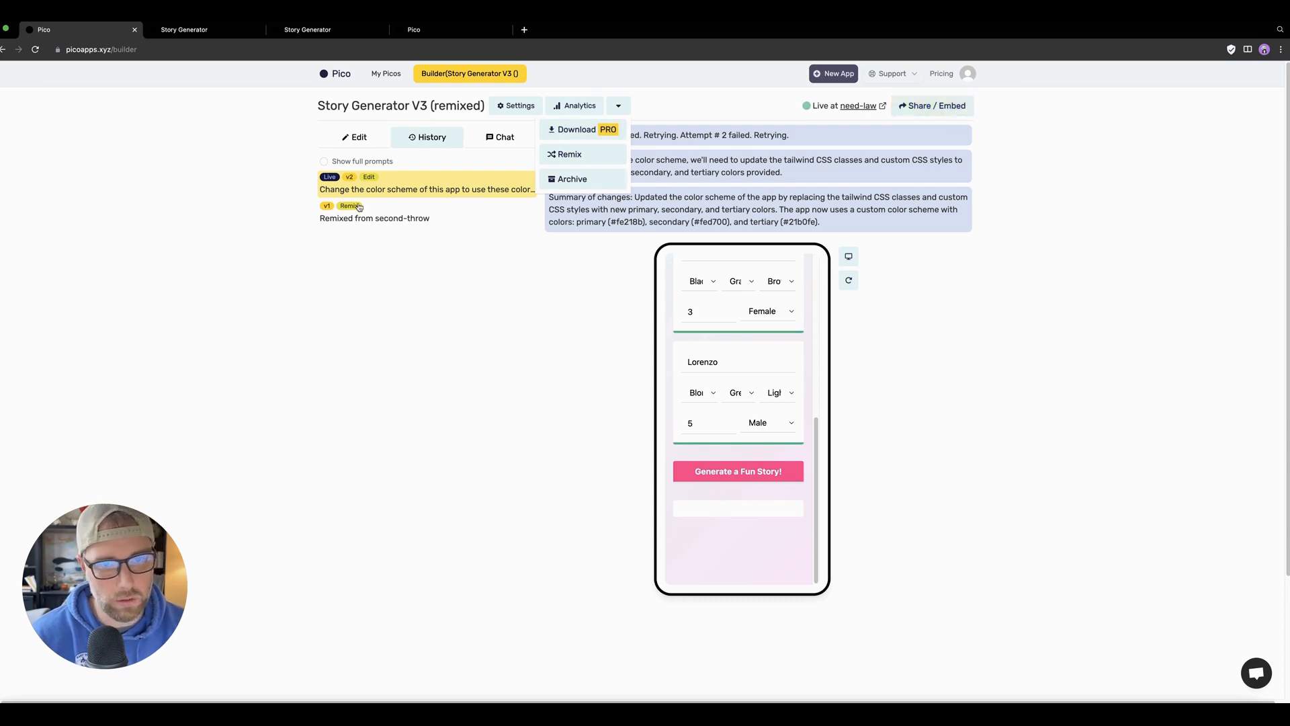
pyautogui.click(353, 137)
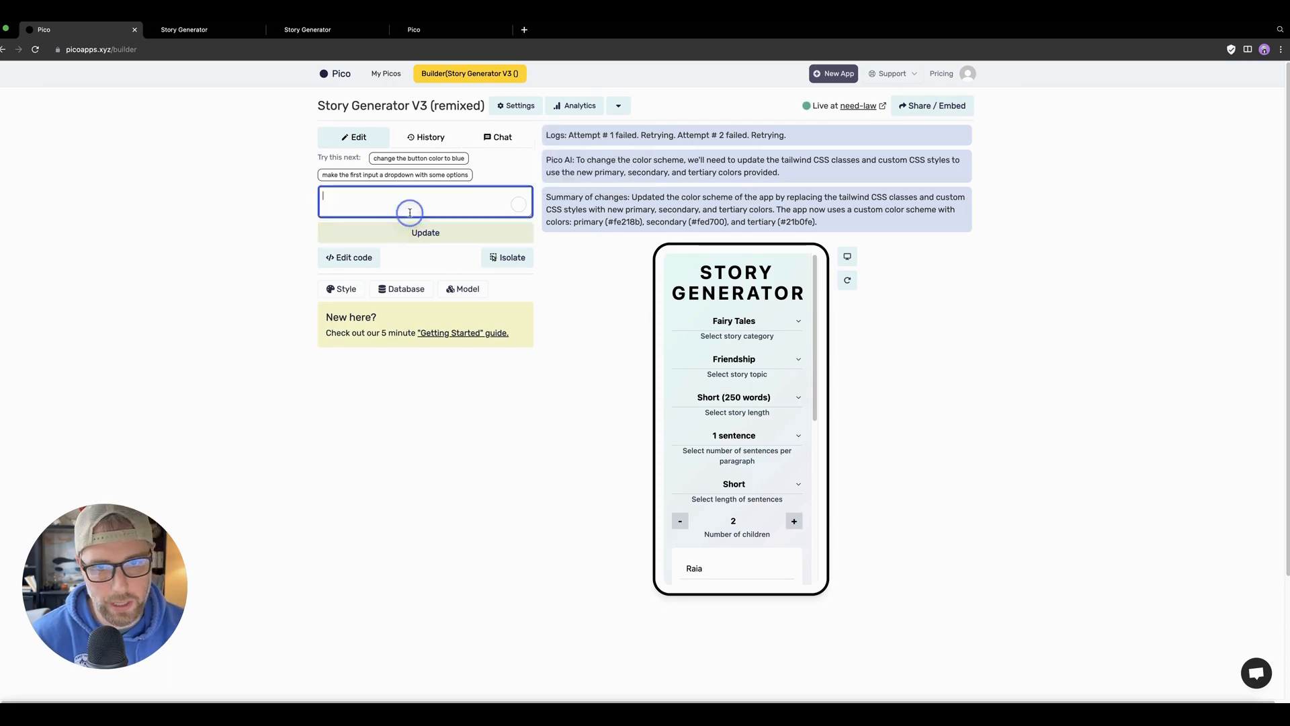
# Step: Ask the AI to change the app name to "kids stories" and send the update
pyautogui.write('chnage')
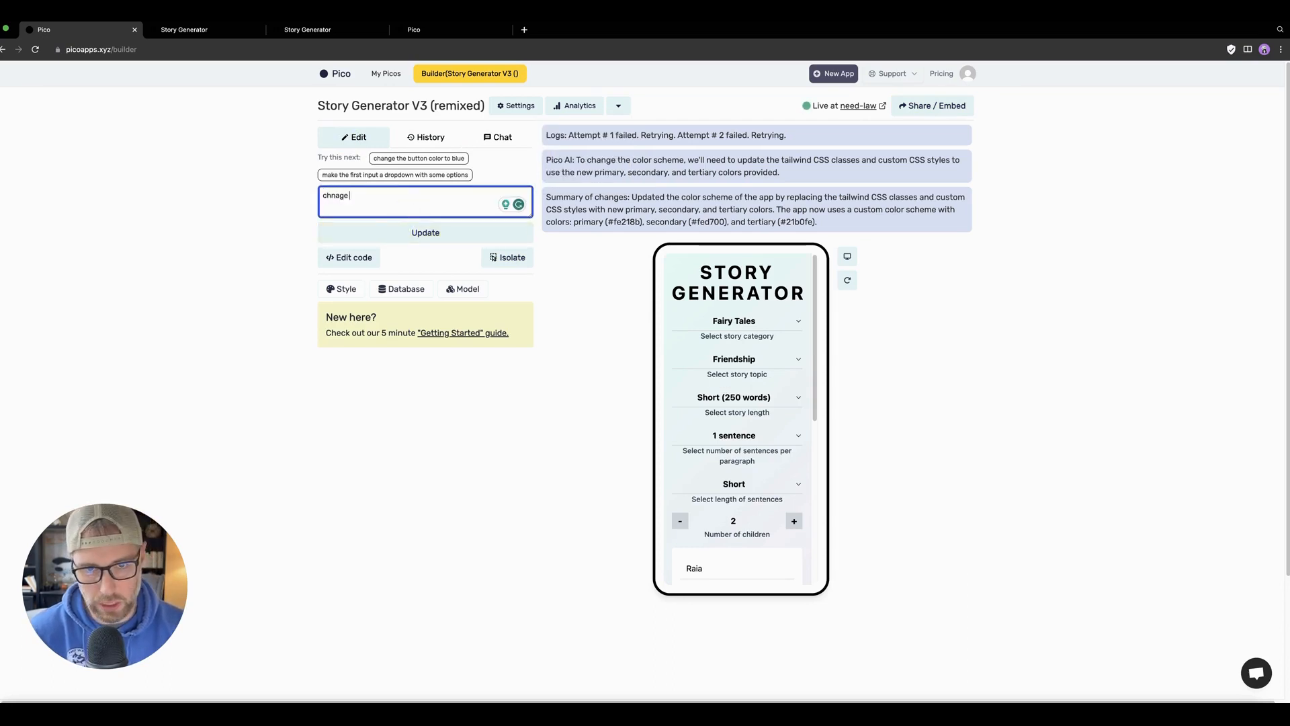
pyautogui.write('change the name')
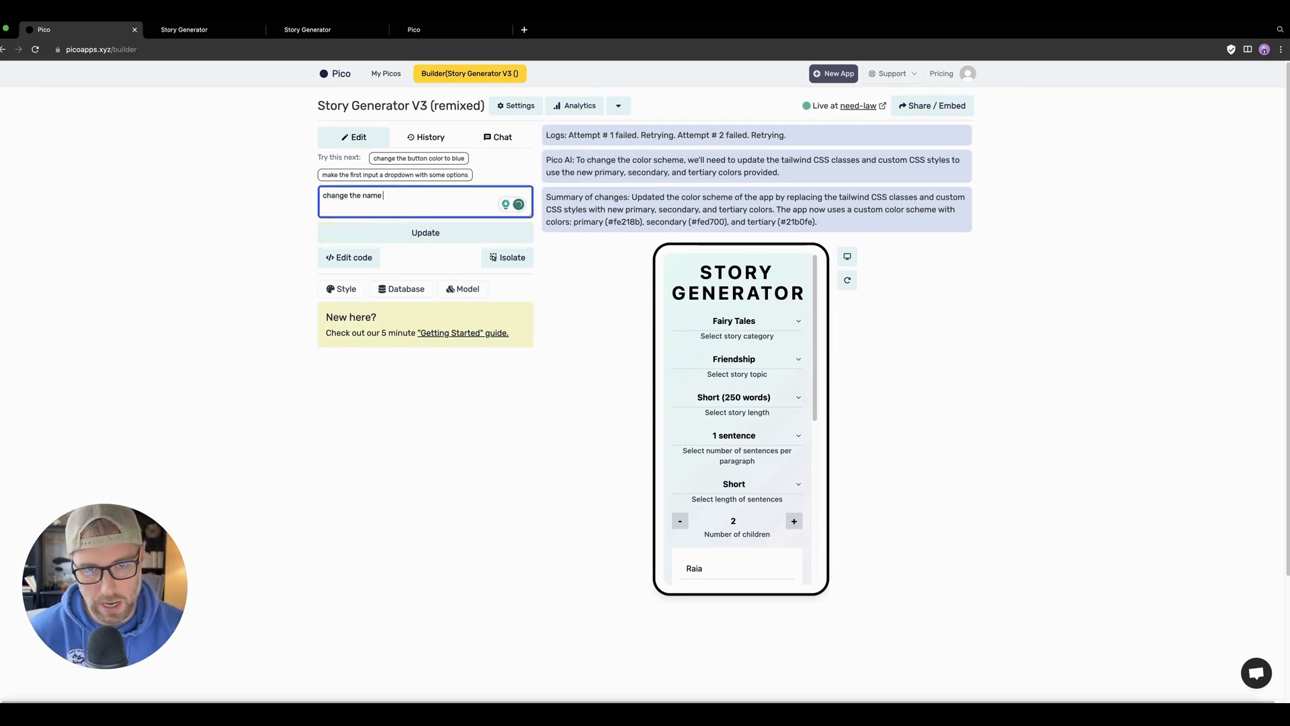
pyautogui.write('to "')
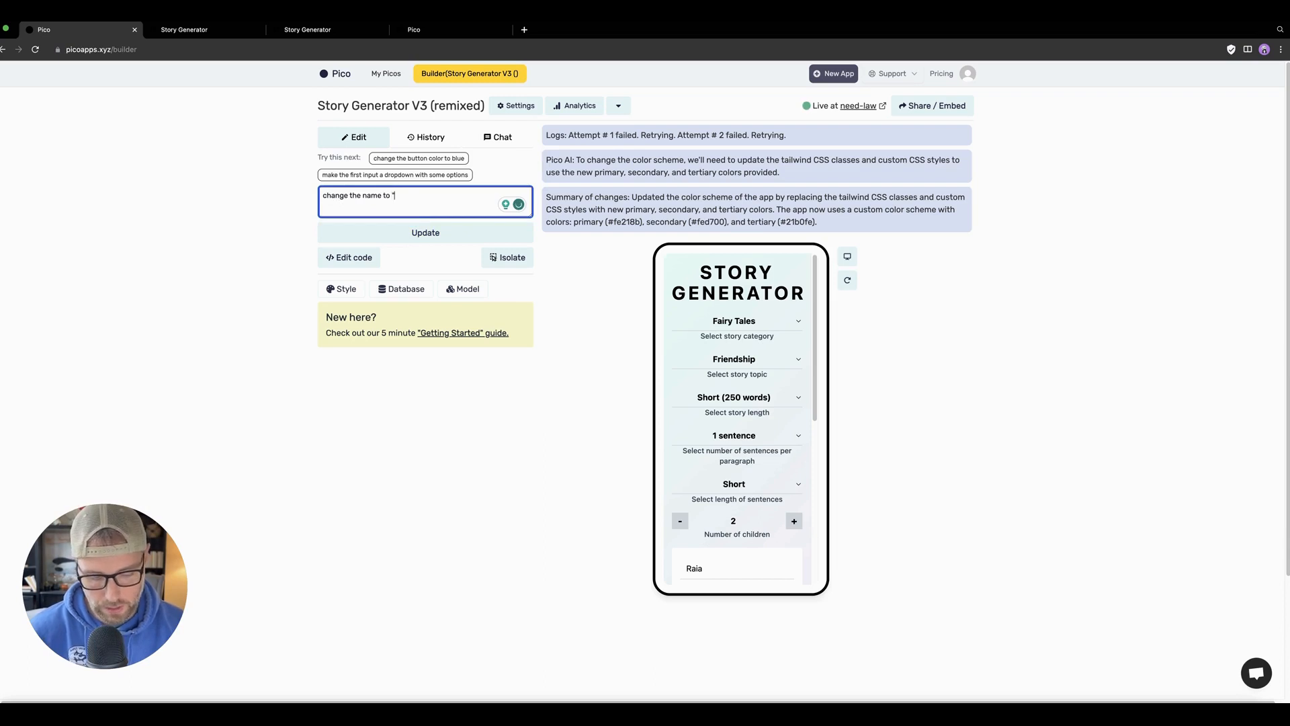
pyautogui.write('kids sot')
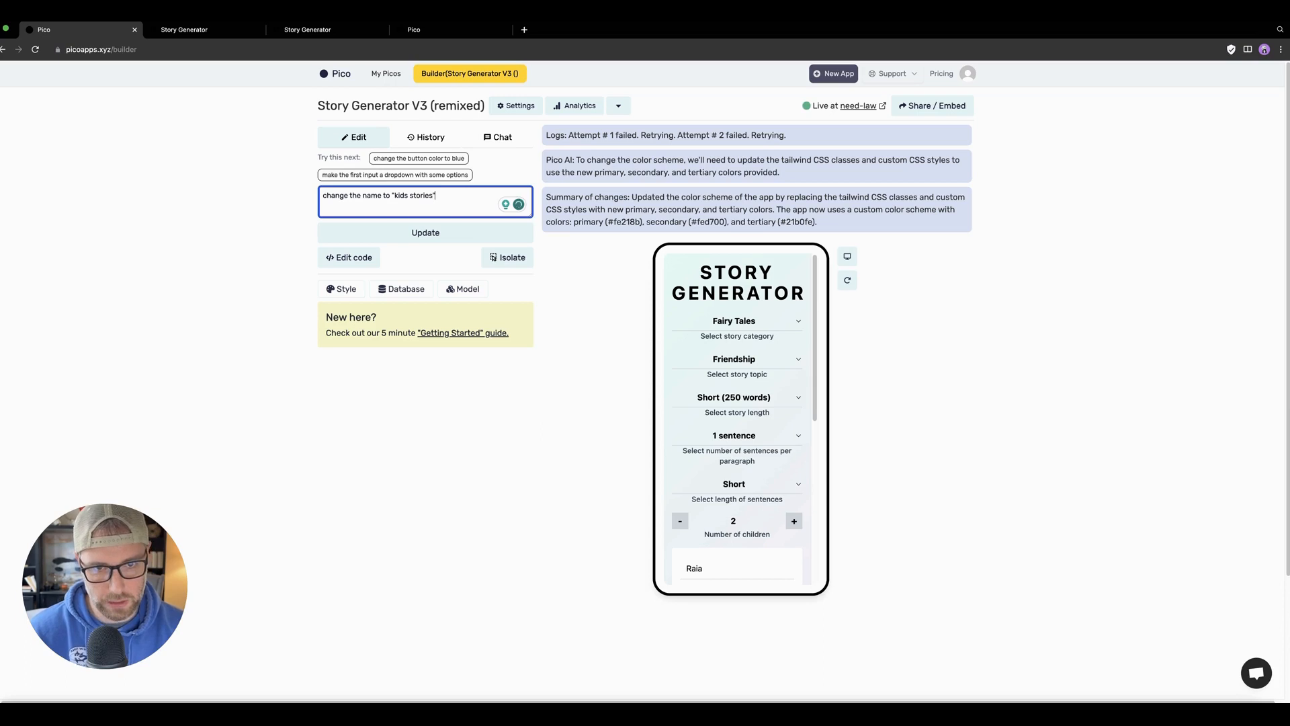
pyautogui.click(426, 233)
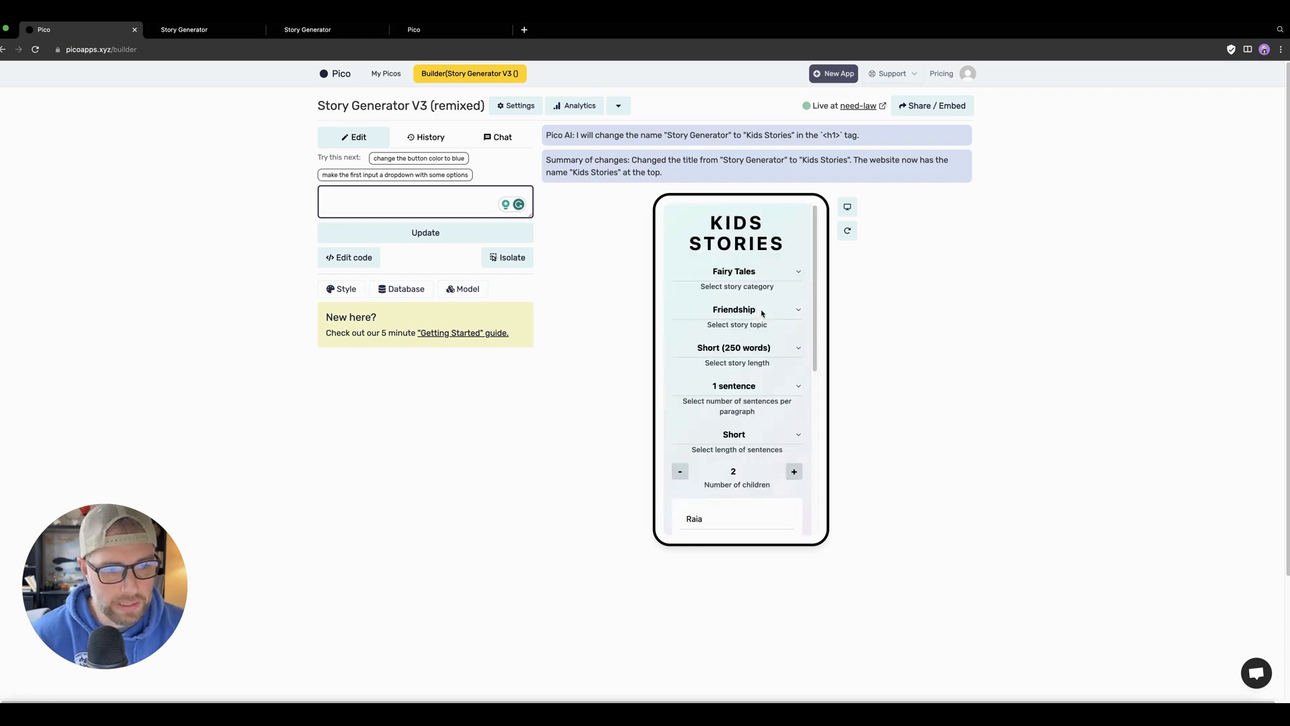
# Step: In the live app, choose Fantasy category, Space topic, 4 sentences per paragraph and two children
pyautogui.click(859, 105)
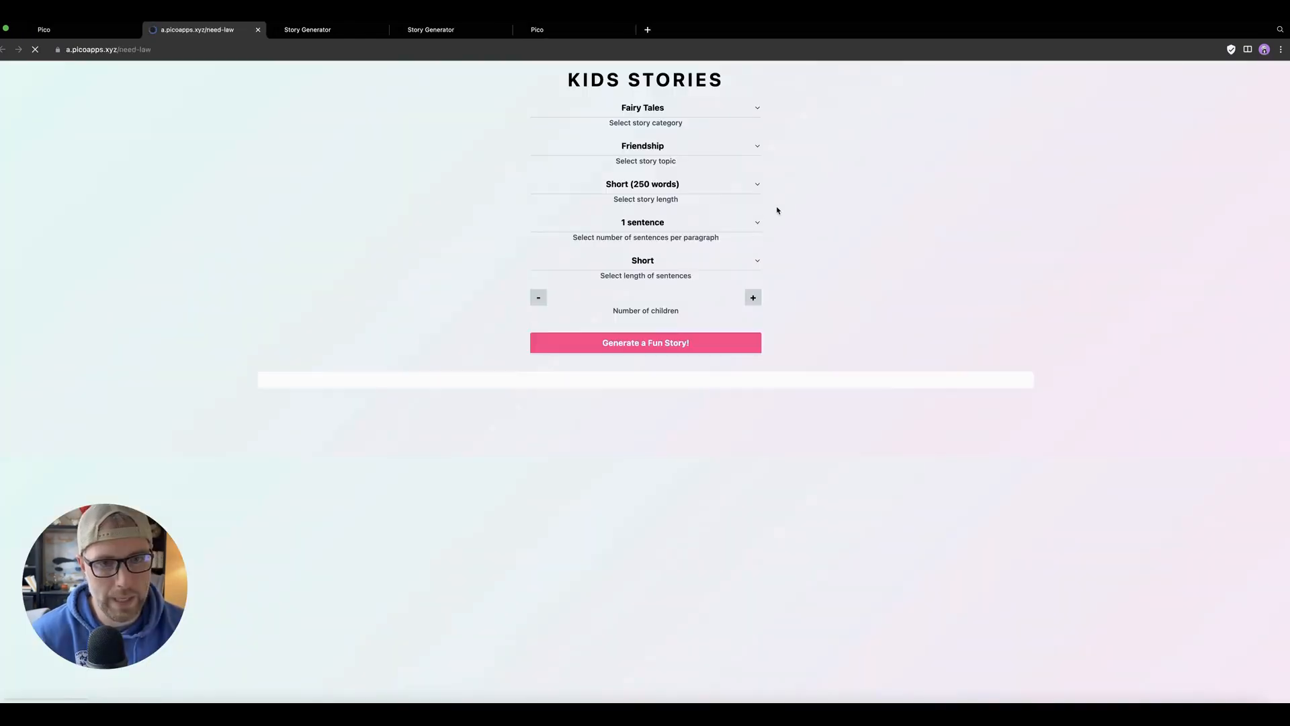
pyautogui.click(752, 297)
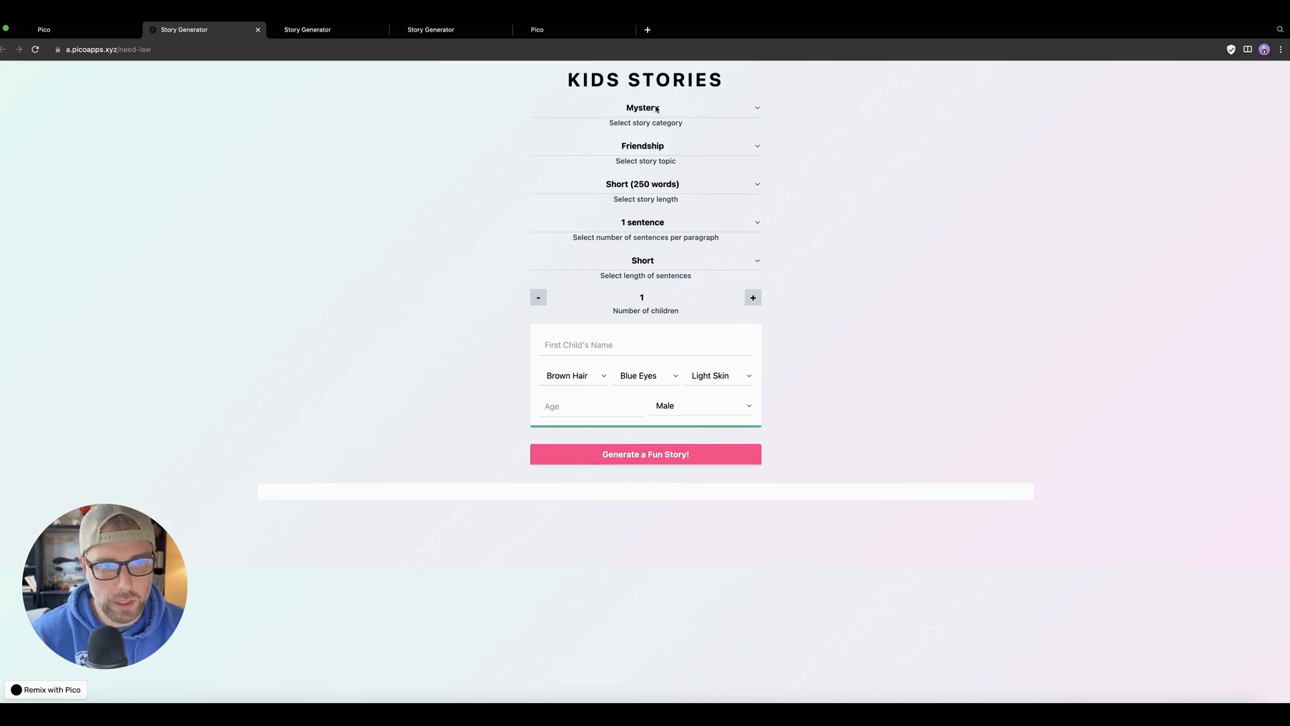
pyautogui.click(643, 108)
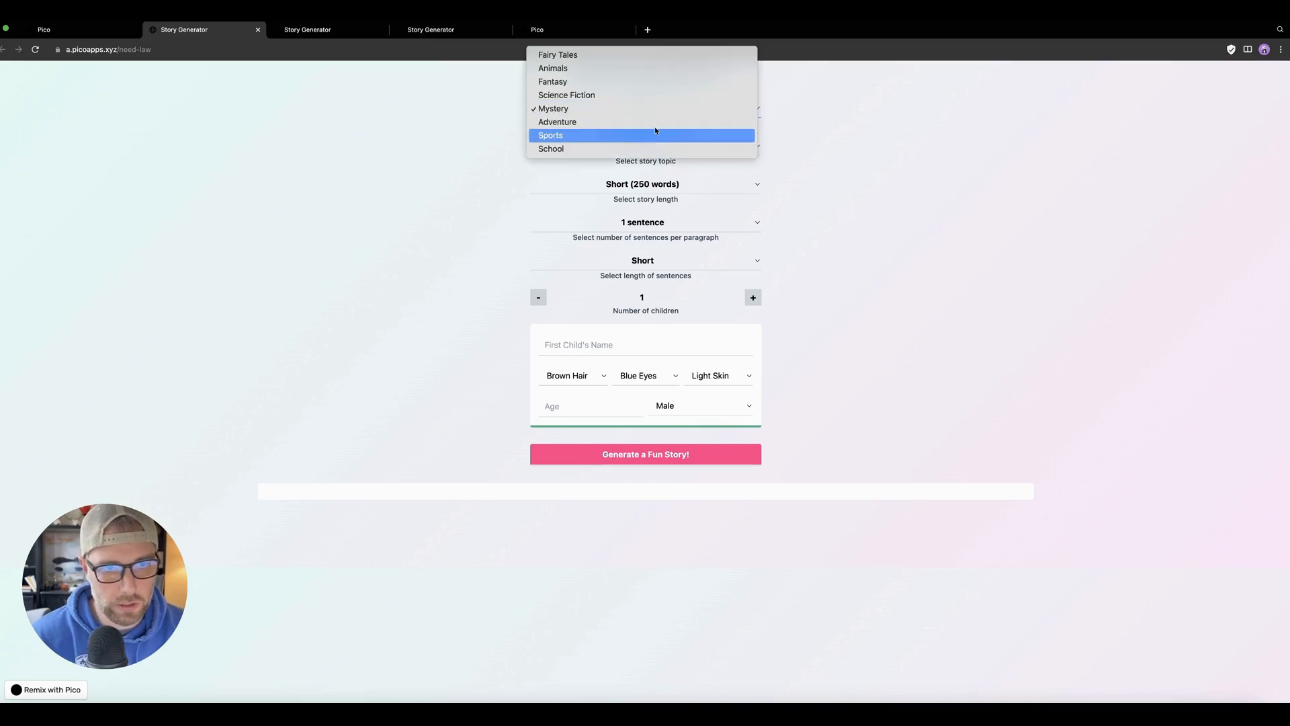
pyautogui.click(552, 81)
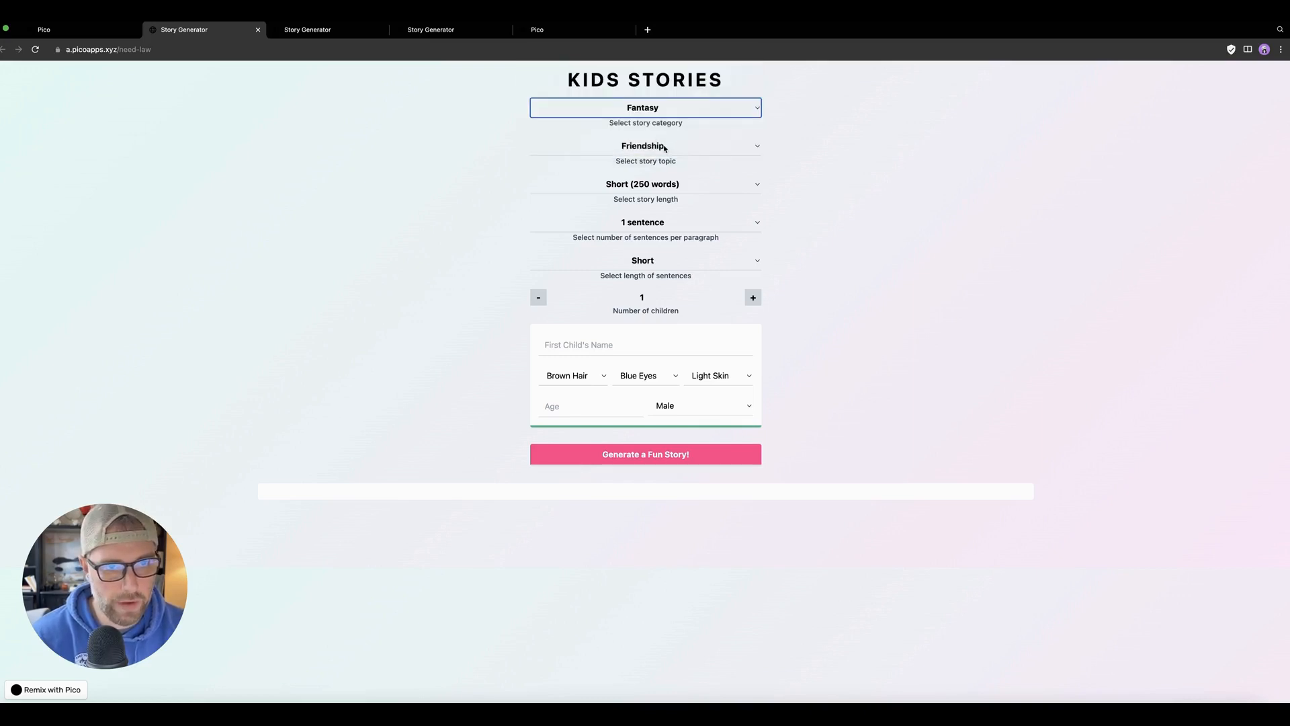
pyautogui.click(645, 145)
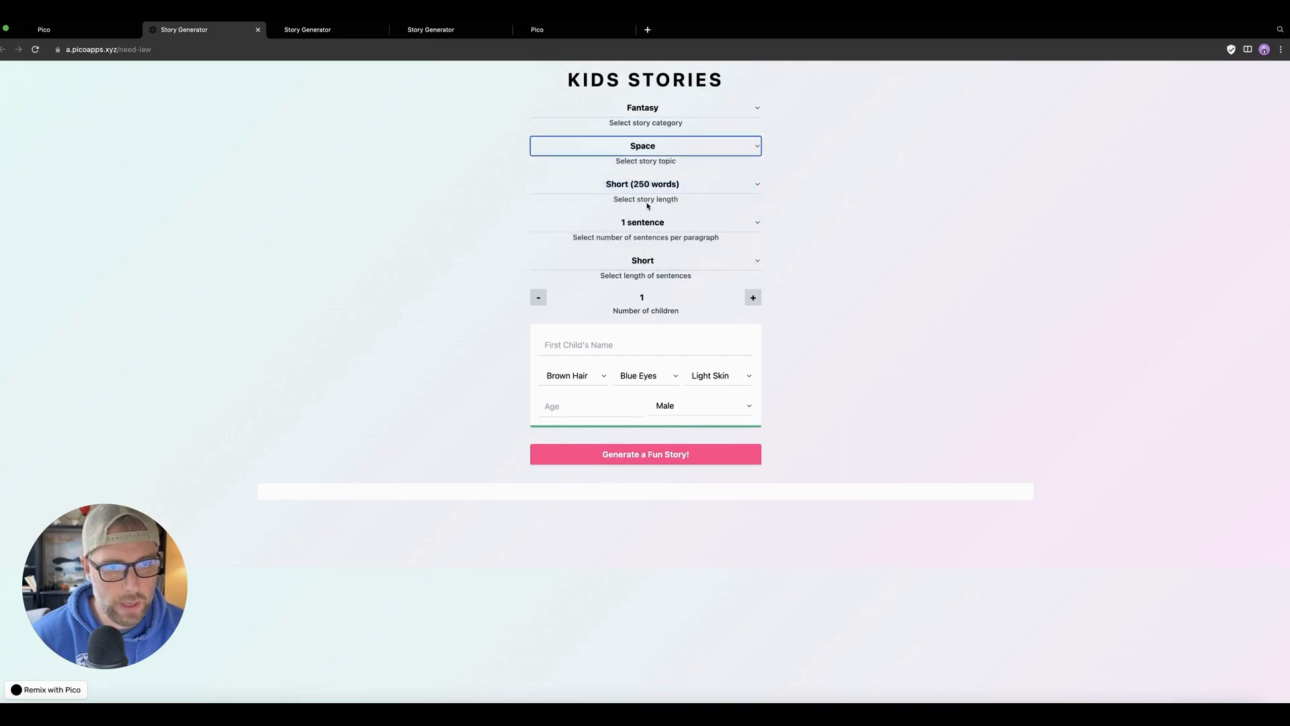
pyautogui.click(645, 222)
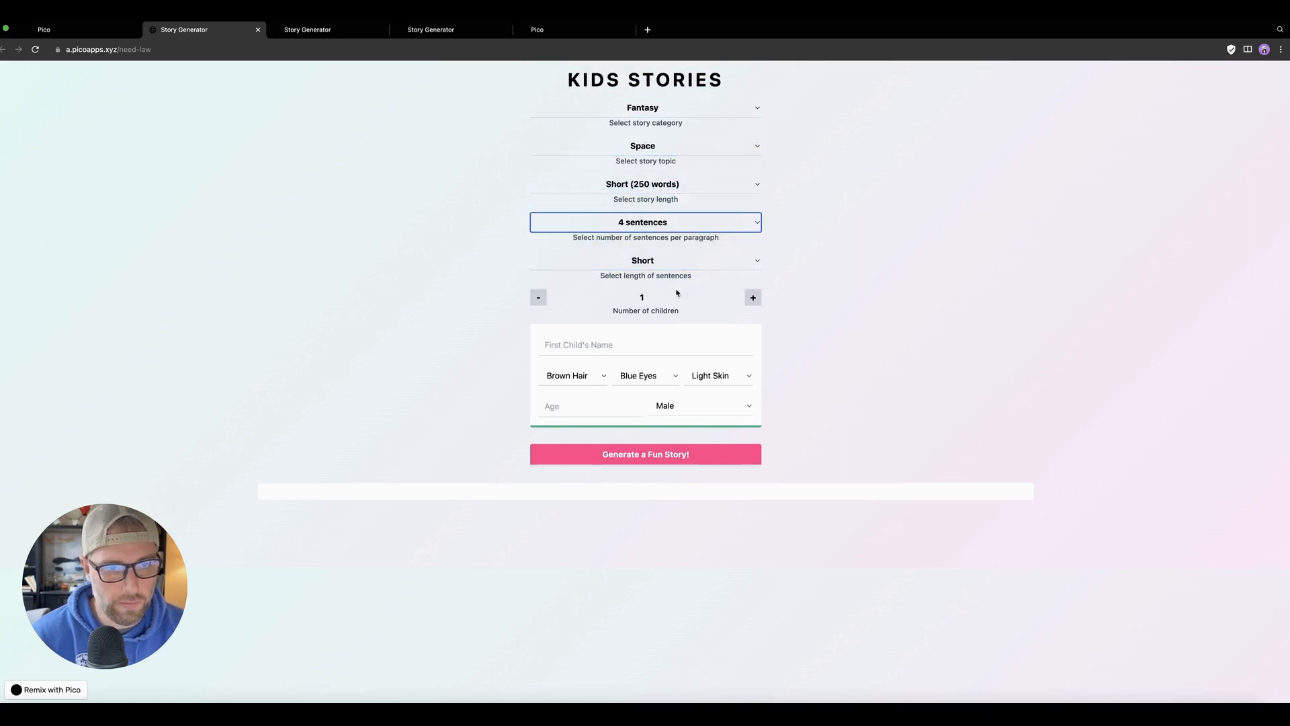
pyautogui.click(644, 259)
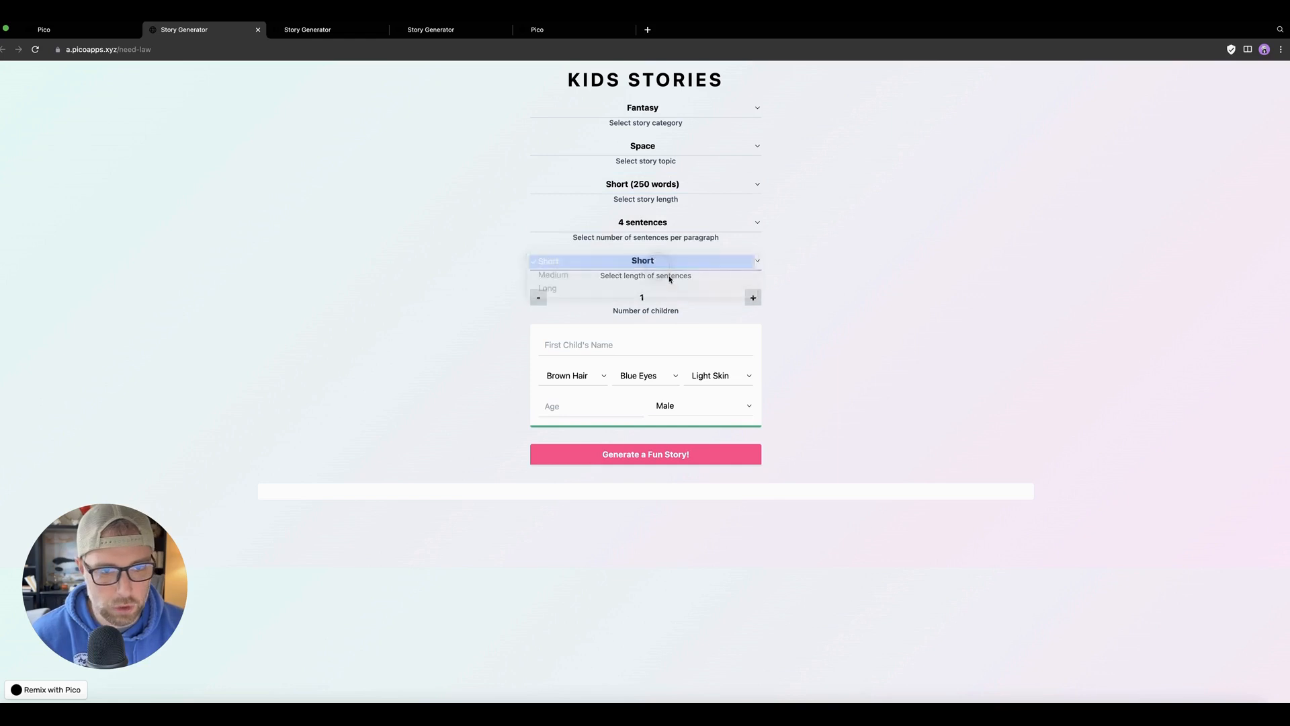
pyautogui.click(751, 297)
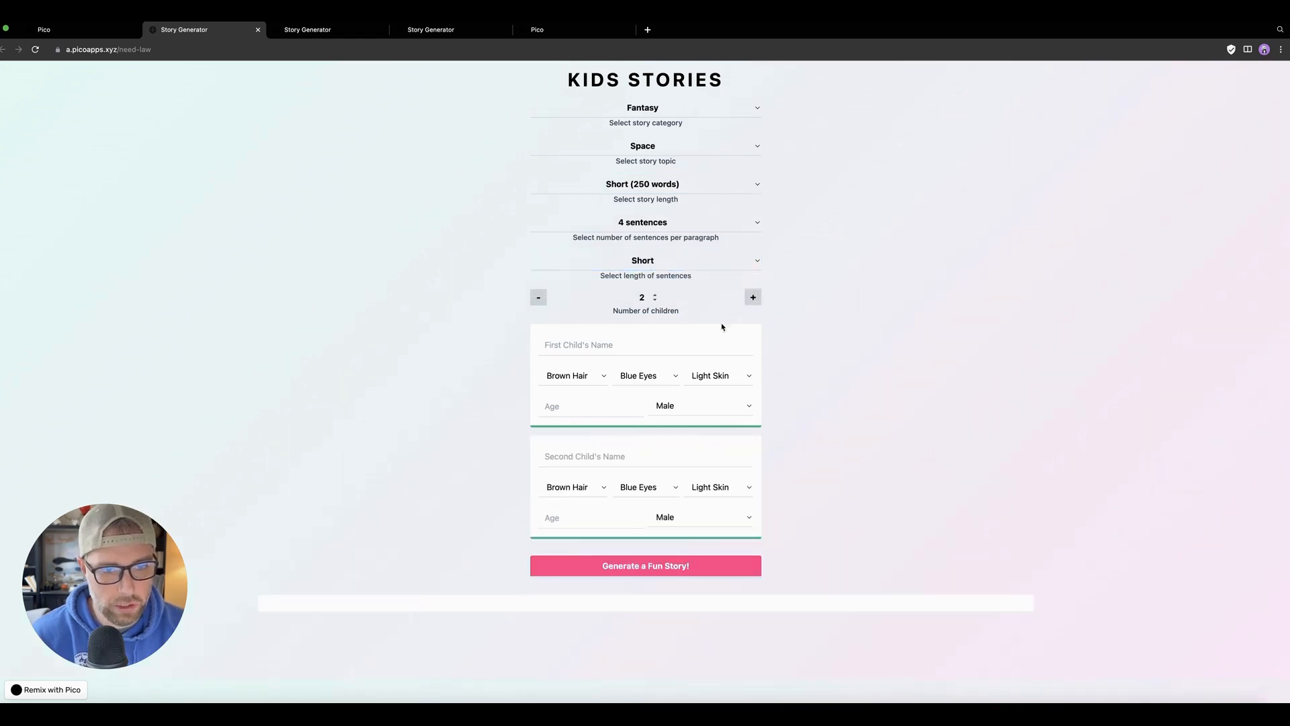
# Step: Fill in the children: John with his age, and Allison with brown skin, age 5
pyautogui.click(645, 344)
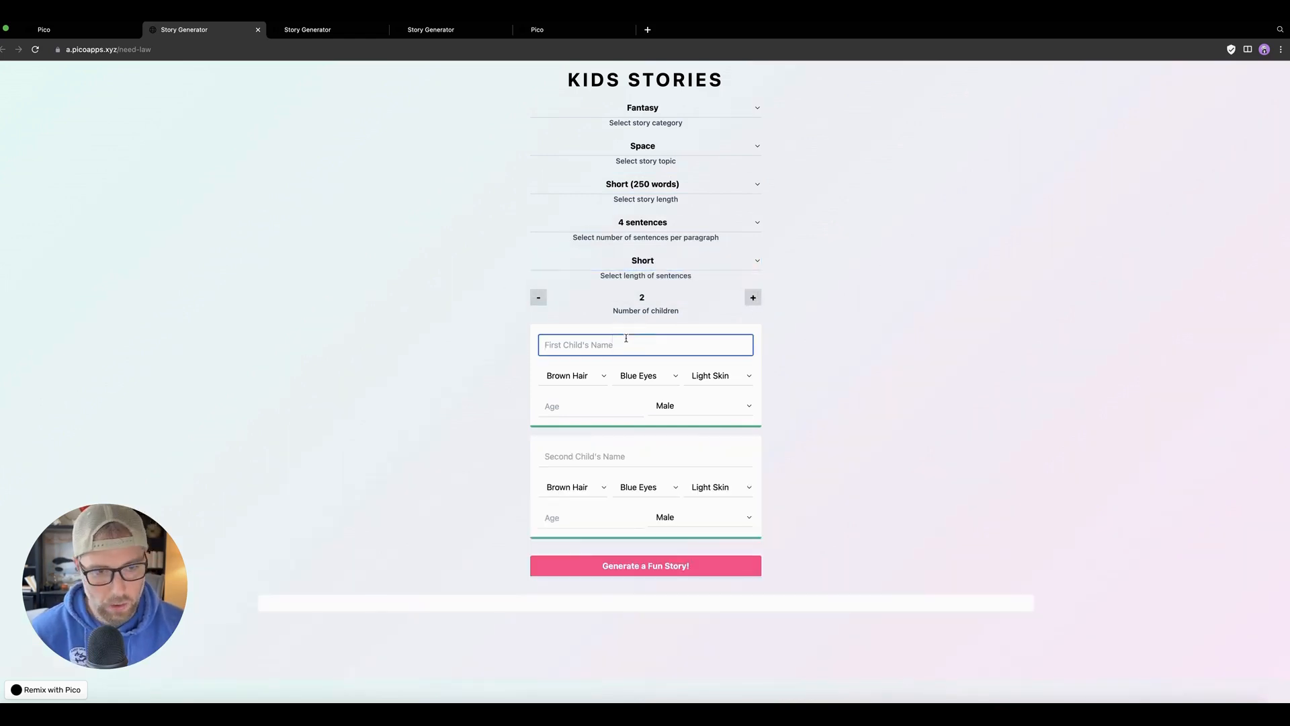
pyautogui.write('John')
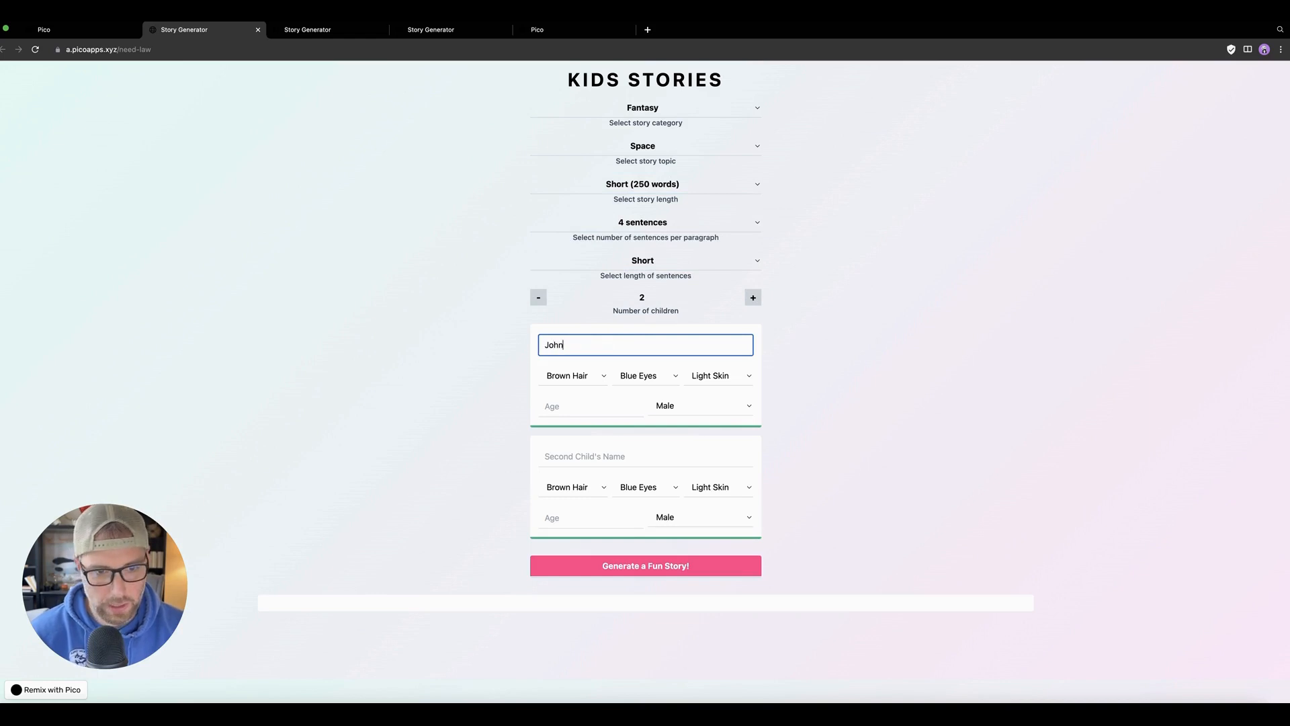
pyautogui.click(647, 375)
pyautogui.write('8')
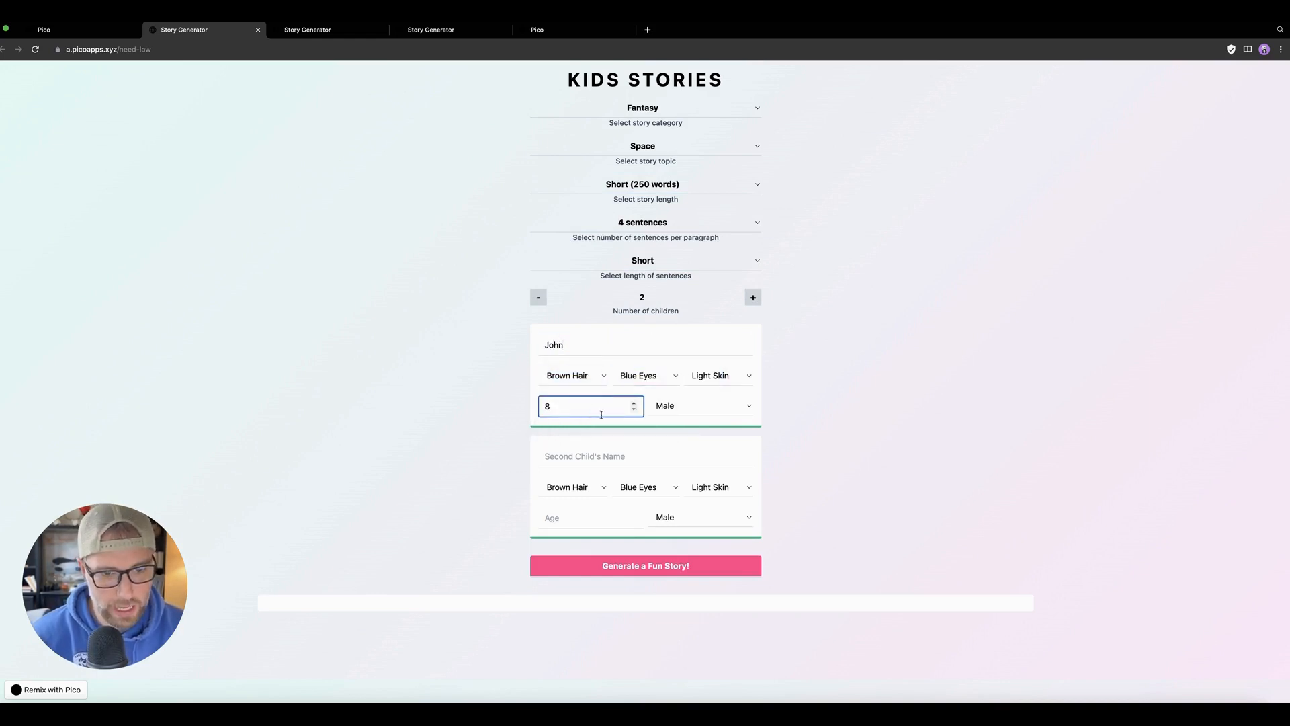
pyautogui.click(645, 456)
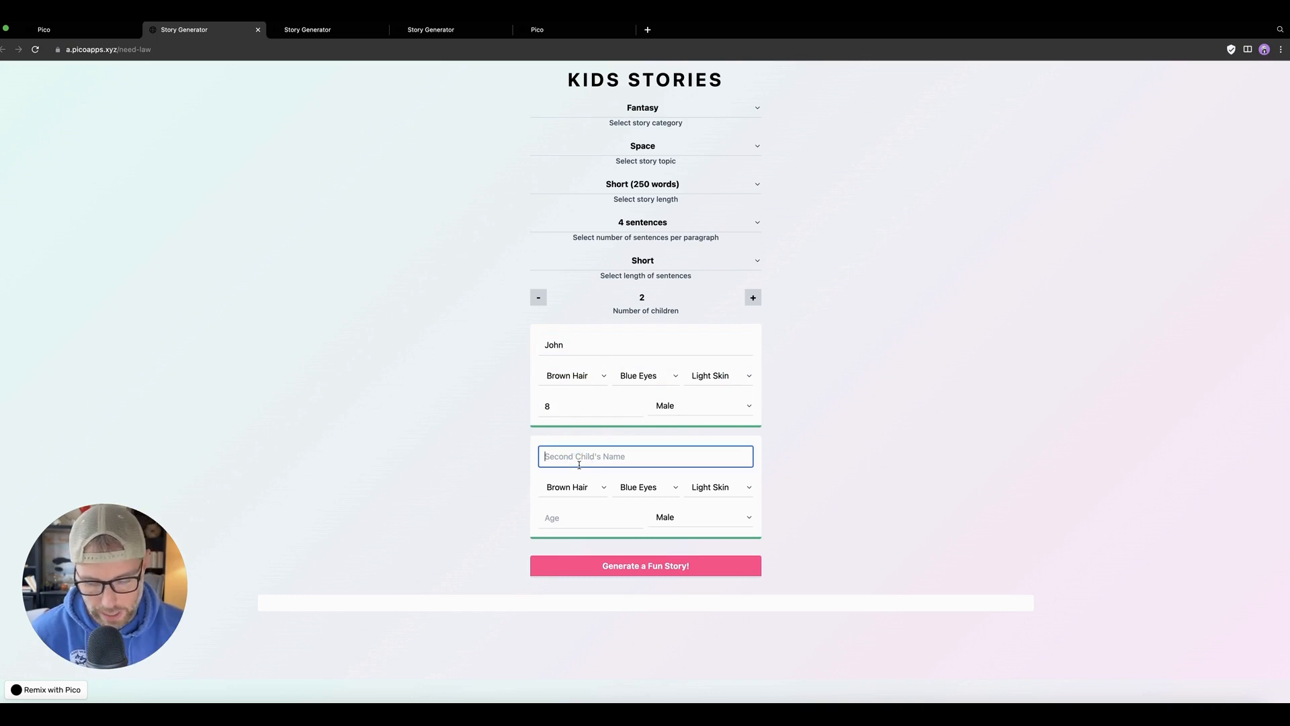
pyautogui.write('allis')
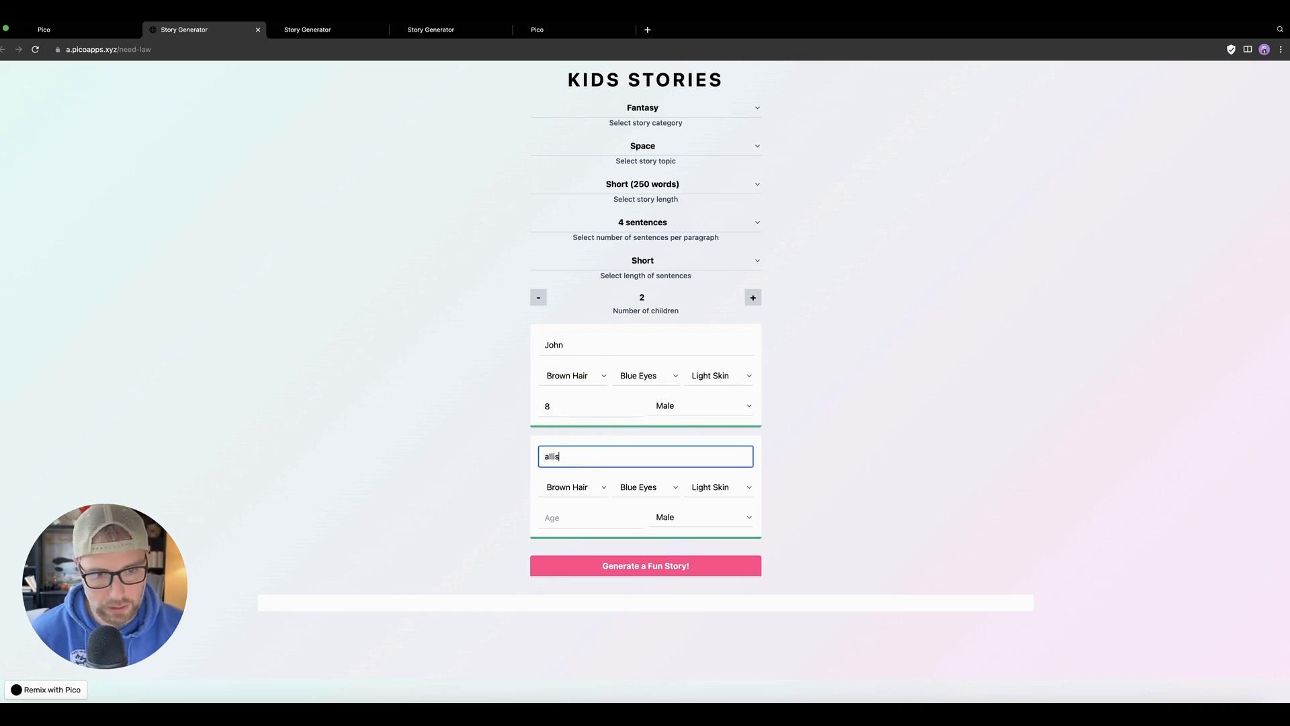
pyautogui.write('on')
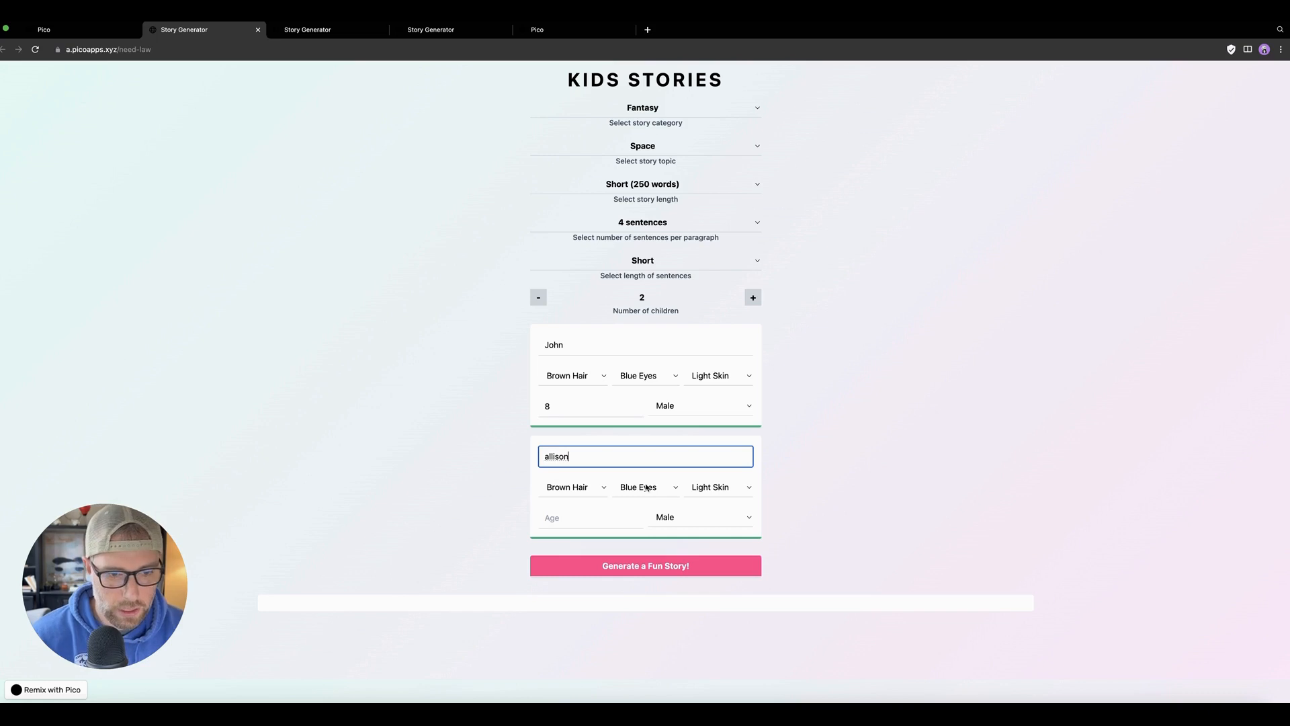
pyautogui.click(716, 487)
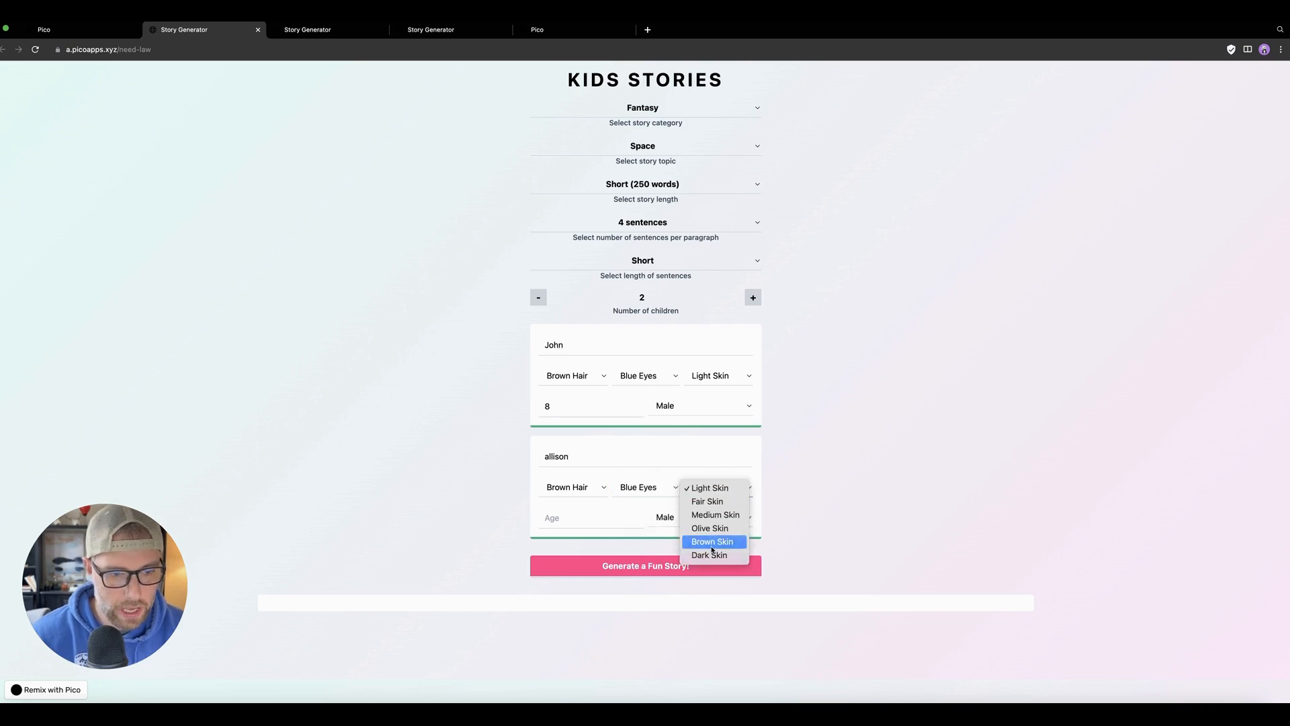
pyautogui.click(712, 541)
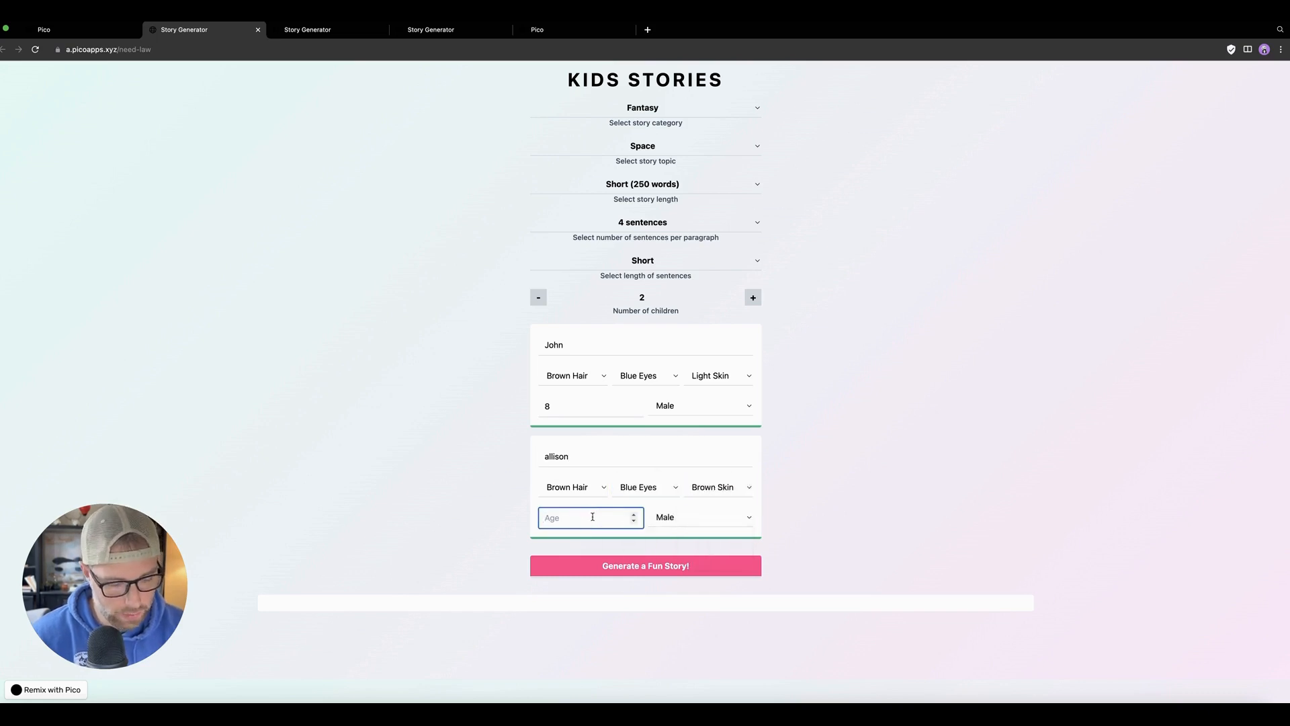
pyautogui.write('5')
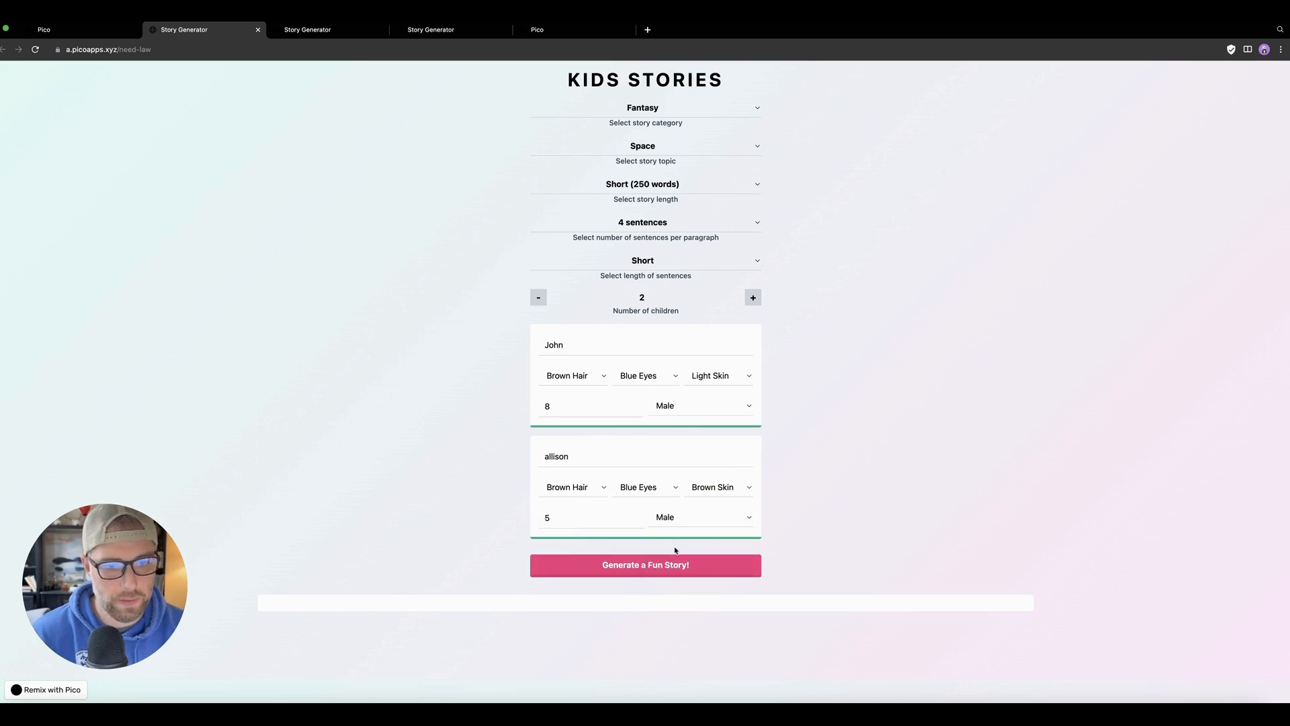
# Step: Generate the illustrated Mars story for both children, then return to the builder tab
pyautogui.click(645, 564)
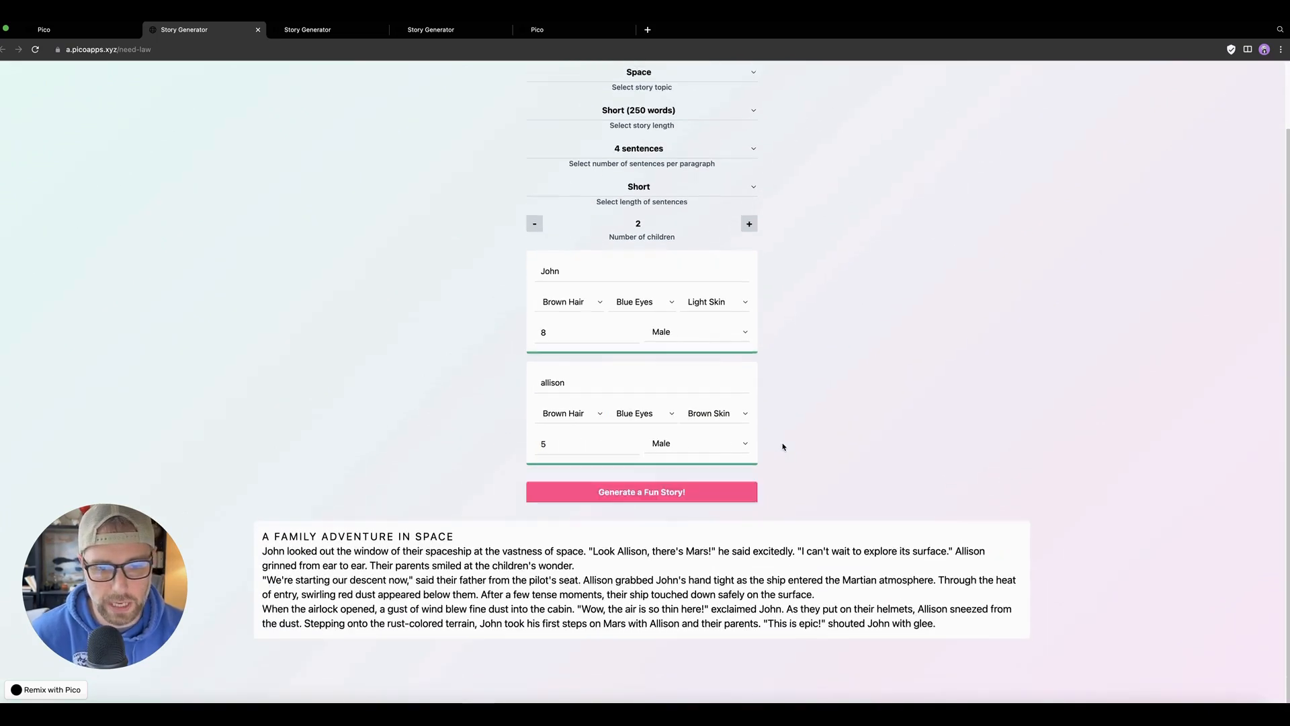
pyautogui.click(641, 491)
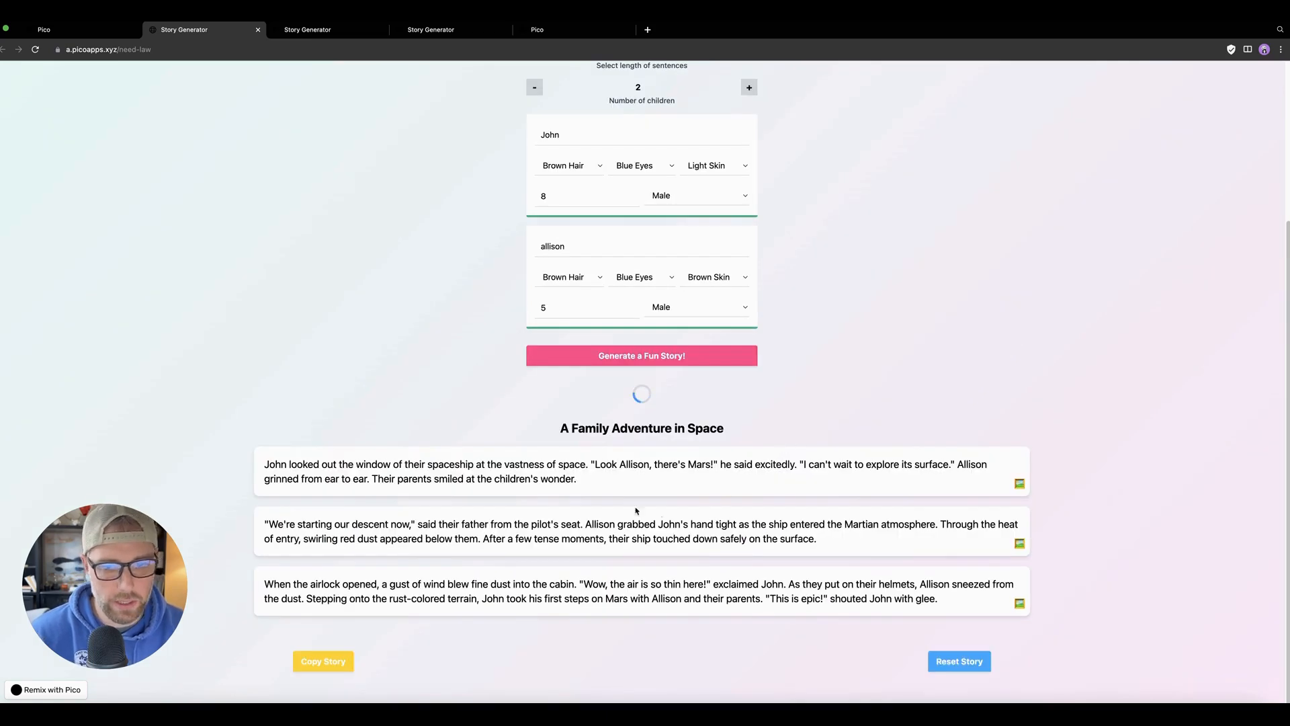
pyautogui.moveTo(635, 441)
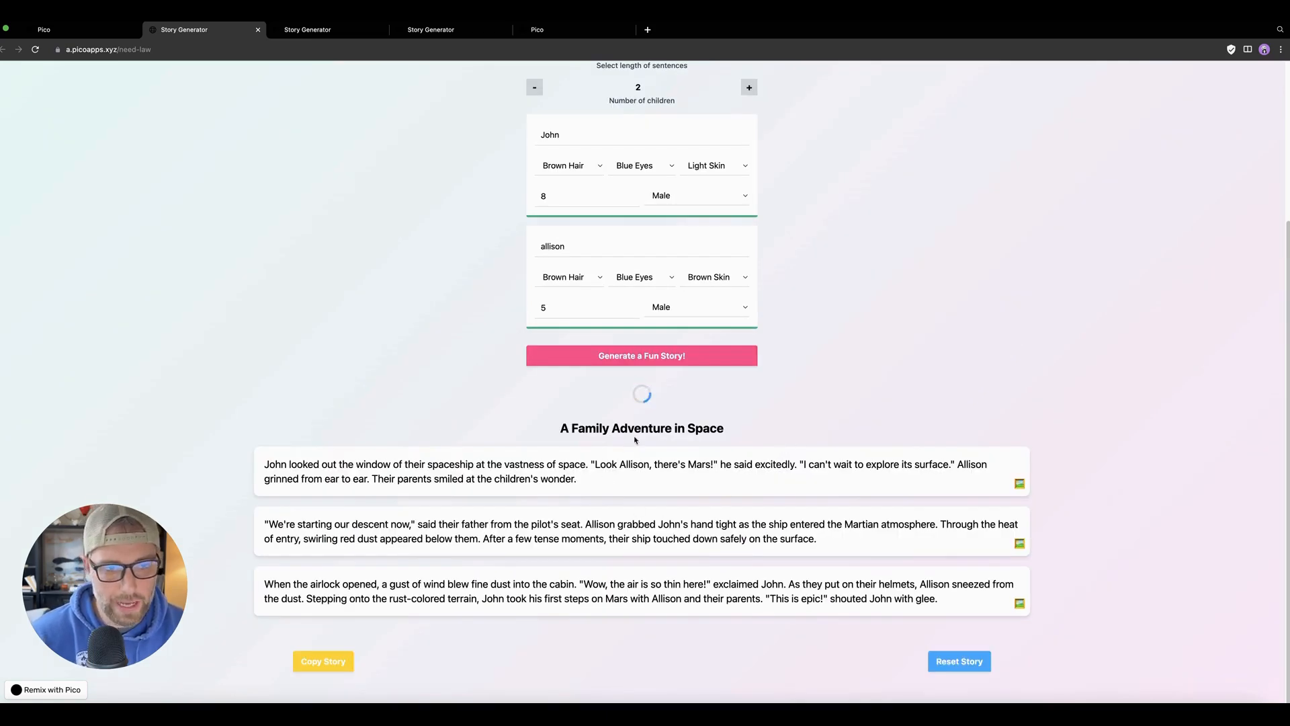
pyautogui.scroll(3)
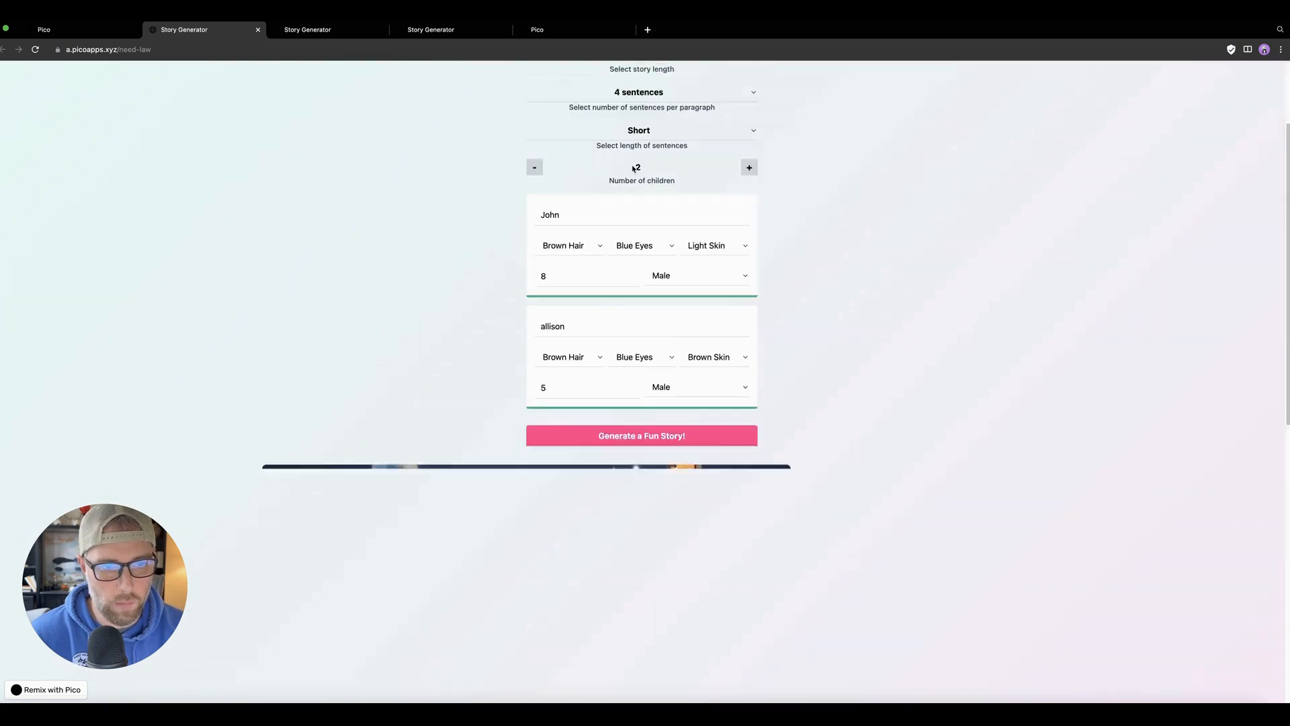
pyautogui.click(641, 435)
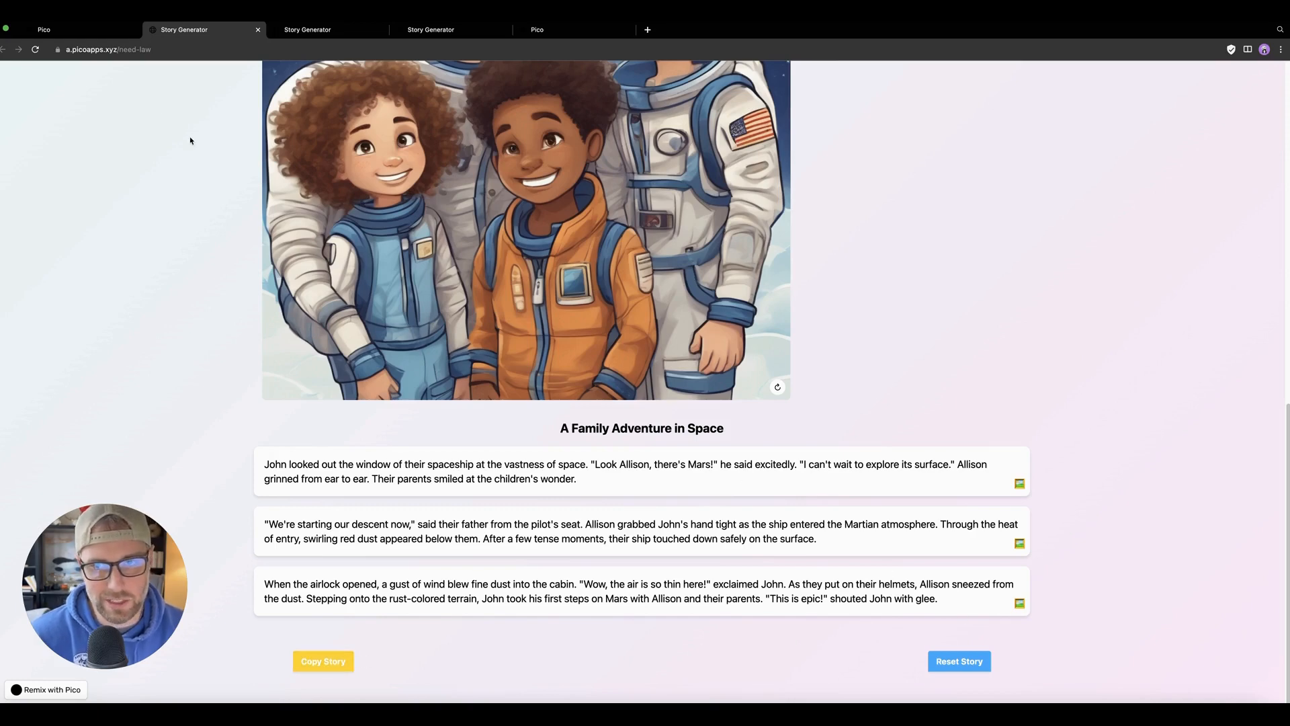
pyautogui.click(43, 30)
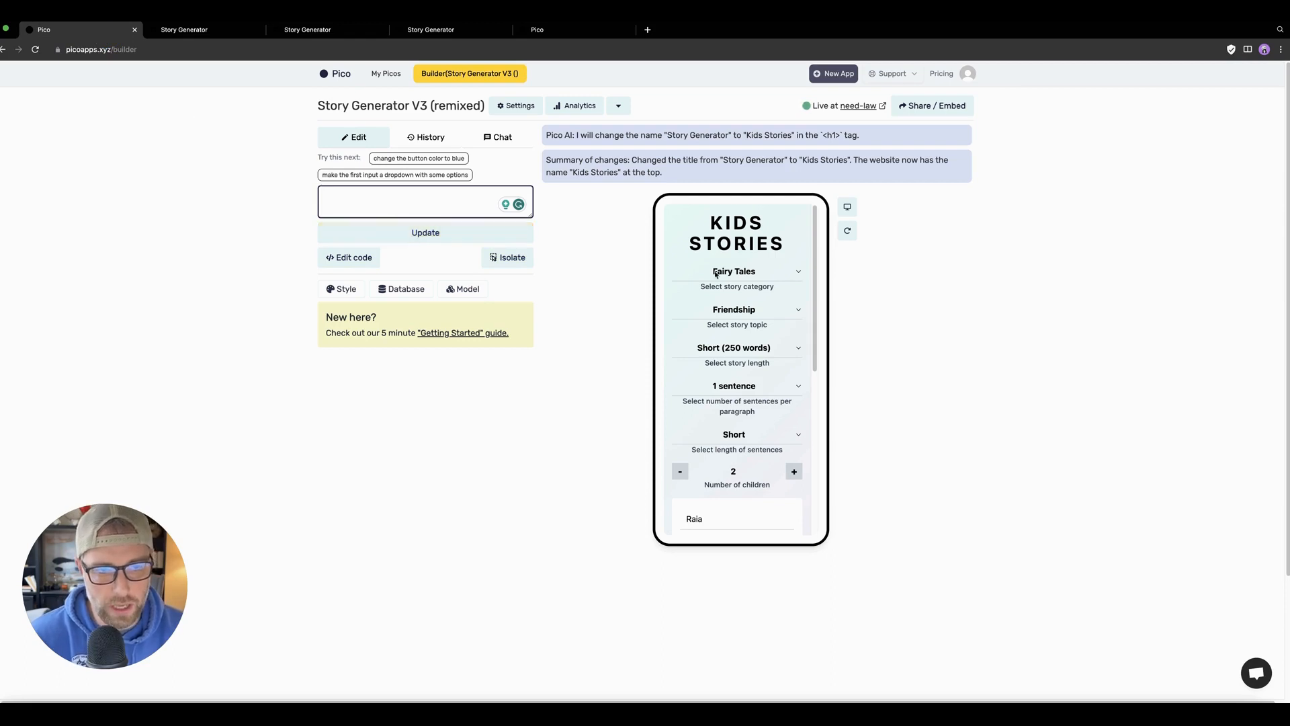
# Step: Expand the Database panel offering a Google Sheet-backed database for the app
pyautogui.click(383, 203)
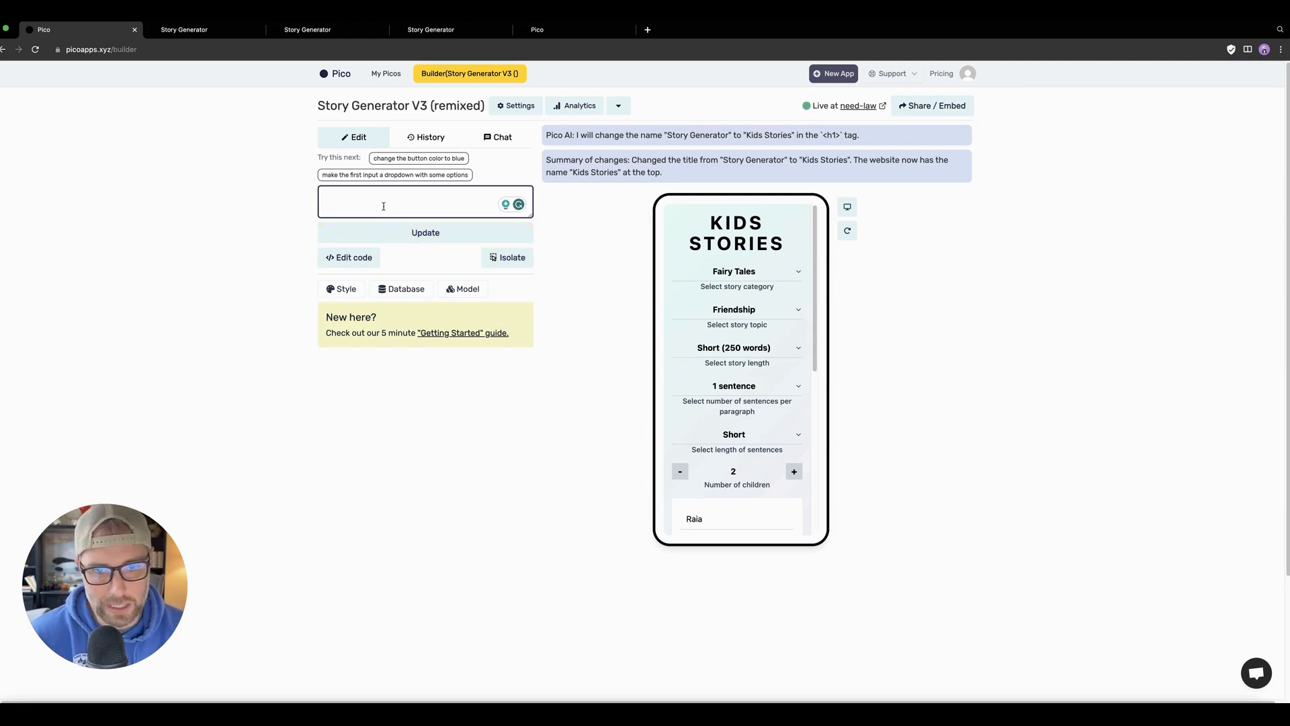
pyautogui.click(402, 287)
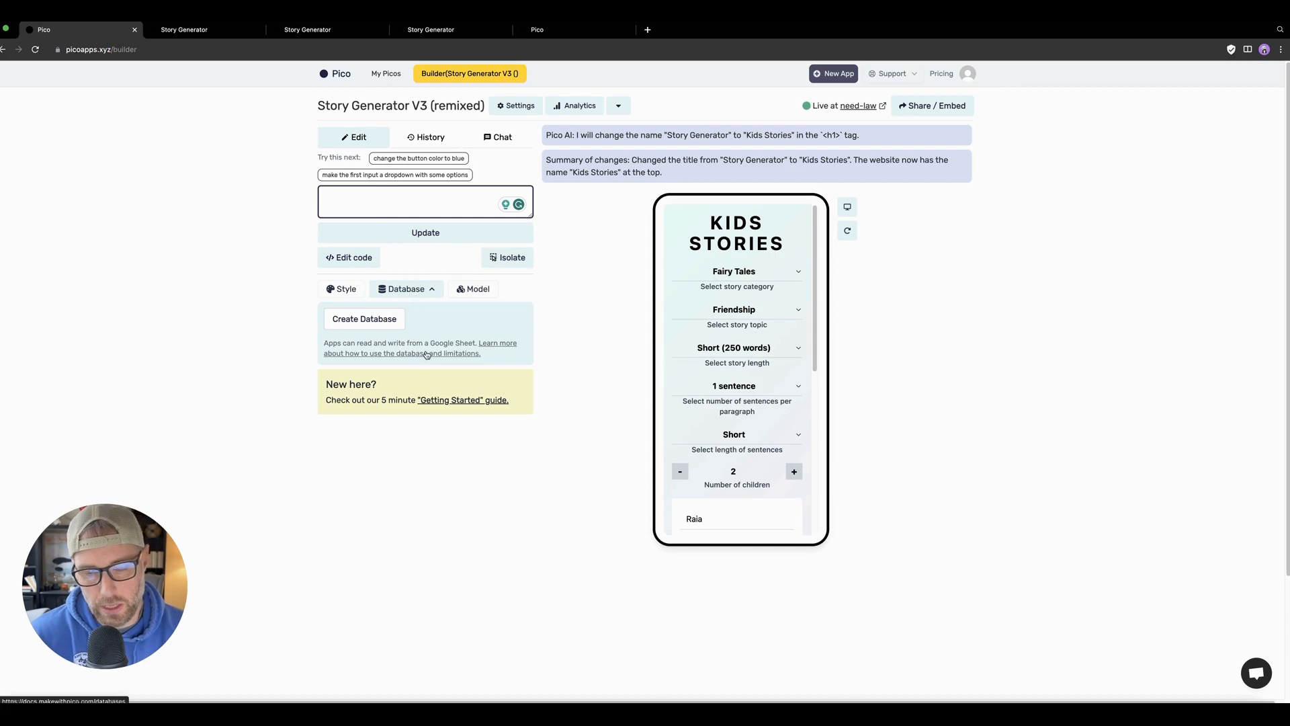
pyautogui.moveTo(441, 368)
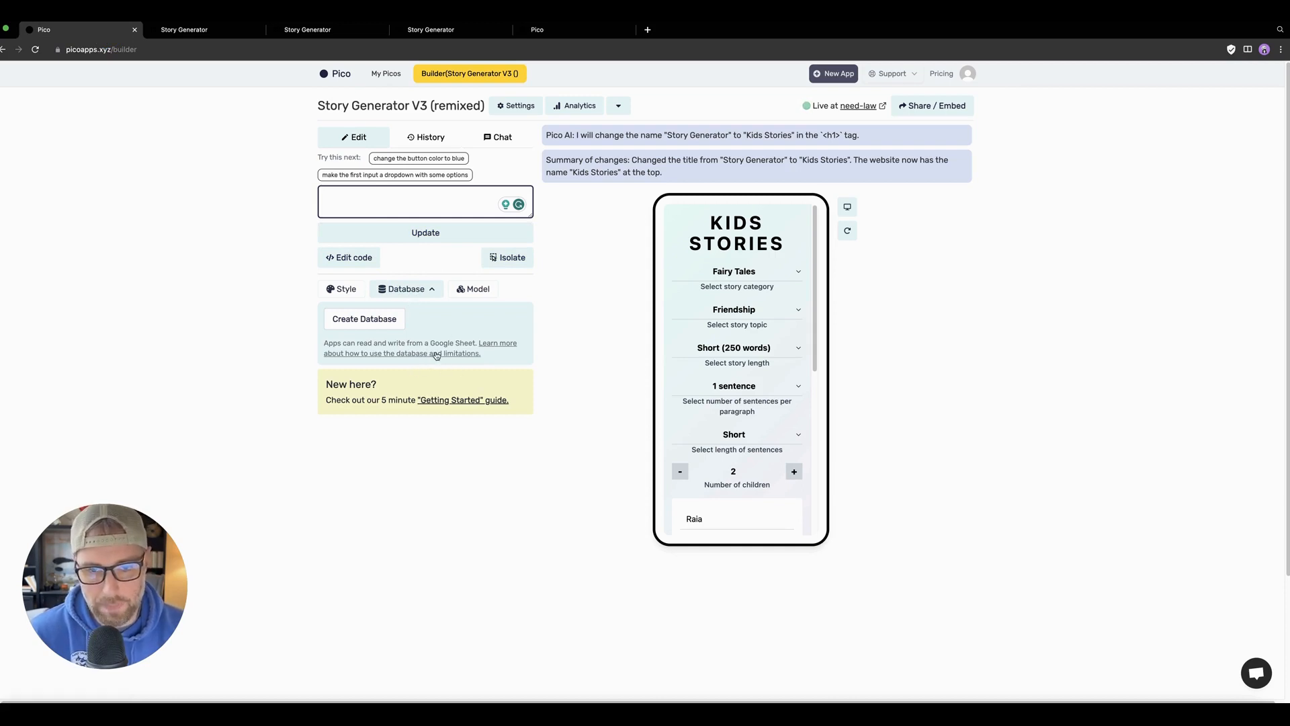
pyautogui.moveTo(436, 353)
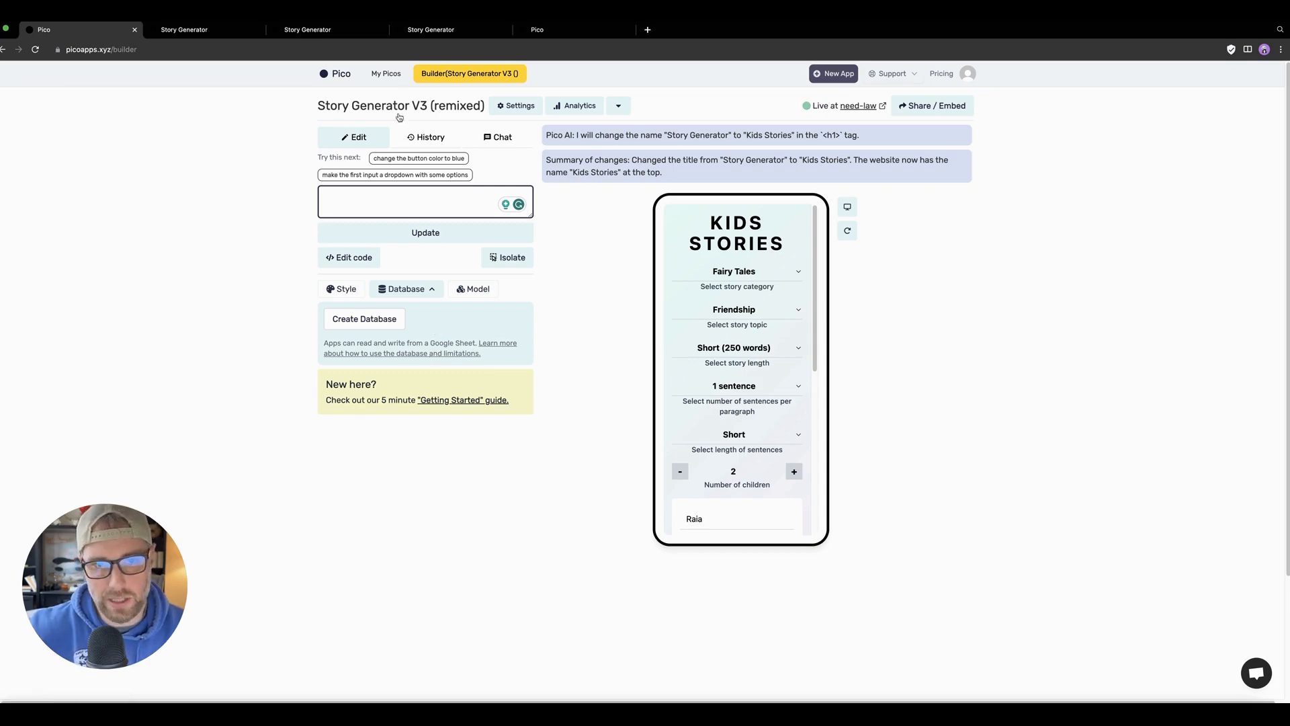
# Step: Create a new Standard (Pico) web app and browse the remixable template gallery
pyautogui.click(833, 72)
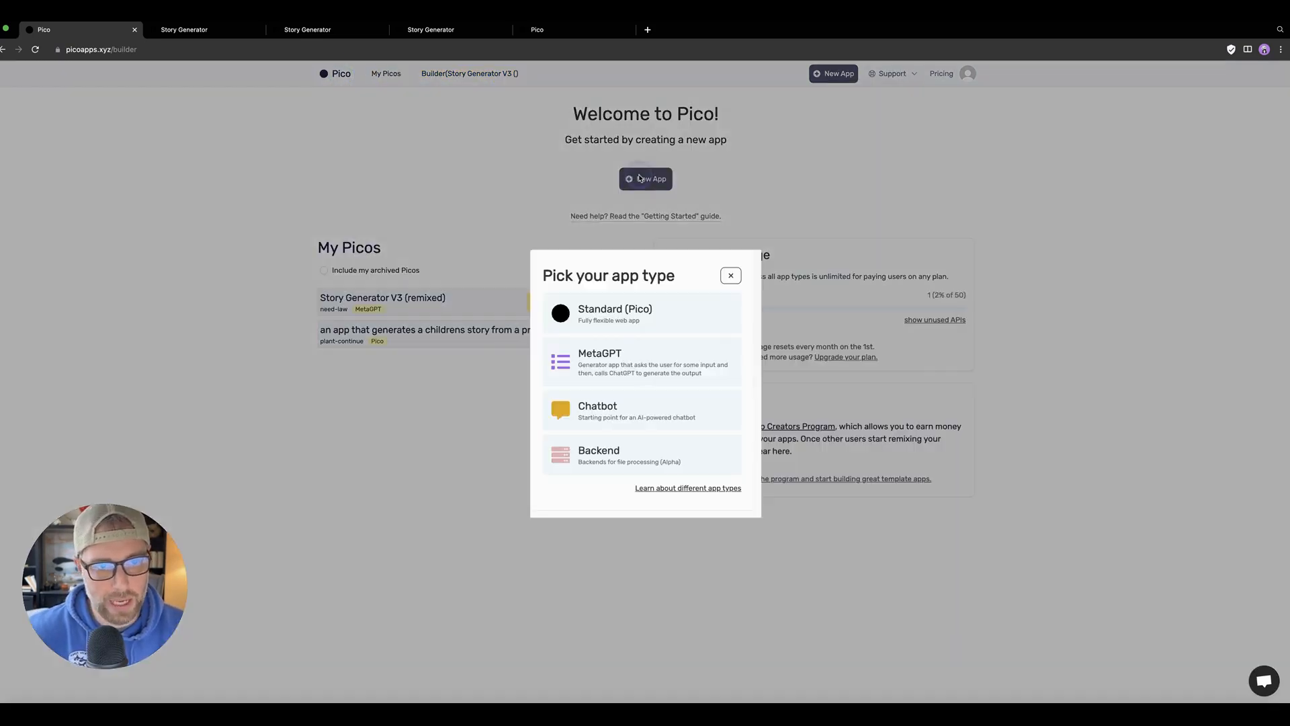
pyautogui.click(730, 274)
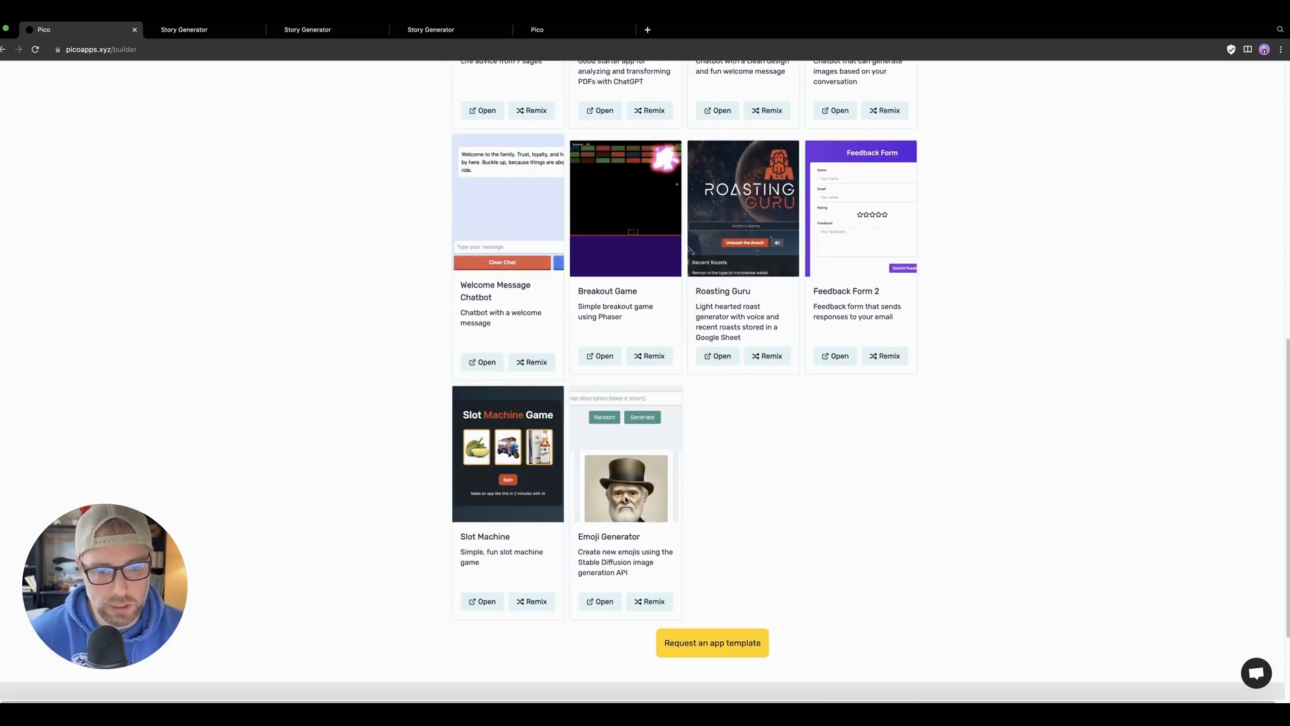
pyautogui.scroll(3)
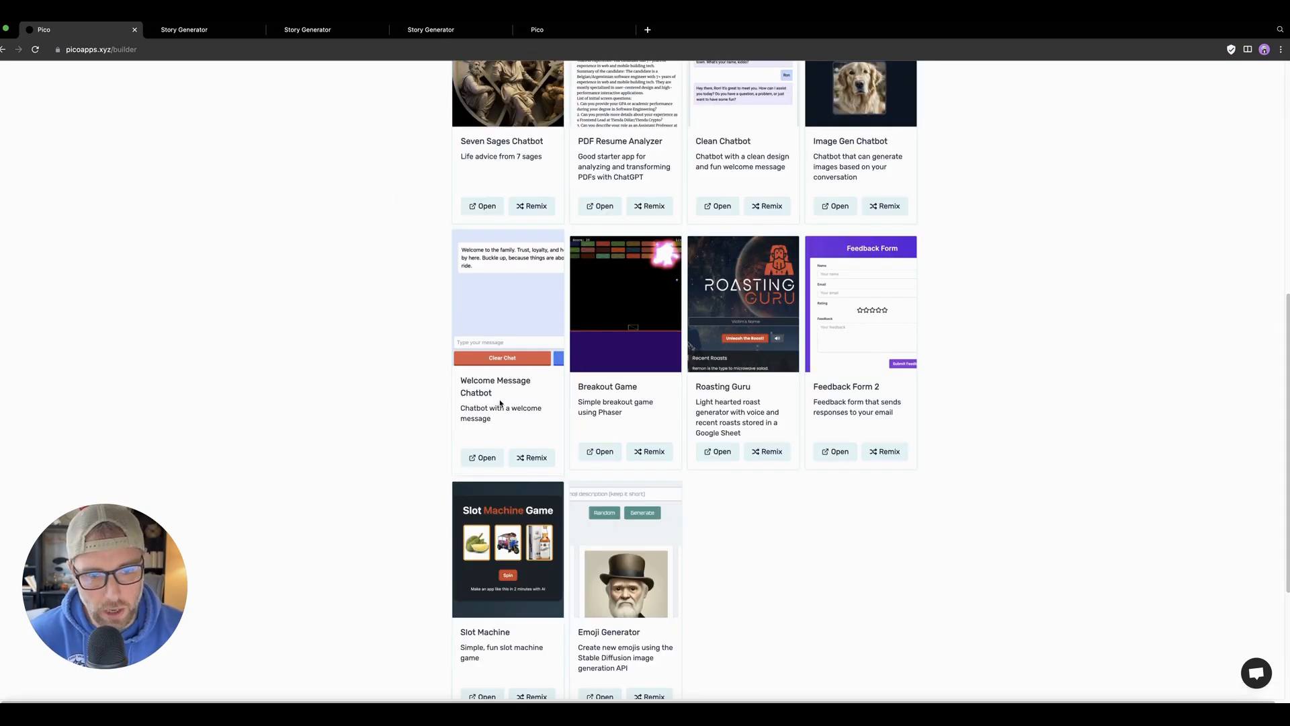
pyautogui.moveTo(682, 398)
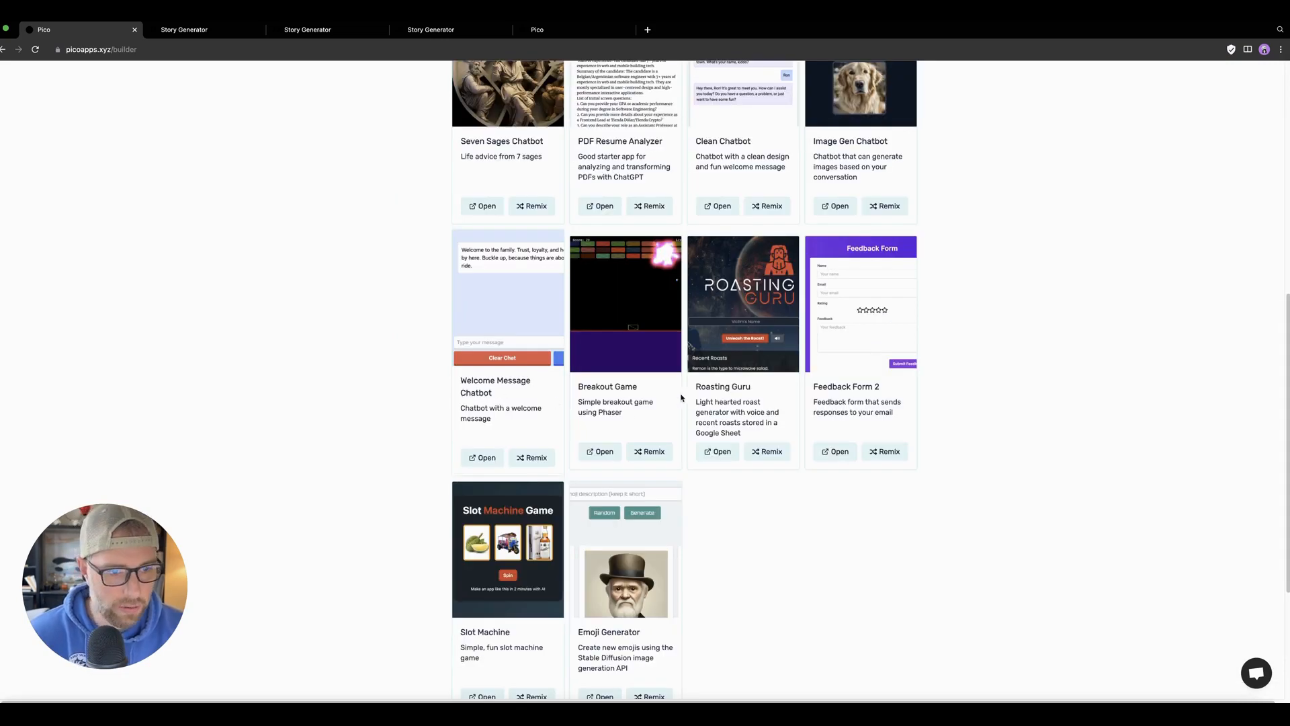
pyautogui.scroll(3)
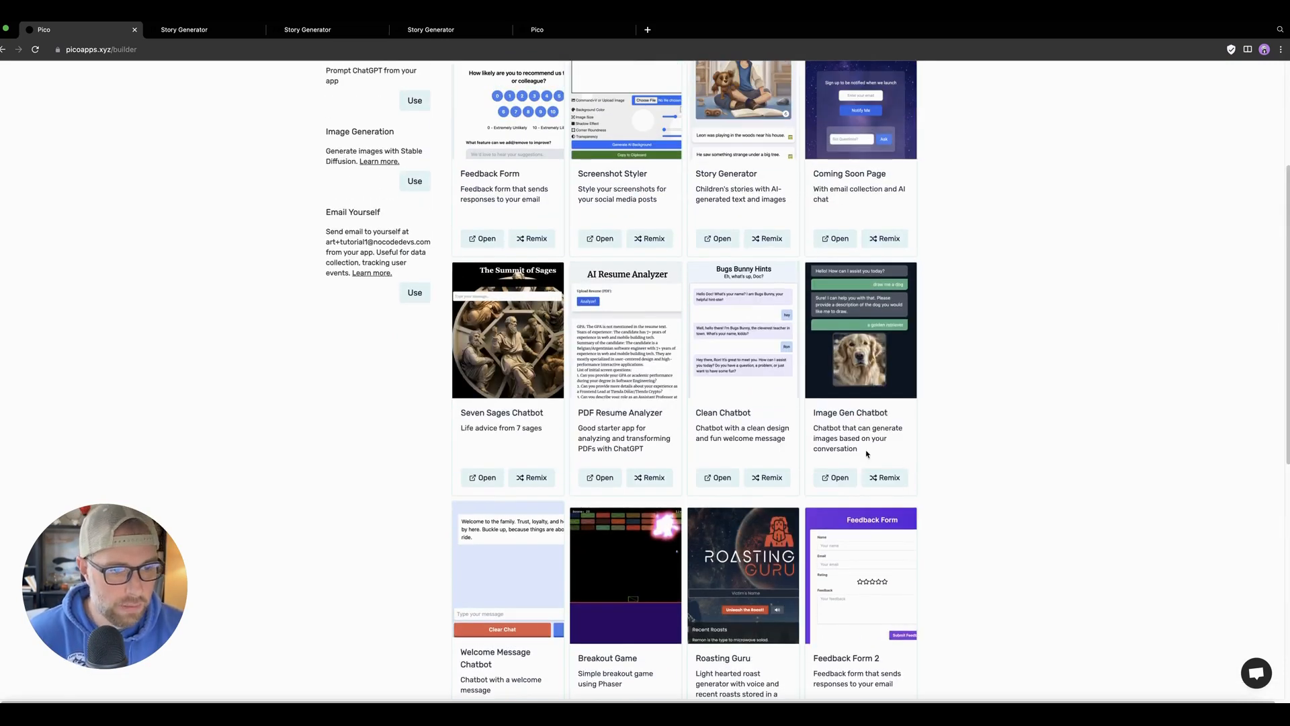
pyautogui.scroll(3)
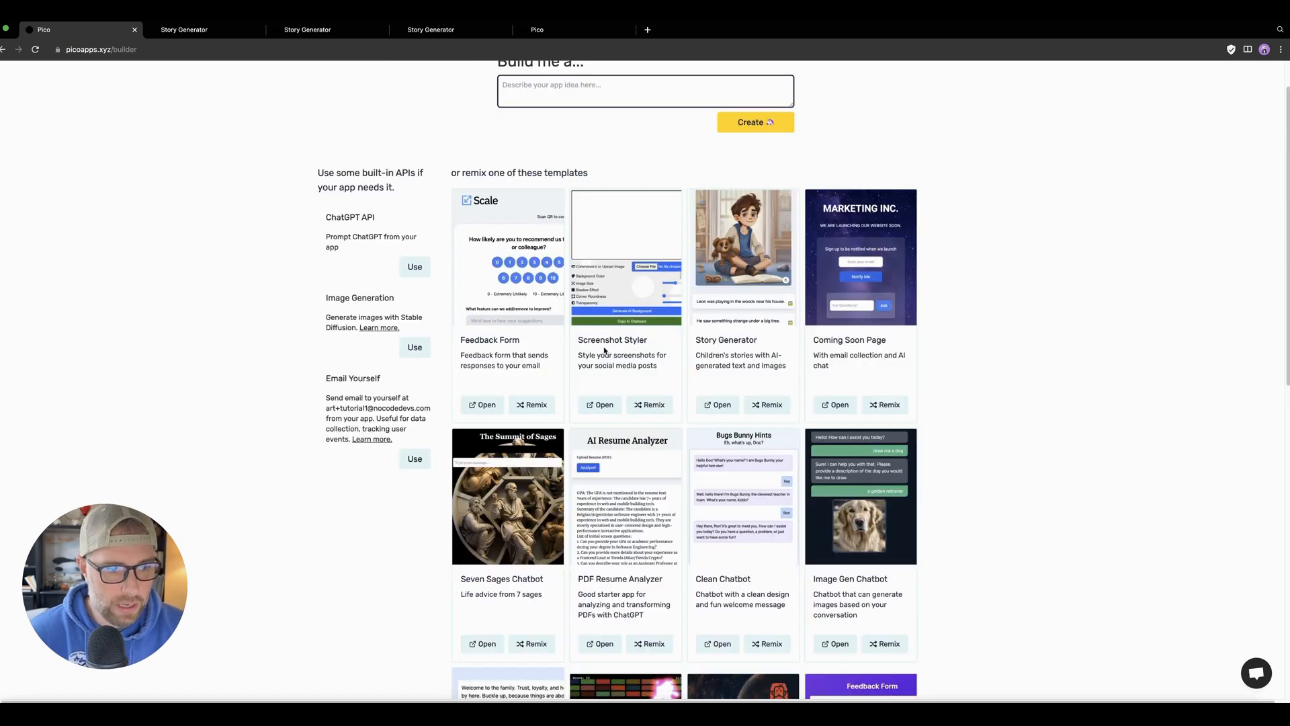
pyautogui.moveTo(814, 352)
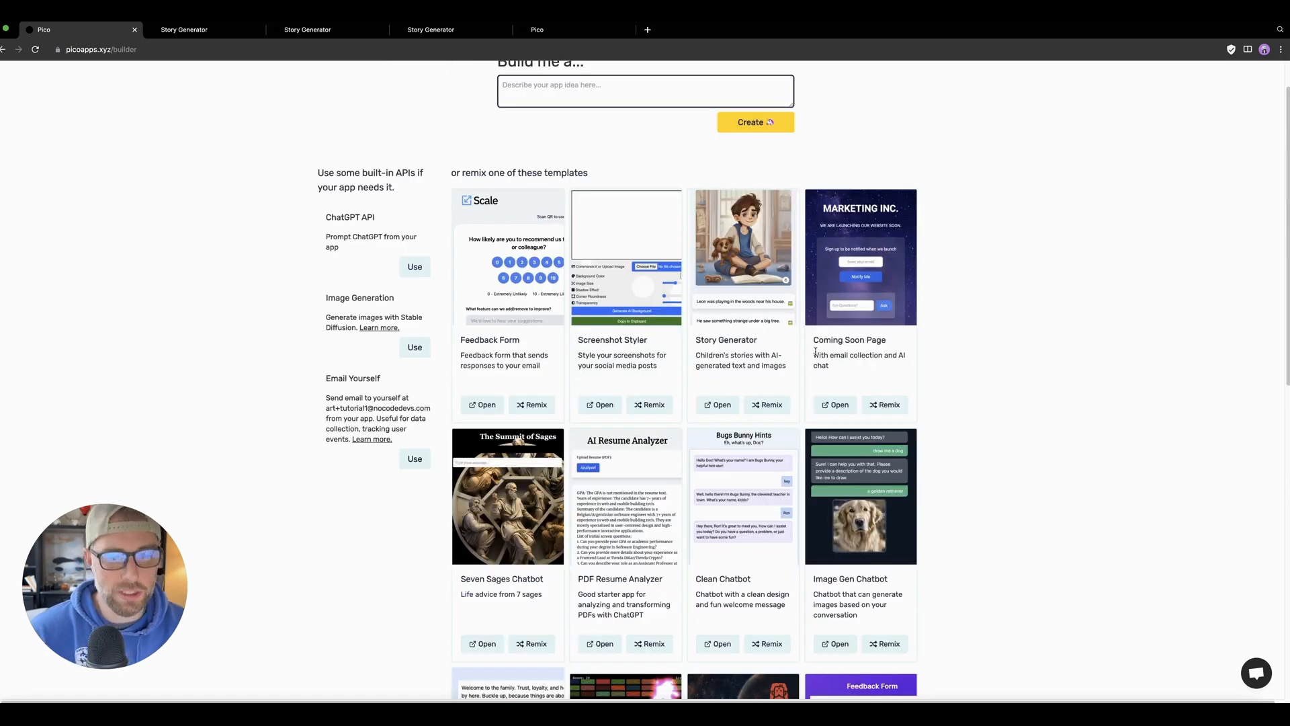
pyautogui.moveTo(795, 355)
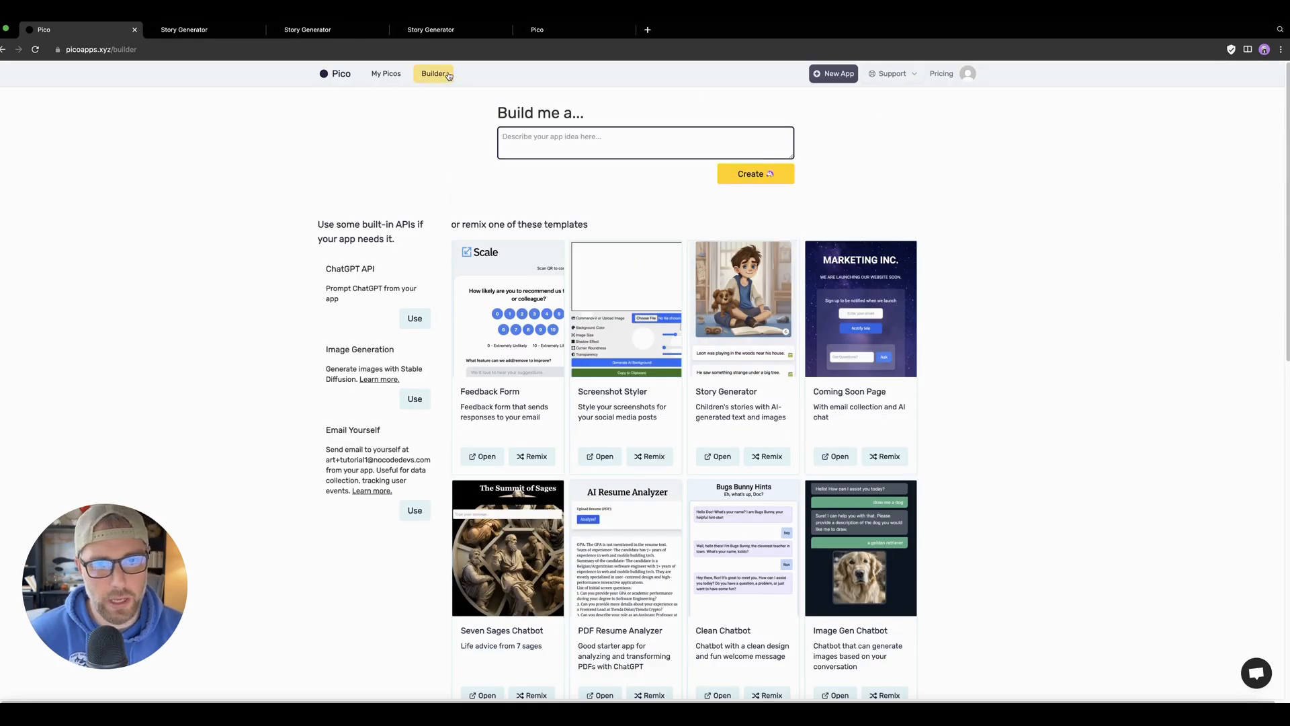
# Step: Visit picoapps.xyz and review customer stories, how-it-works steps and Limitations
pyautogui.click(339, 73)
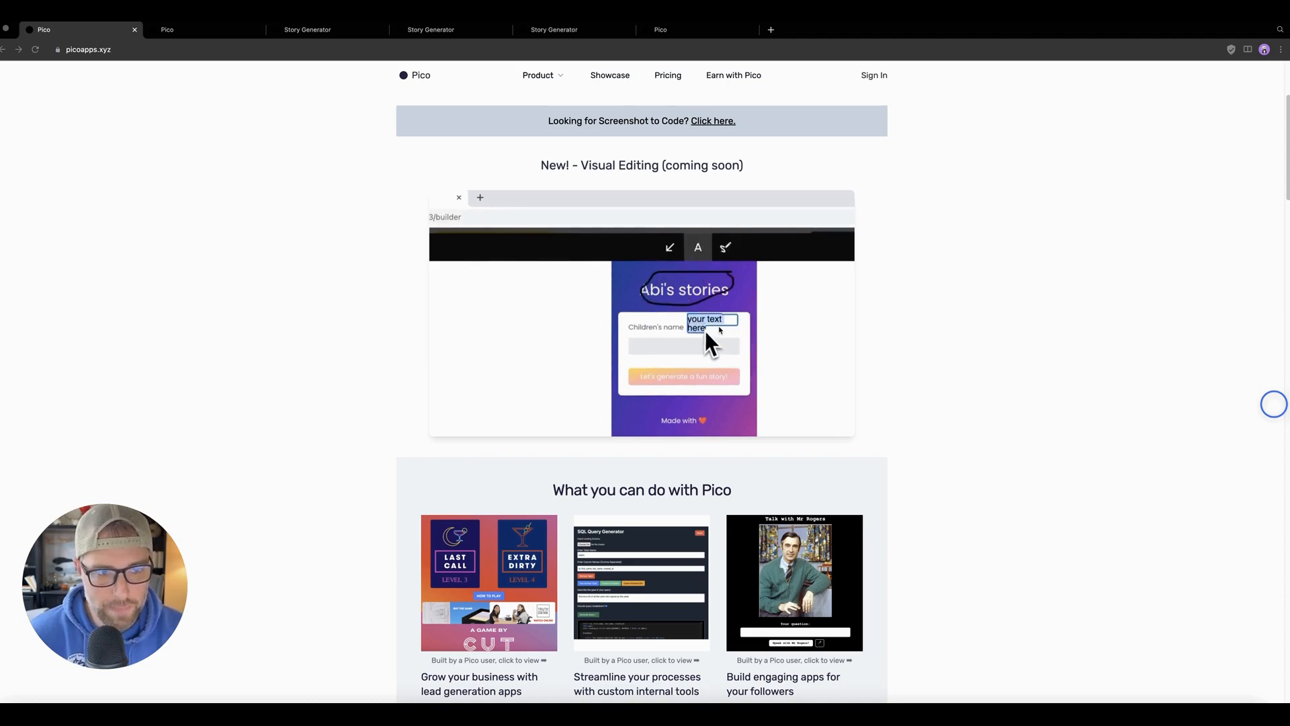
pyautogui.scroll(-3)
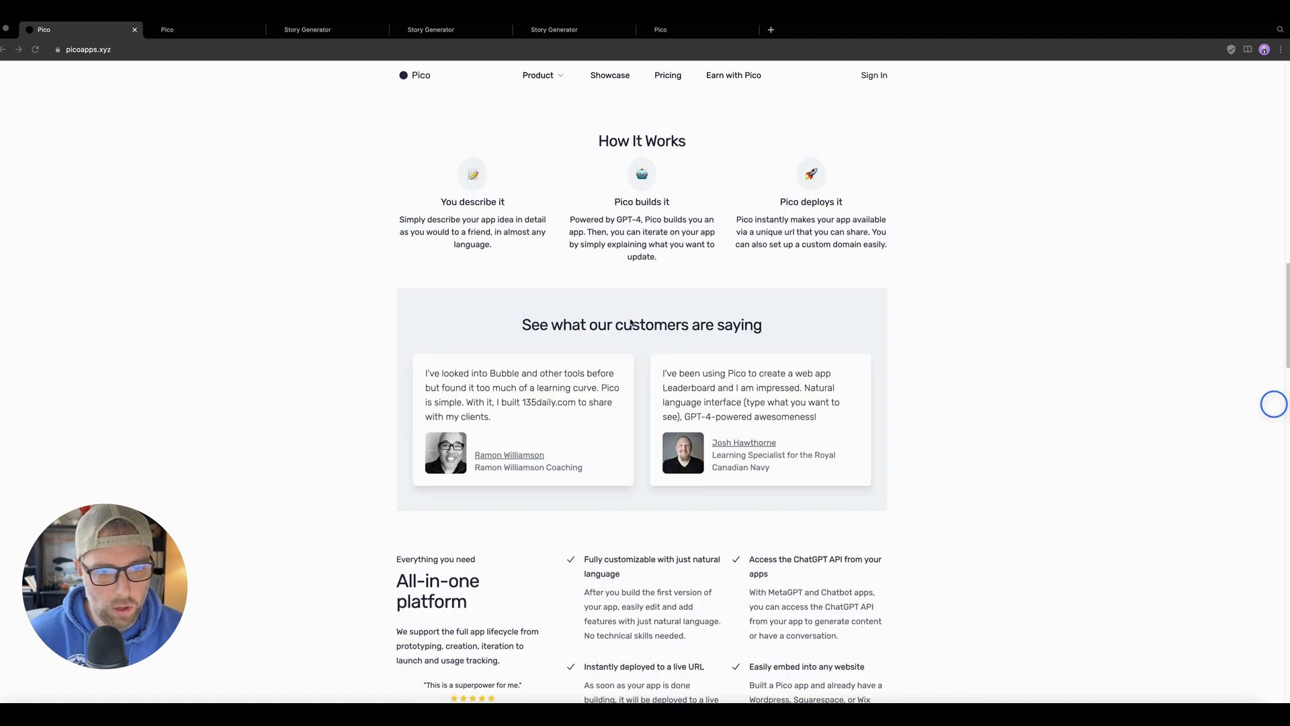
pyautogui.scroll(-3)
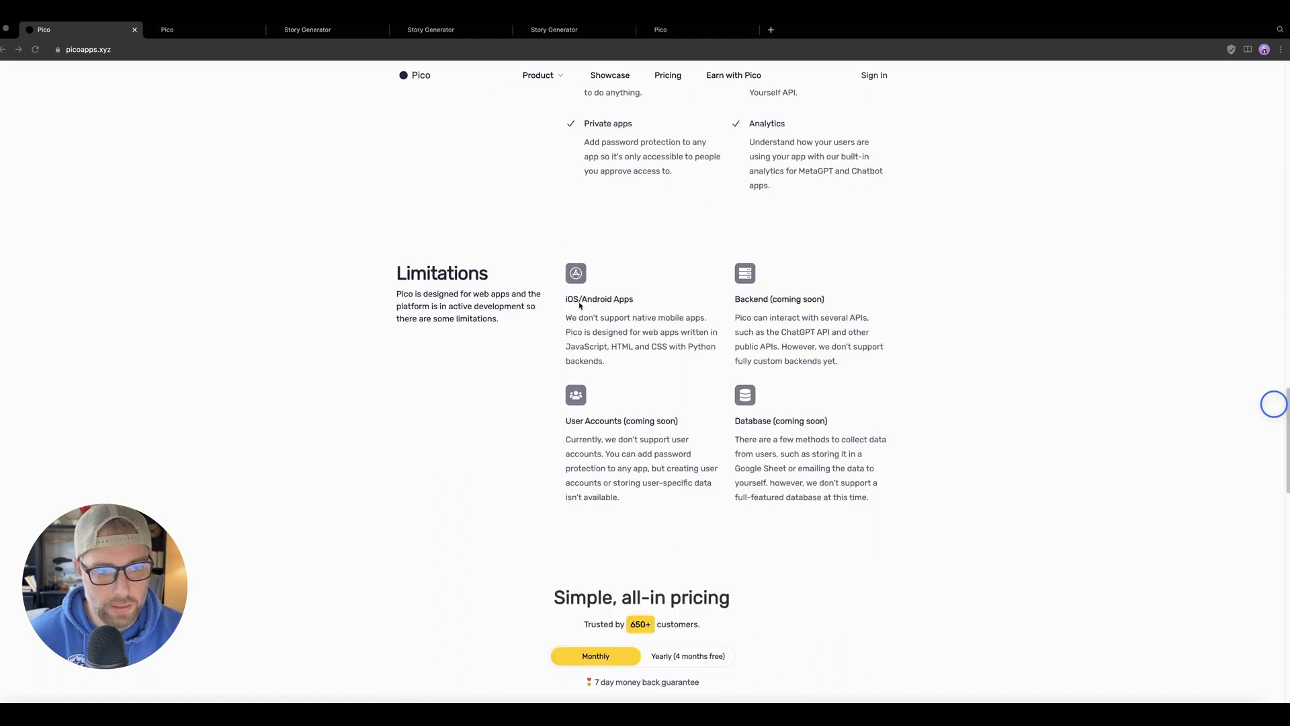
pyautogui.moveTo(551, 313)
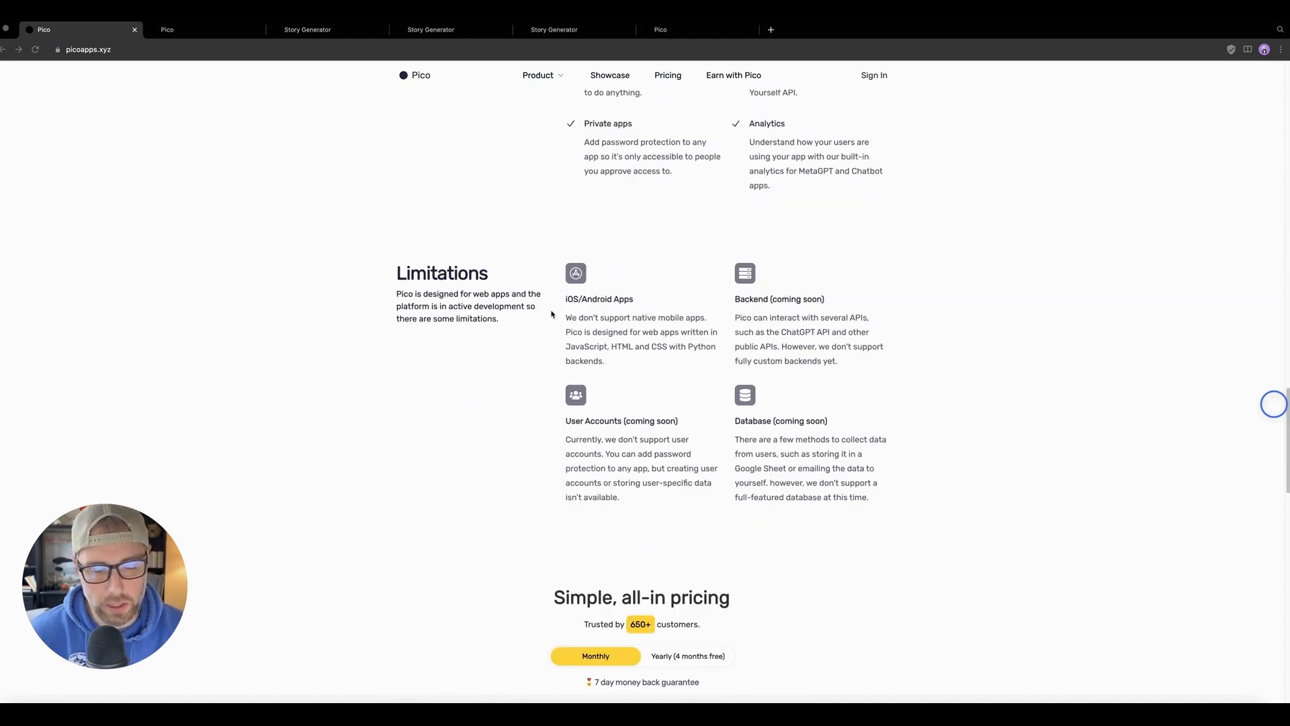
pyautogui.moveTo(761, 307)
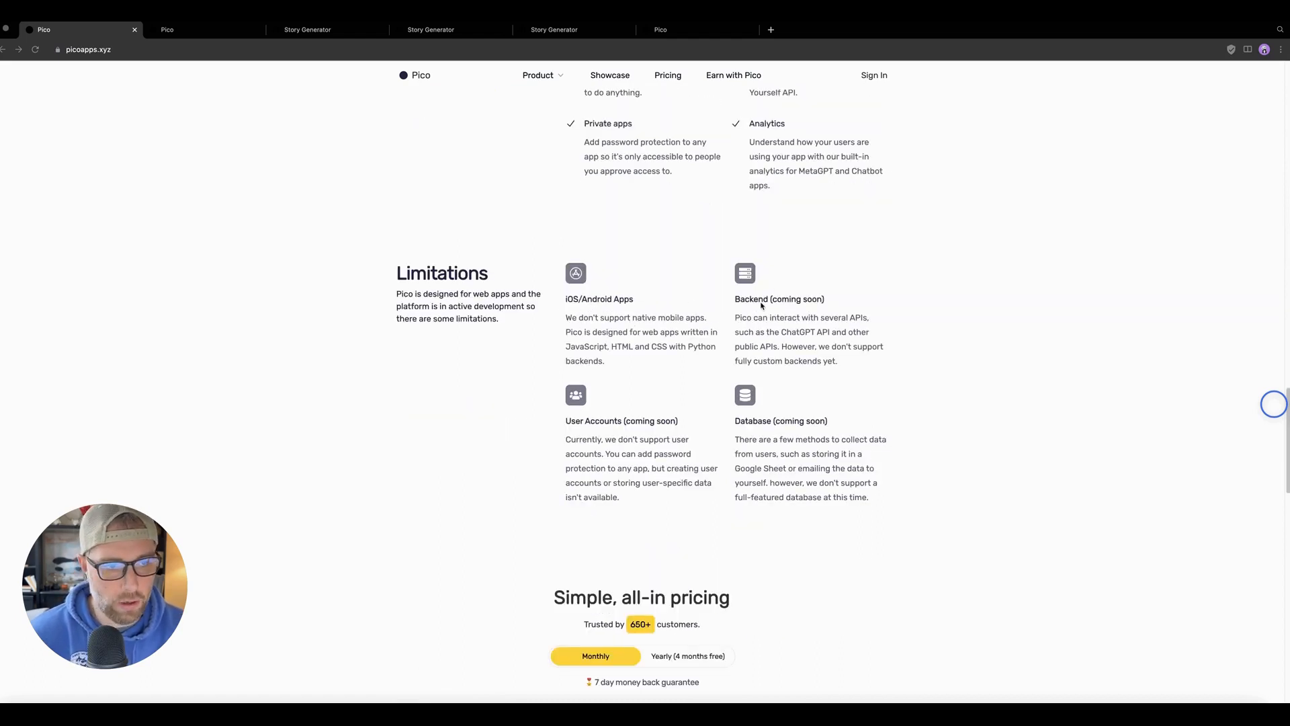
pyautogui.moveTo(794, 326)
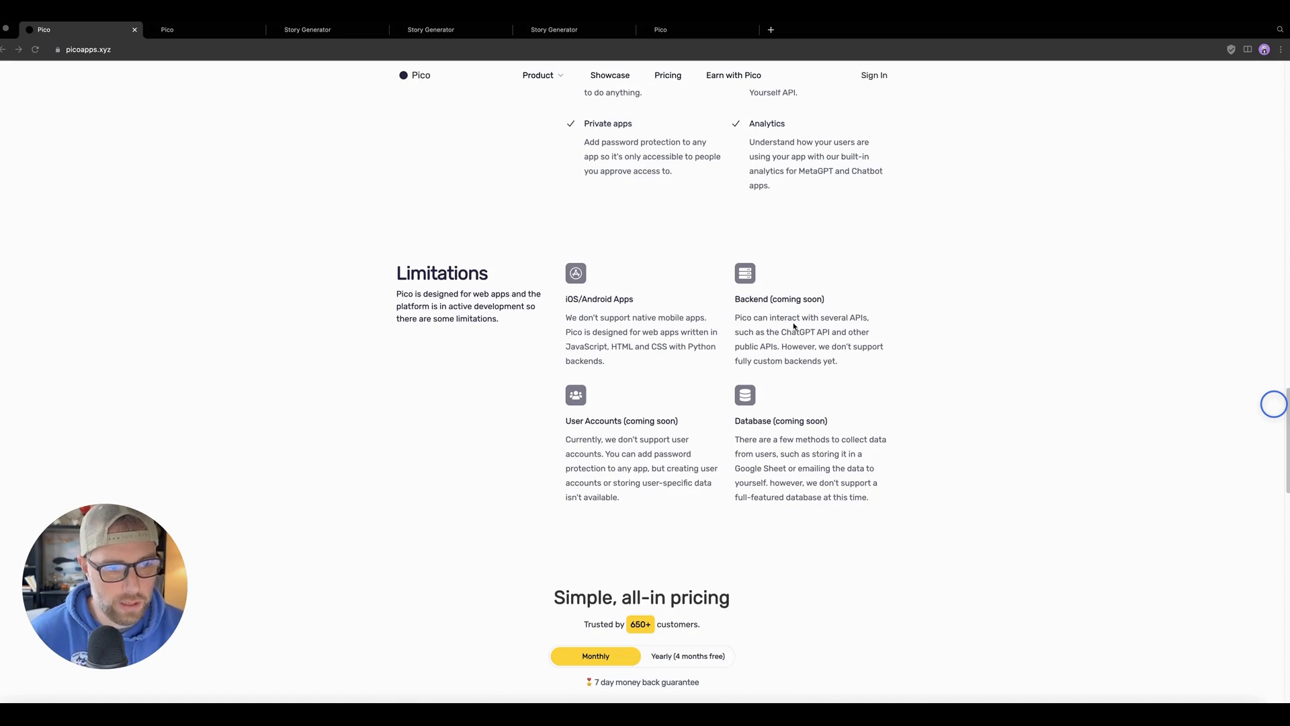
pyautogui.moveTo(589, 415)
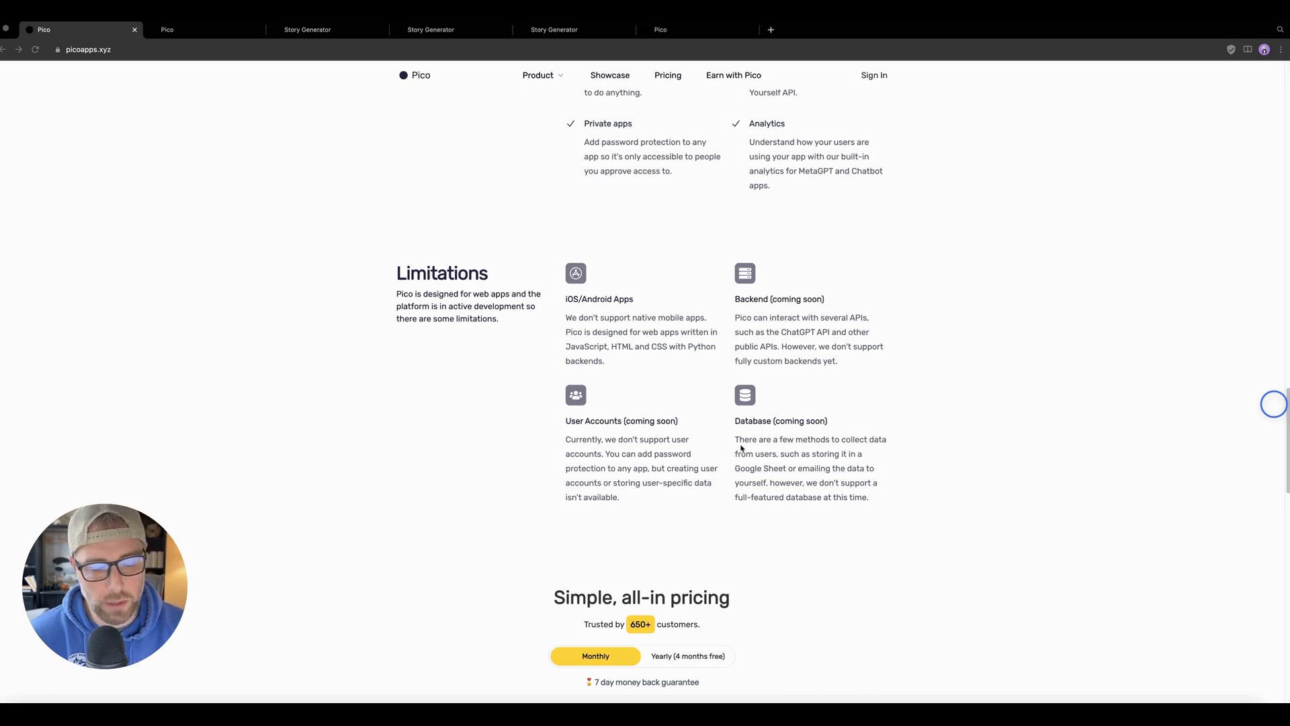
pyautogui.scroll(3)
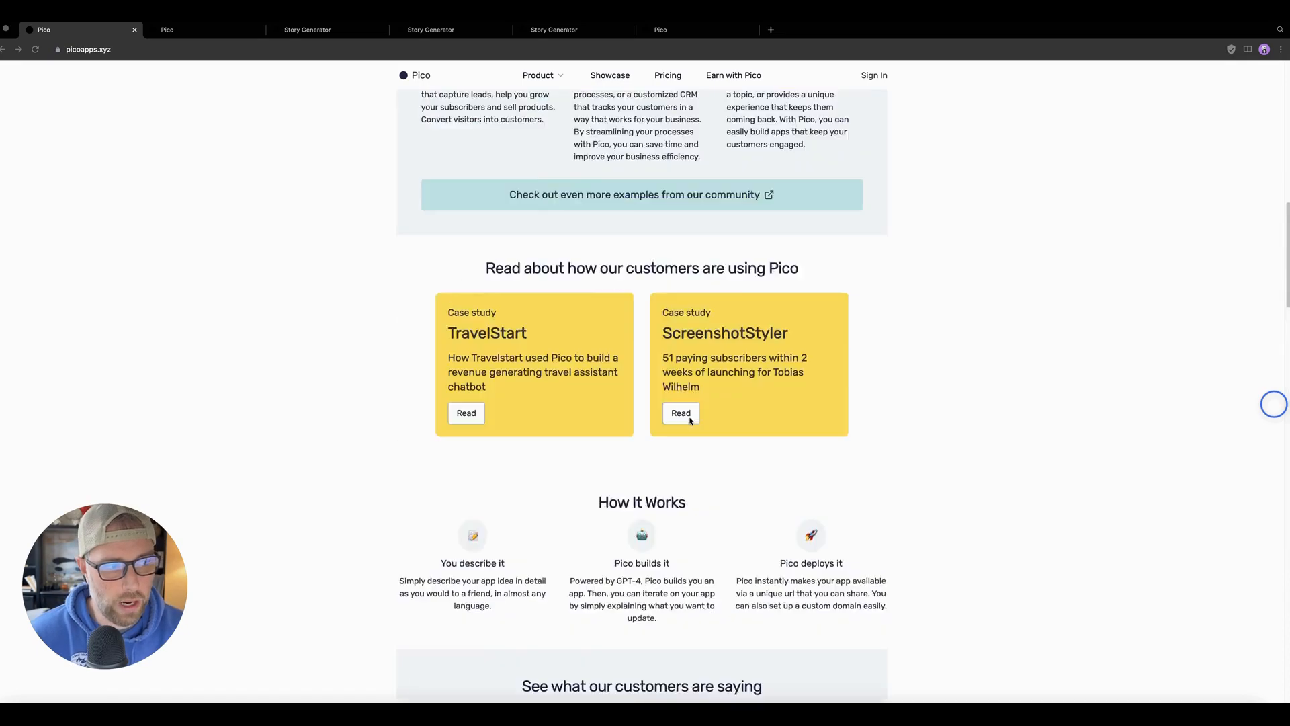
pyautogui.scroll(3)
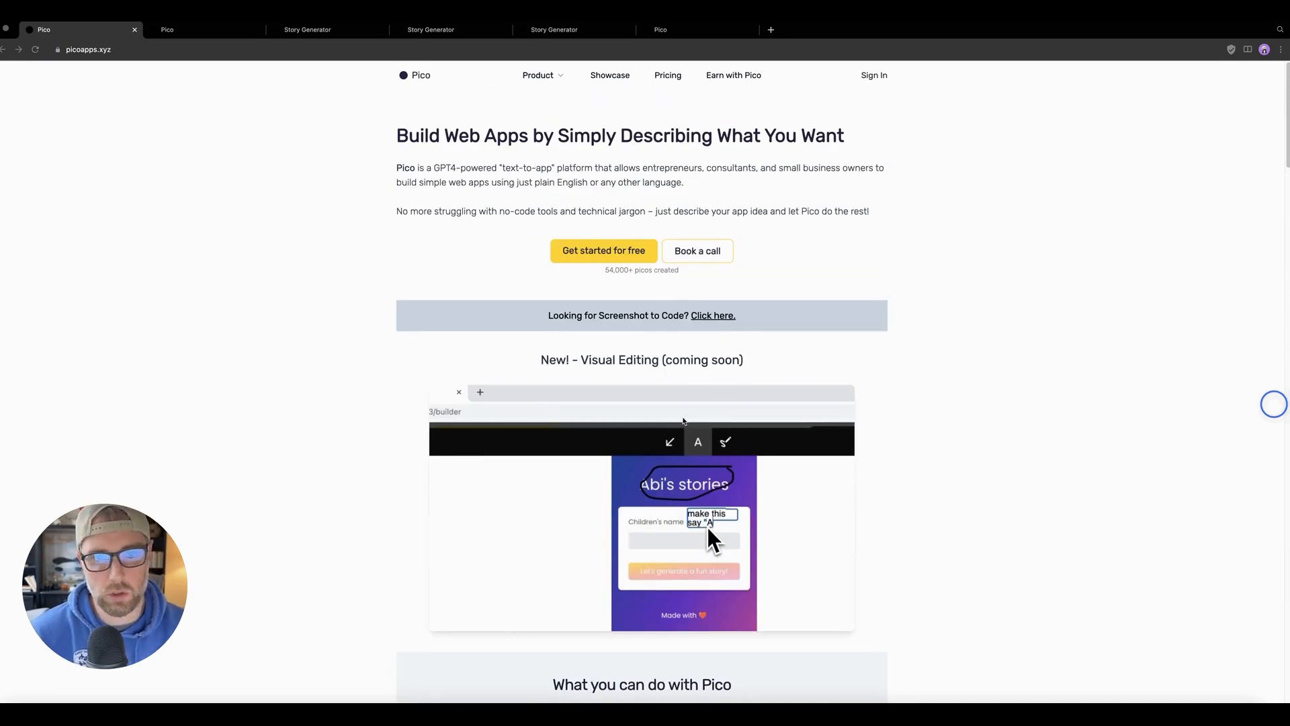